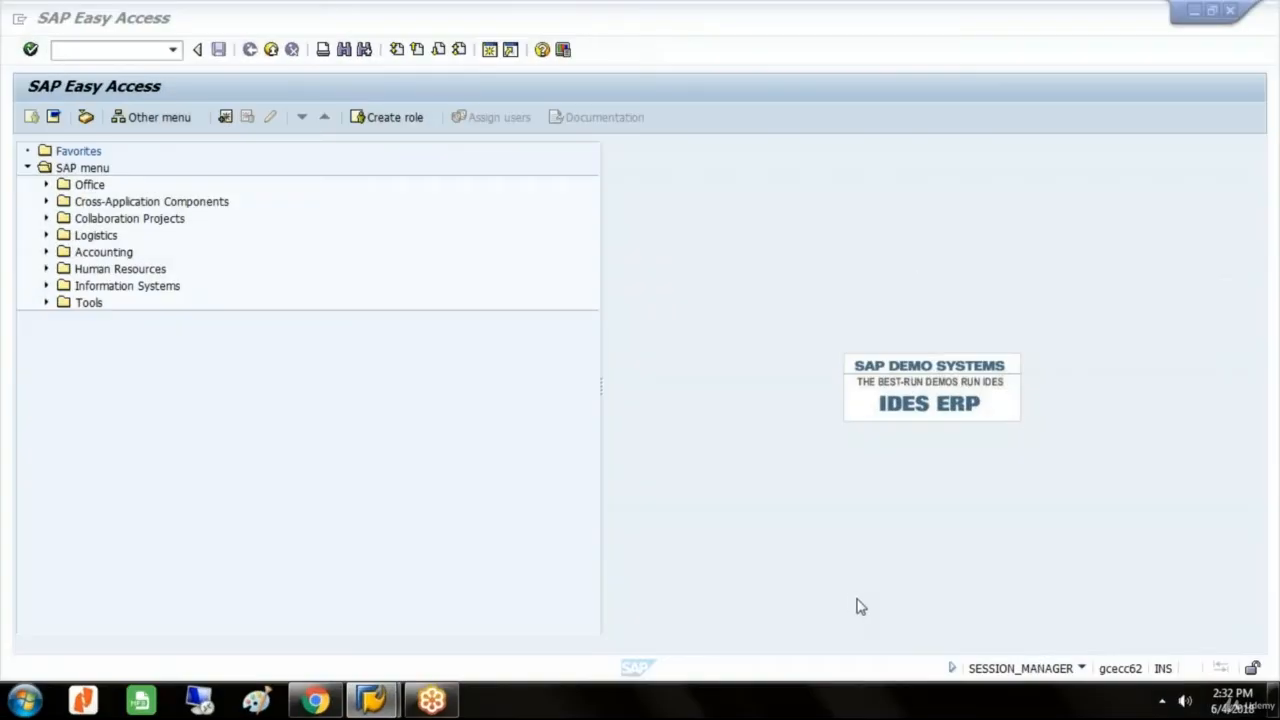
pyautogui.moveTo(1256, 44)
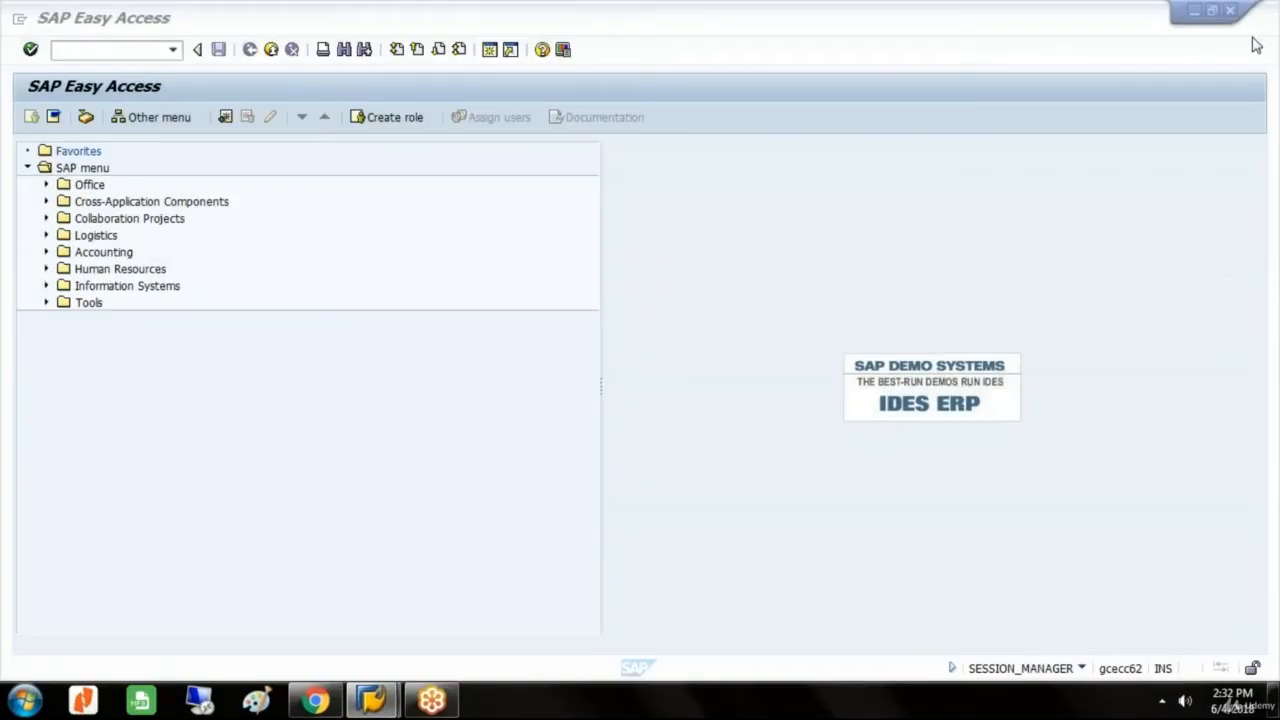
pyautogui.moveTo(864, 132)
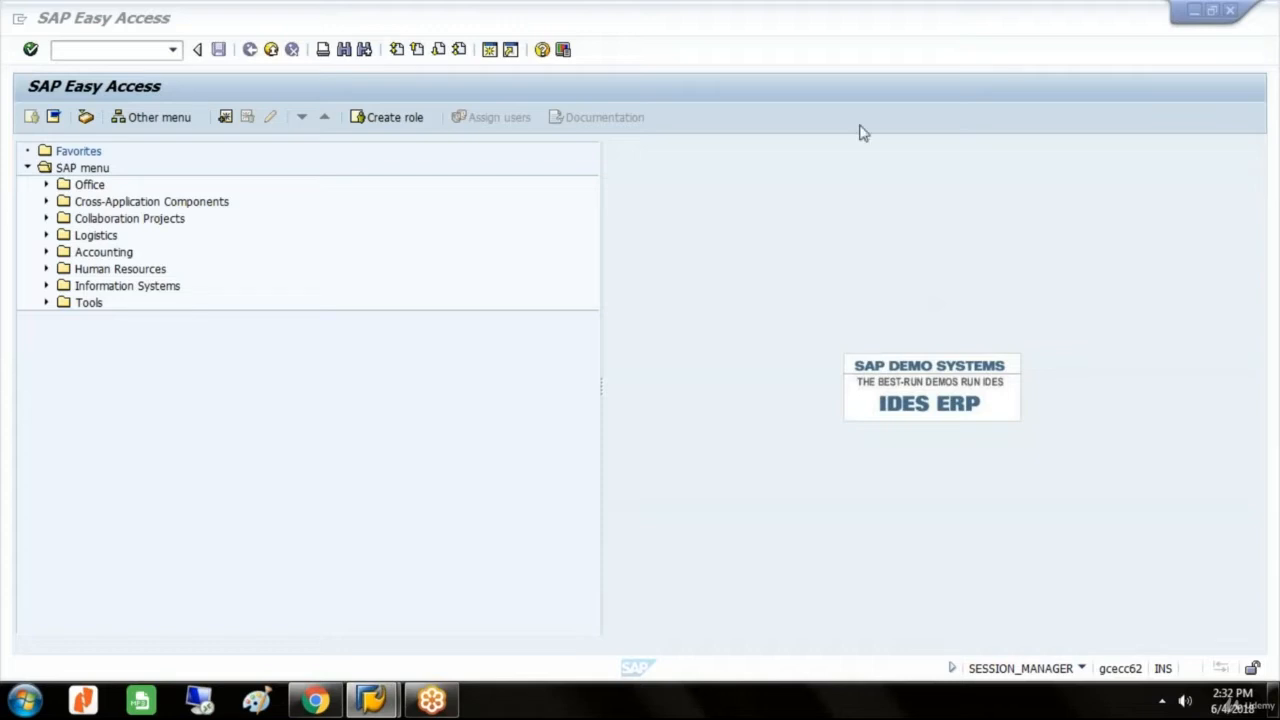
pyautogui.moveTo(256, 700)
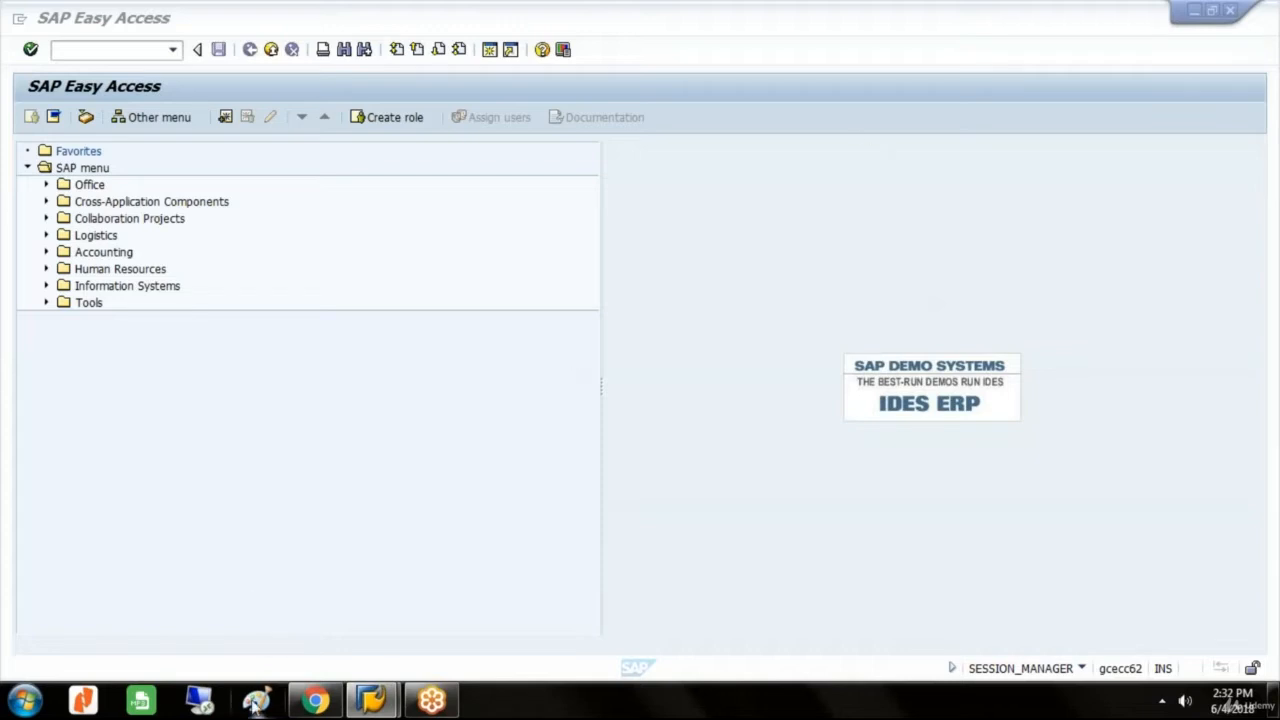
# Step: Bring Paint forward and draw a large rounded rectangle outline filling the blank canvas
pyautogui.click(256, 700)
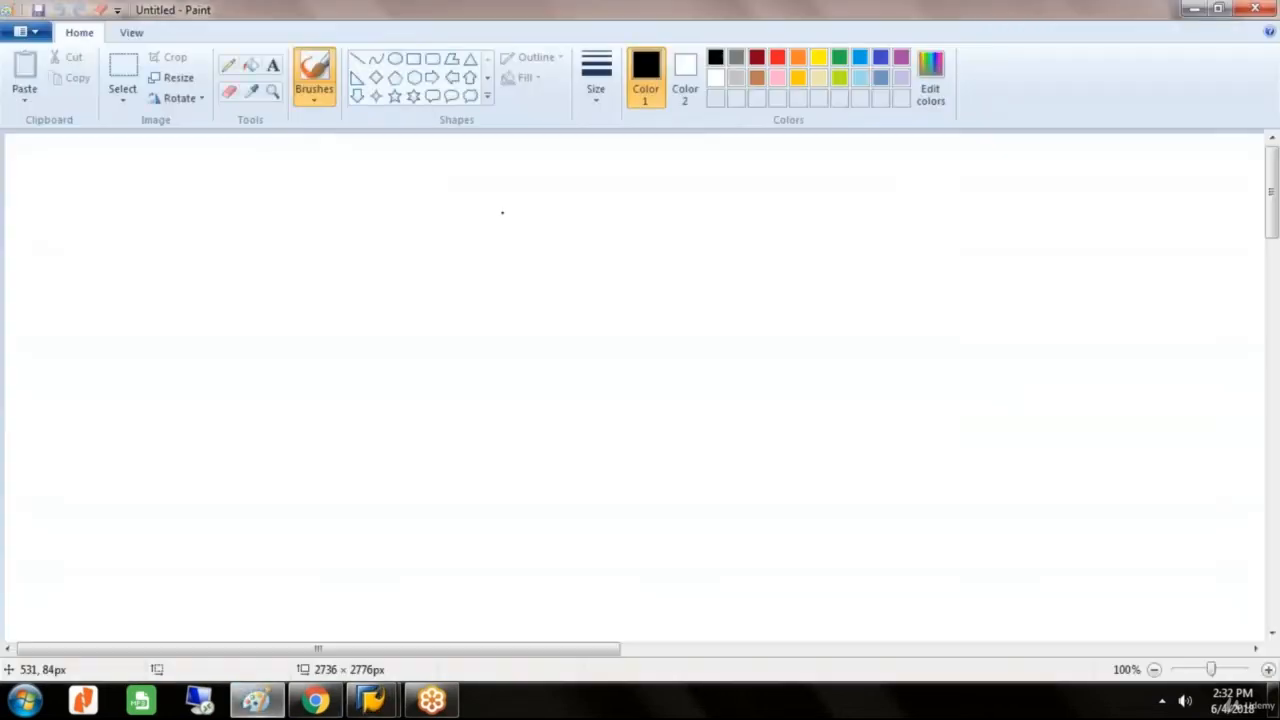
pyautogui.click(432, 58)
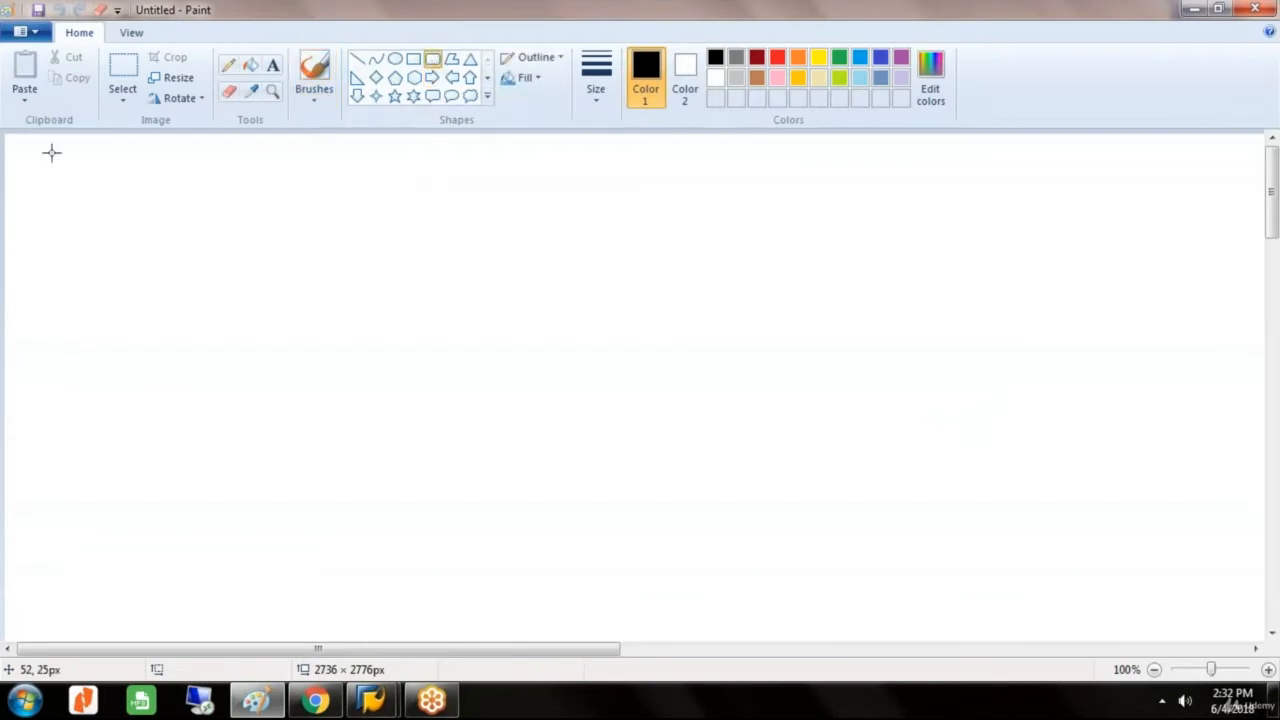
pyautogui.moveTo(52, 140); pyautogui.dragTo(470, 628)
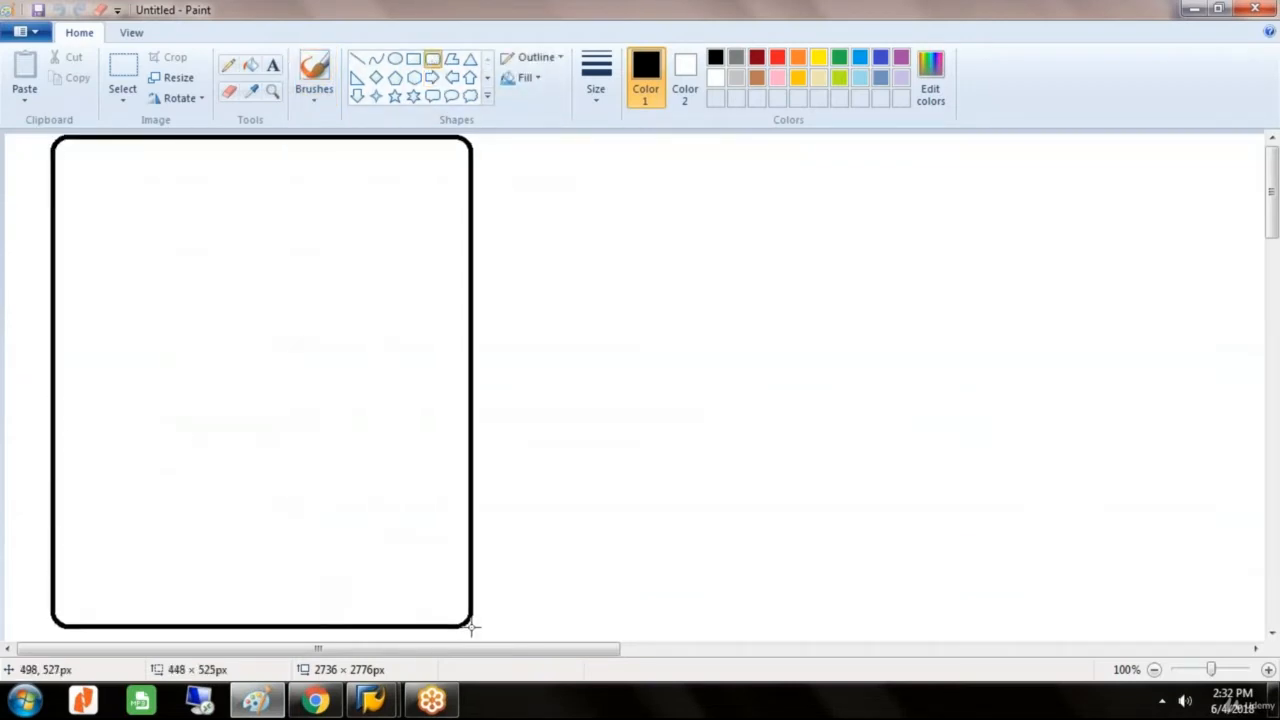
pyautogui.moveTo(470, 628); pyautogui.dragTo(716, 642)
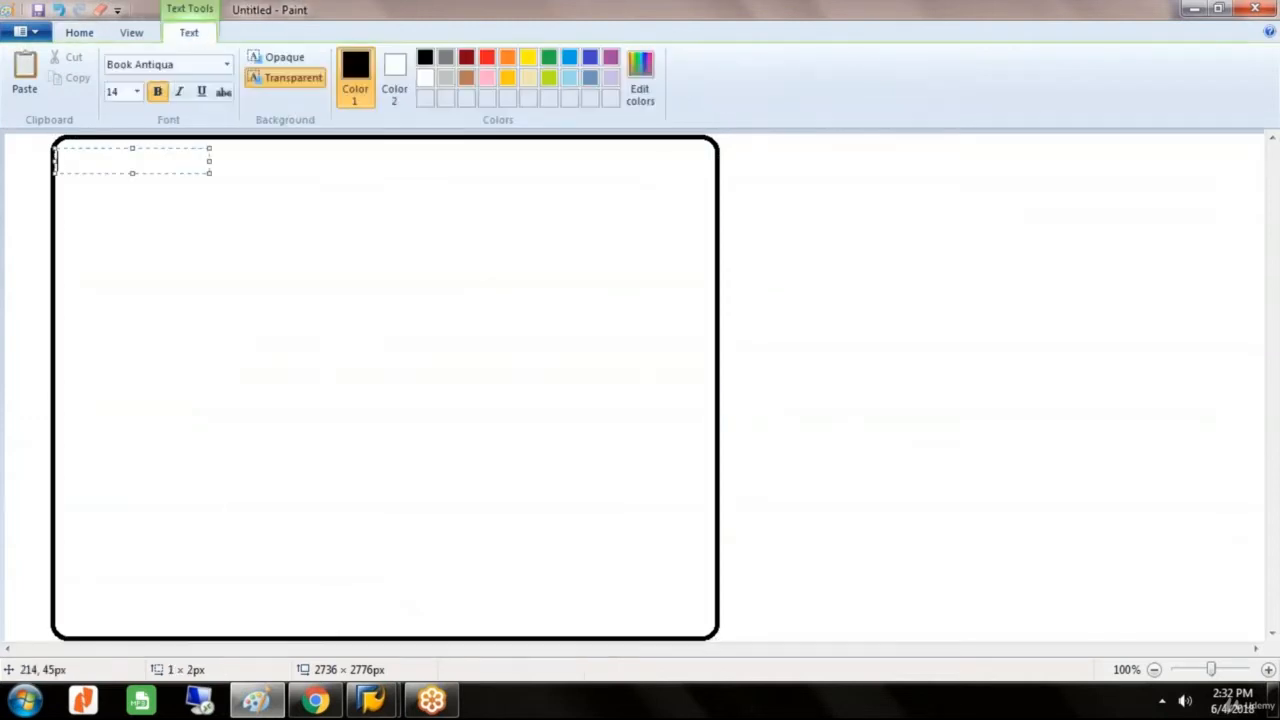
# Step: Widen the text box across the rectangle and write 'FI---P&L B/S------- OVERALL PICTURE ----'
pyautogui.moveTo(208, 172); pyautogui.dragTo(488, 360)
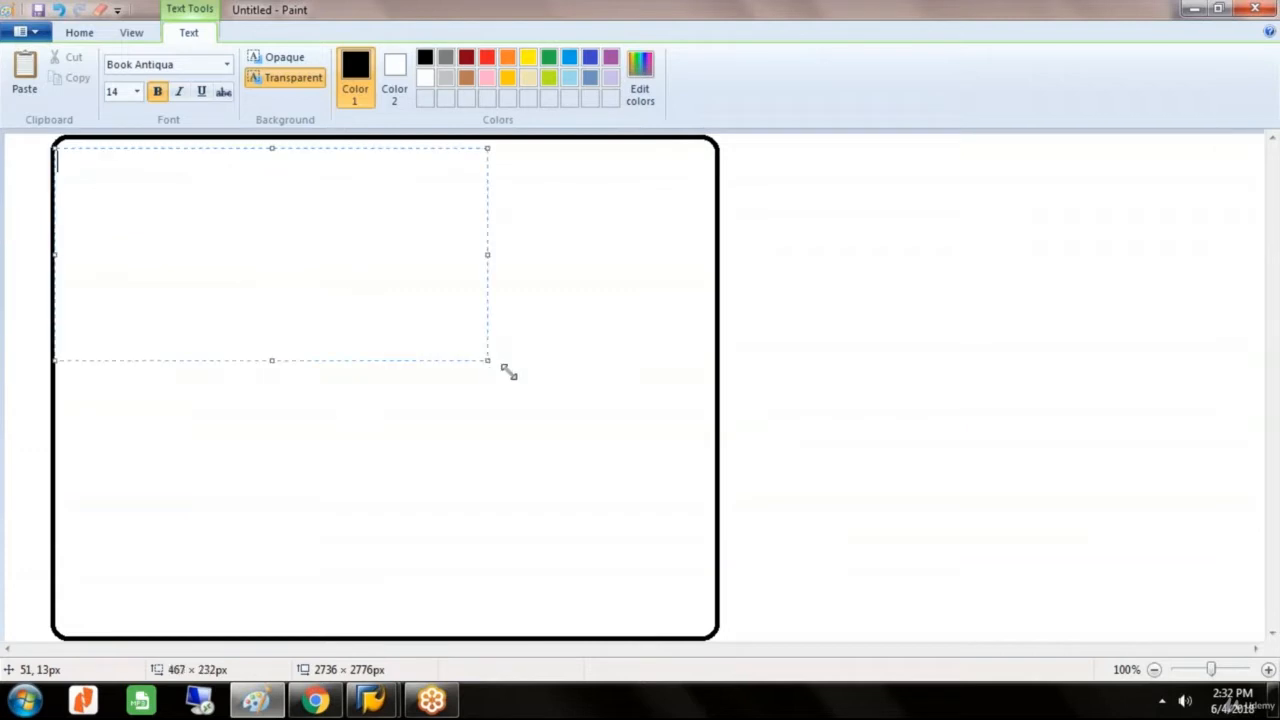
pyautogui.moveTo(488, 360); pyautogui.dragTo(710, 468)
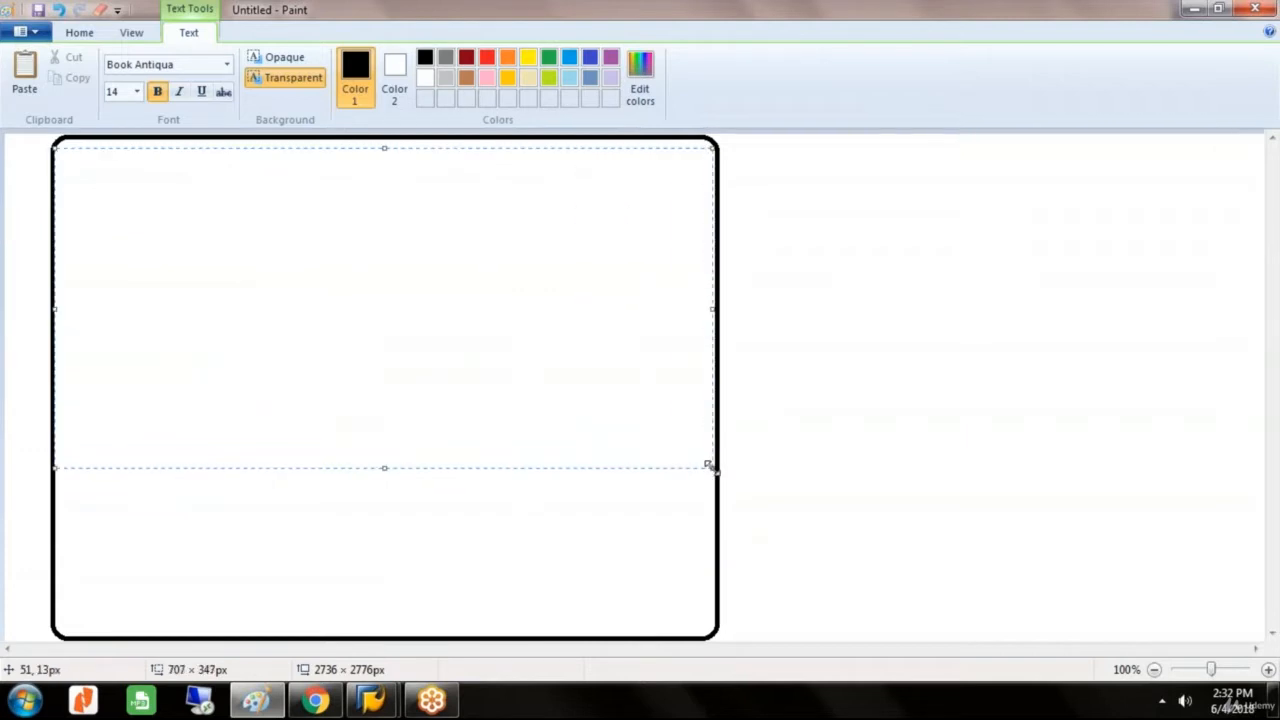
pyautogui.write('FI-')
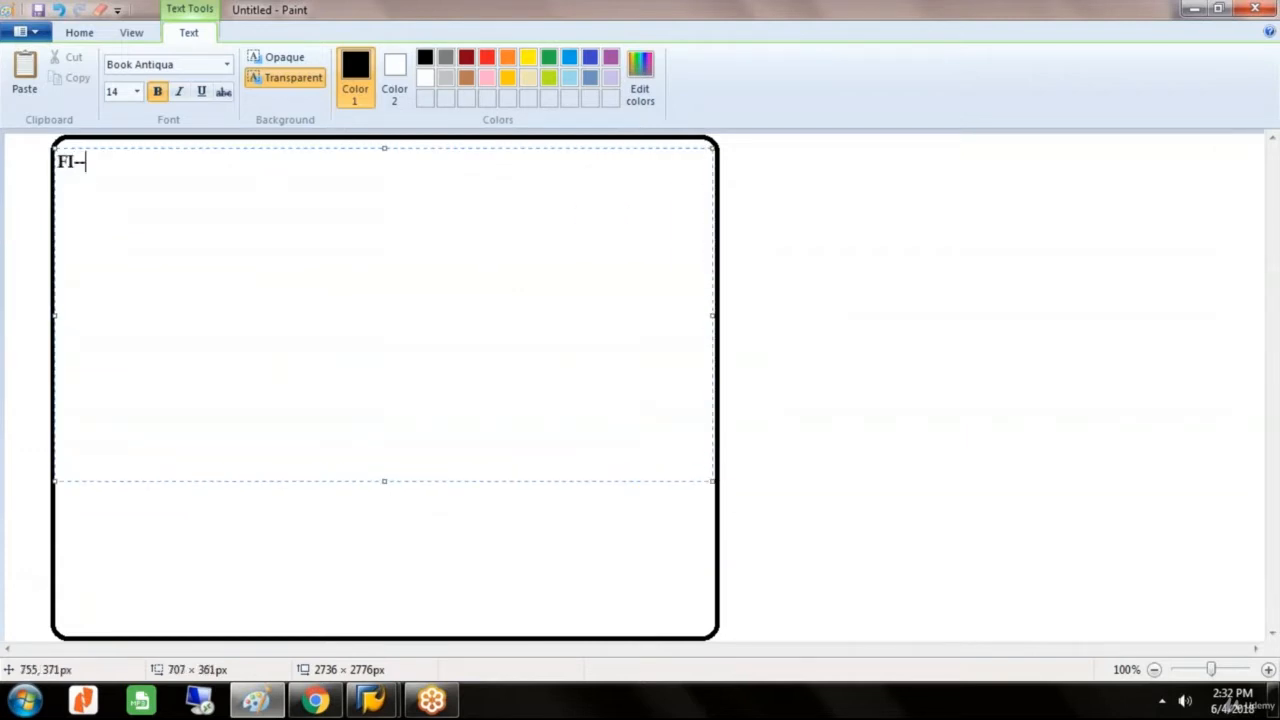
pyautogui.write('--P&')
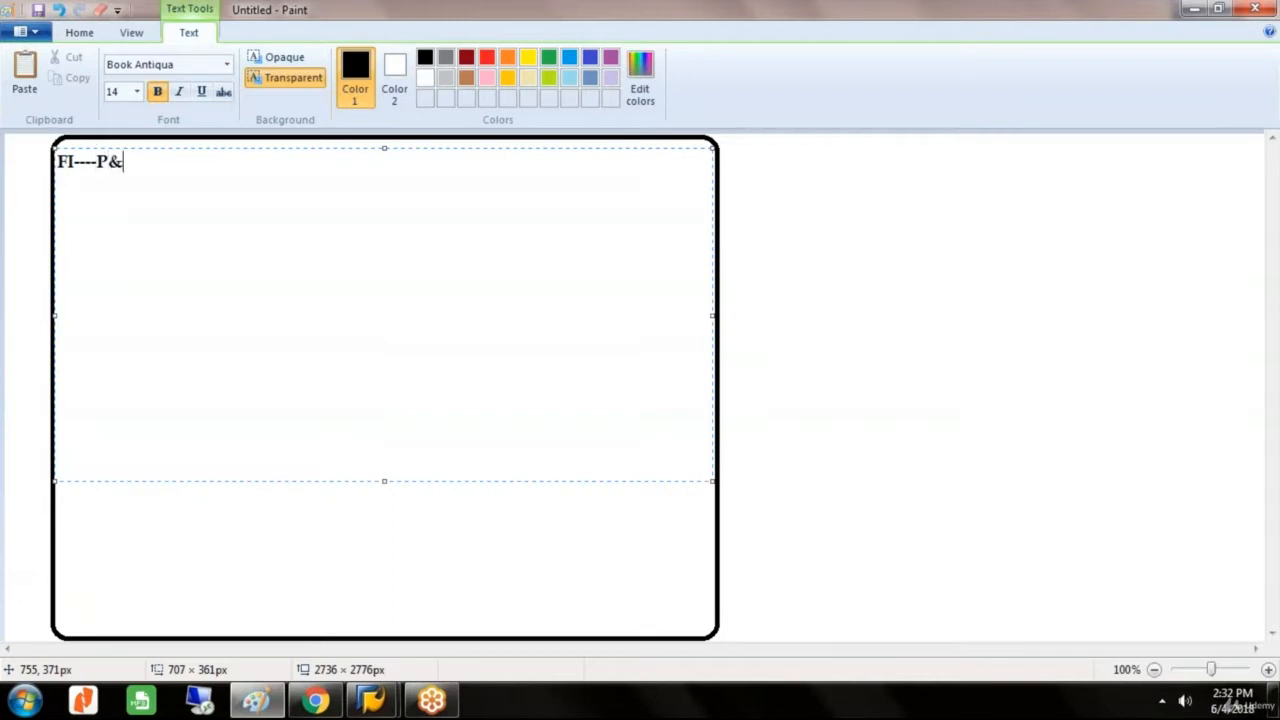
pyautogui.write('L B')
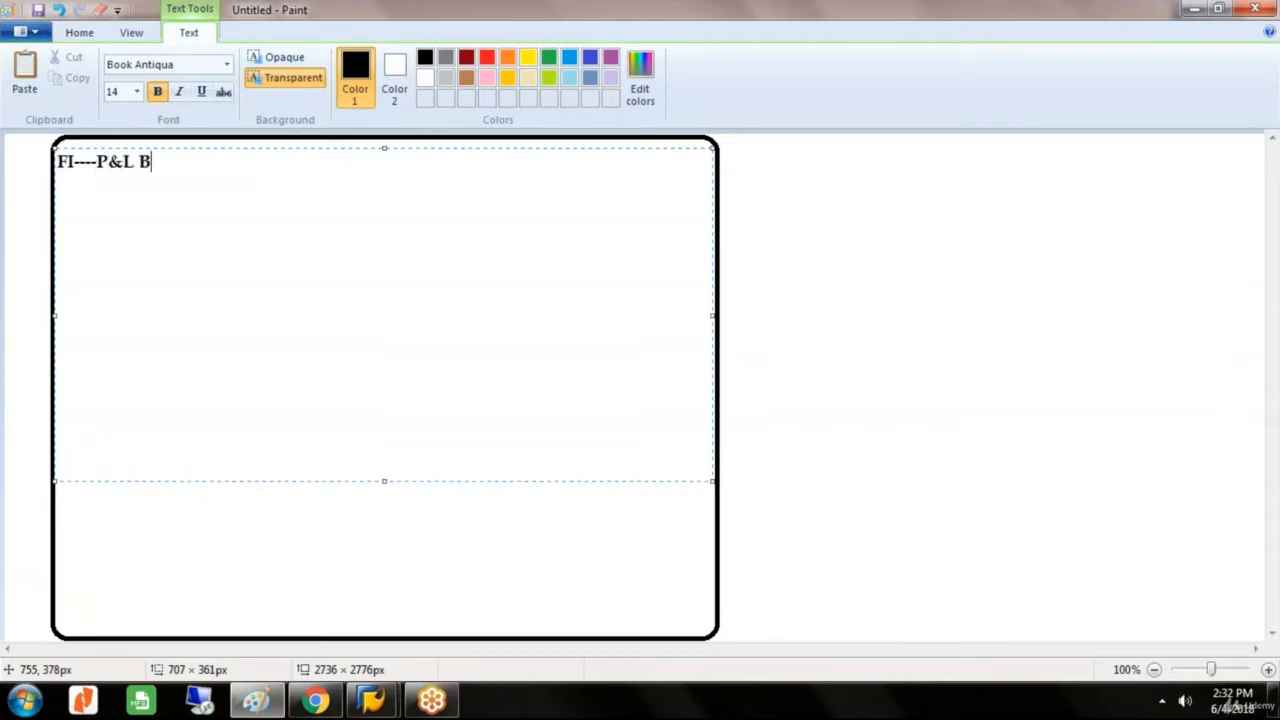
pyautogui.write('/S------- OVE')
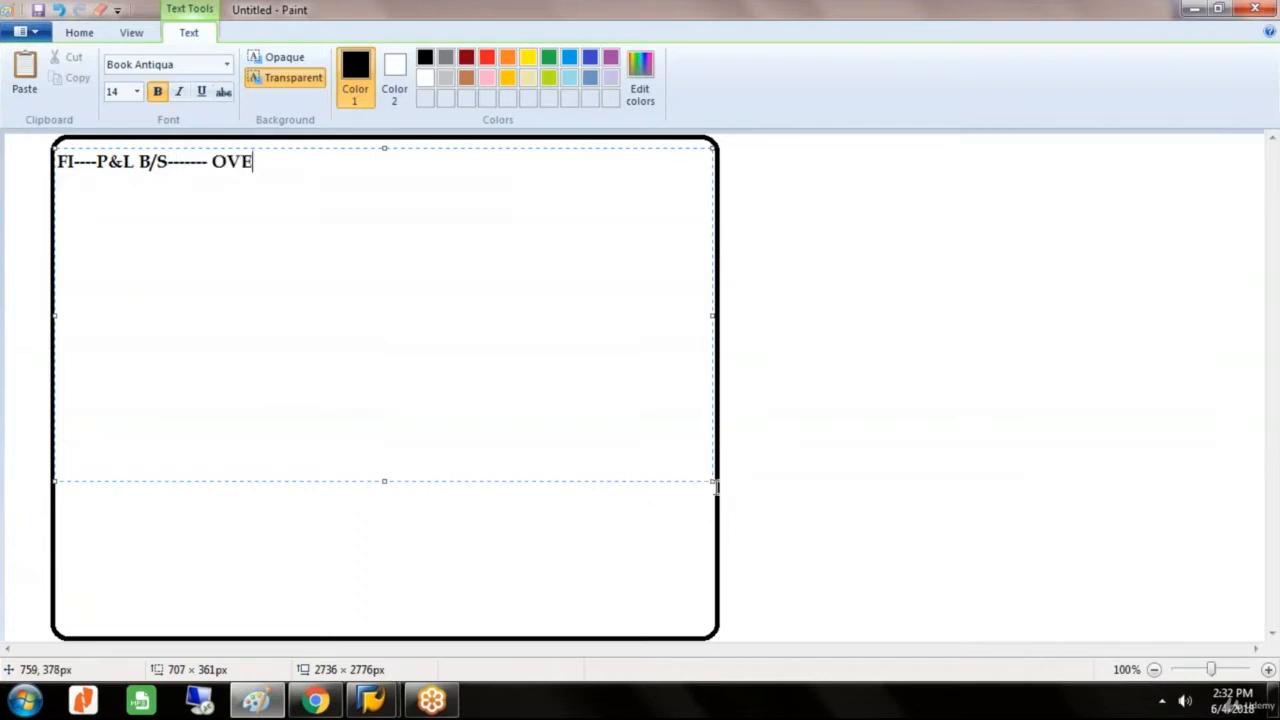
pyautogui.write('RALL PI')
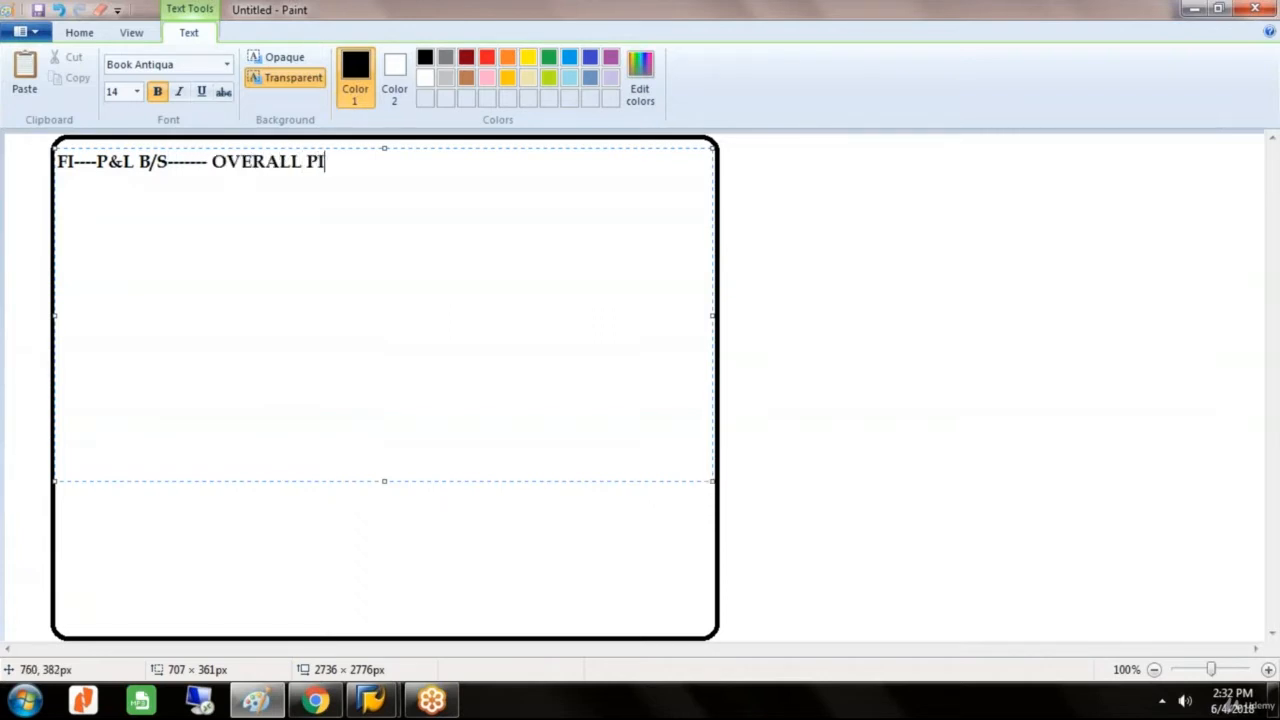
pyautogui.write('CTURE')
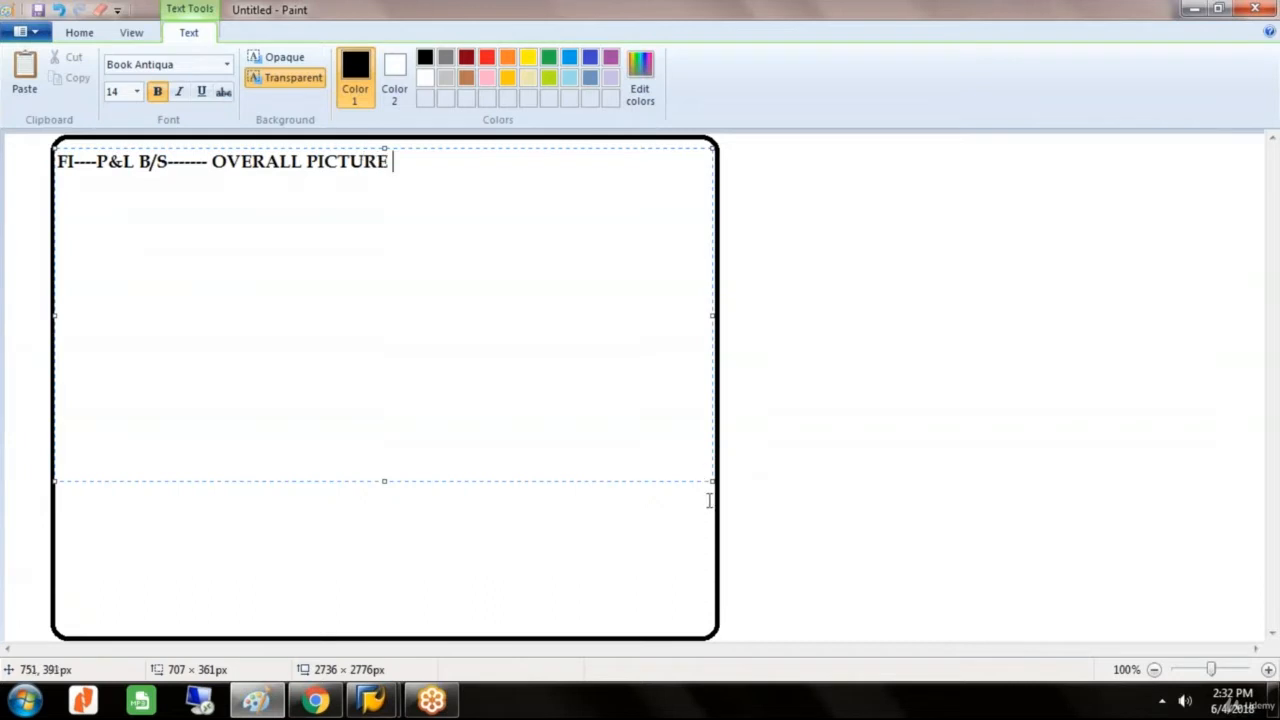
pyautogui.write('----')
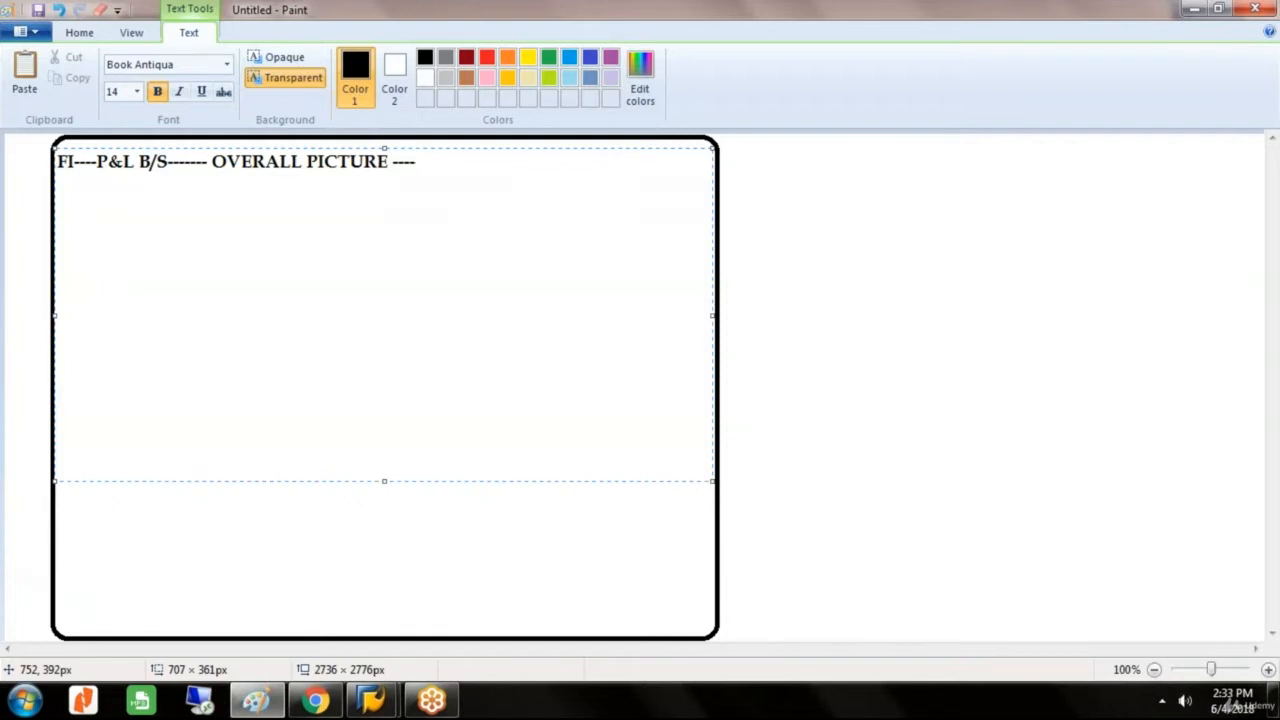
# Step: Write the line 'CO---CONTROLLING----COSTING OR MANAGEMENT ACCOUNTING---INTERNAL DECISION MAKING---'
pyautogui.write('C')
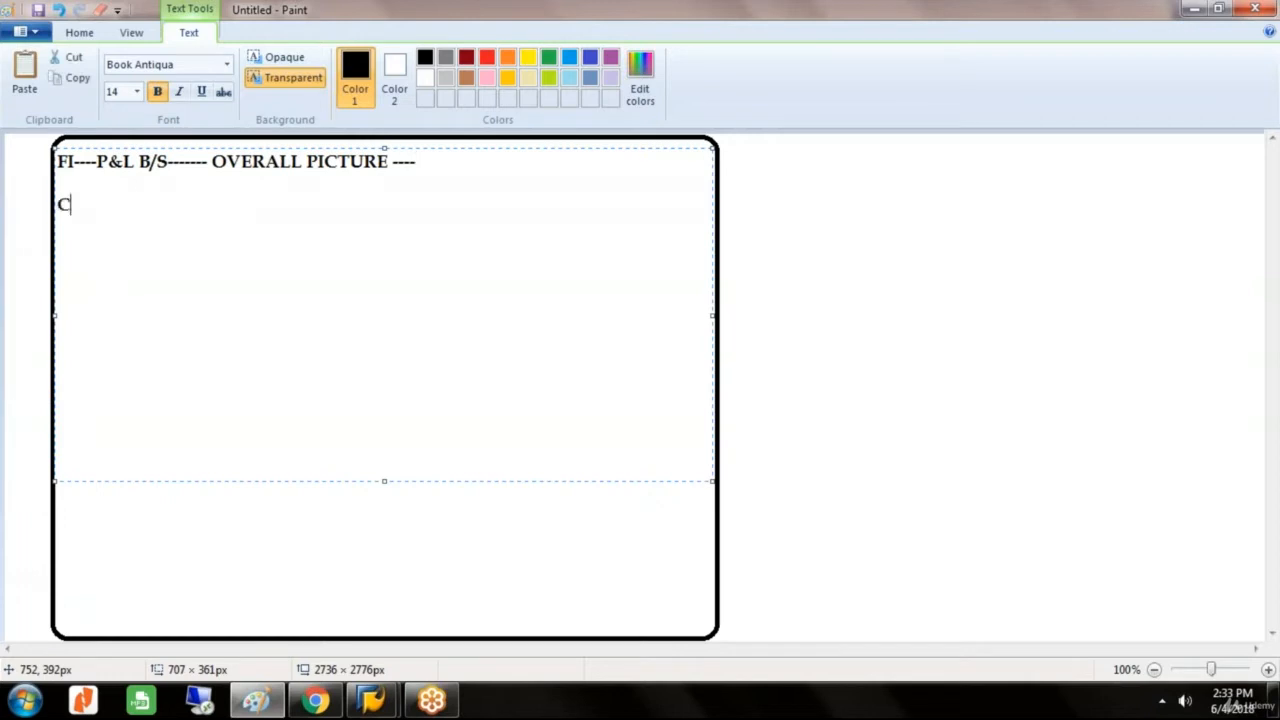
pyautogui.write('O---')
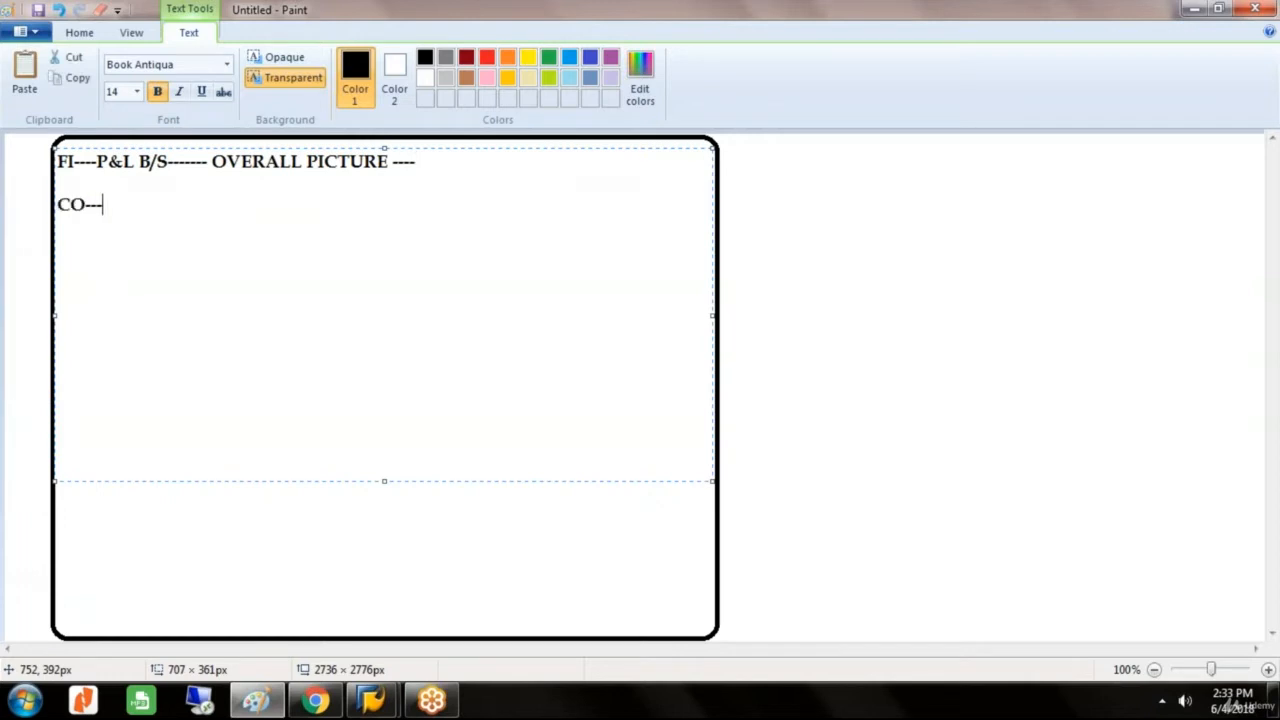
pyautogui.write('CONTROLL')
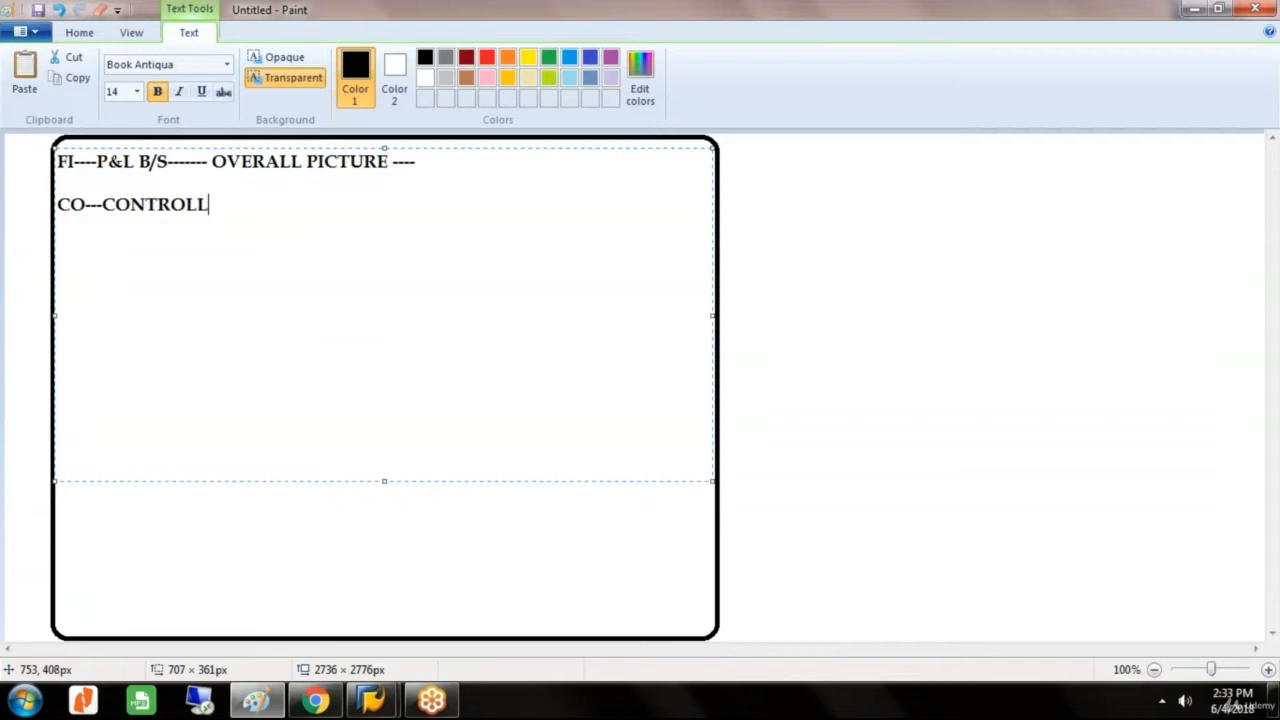
pyautogui.write('ING---')
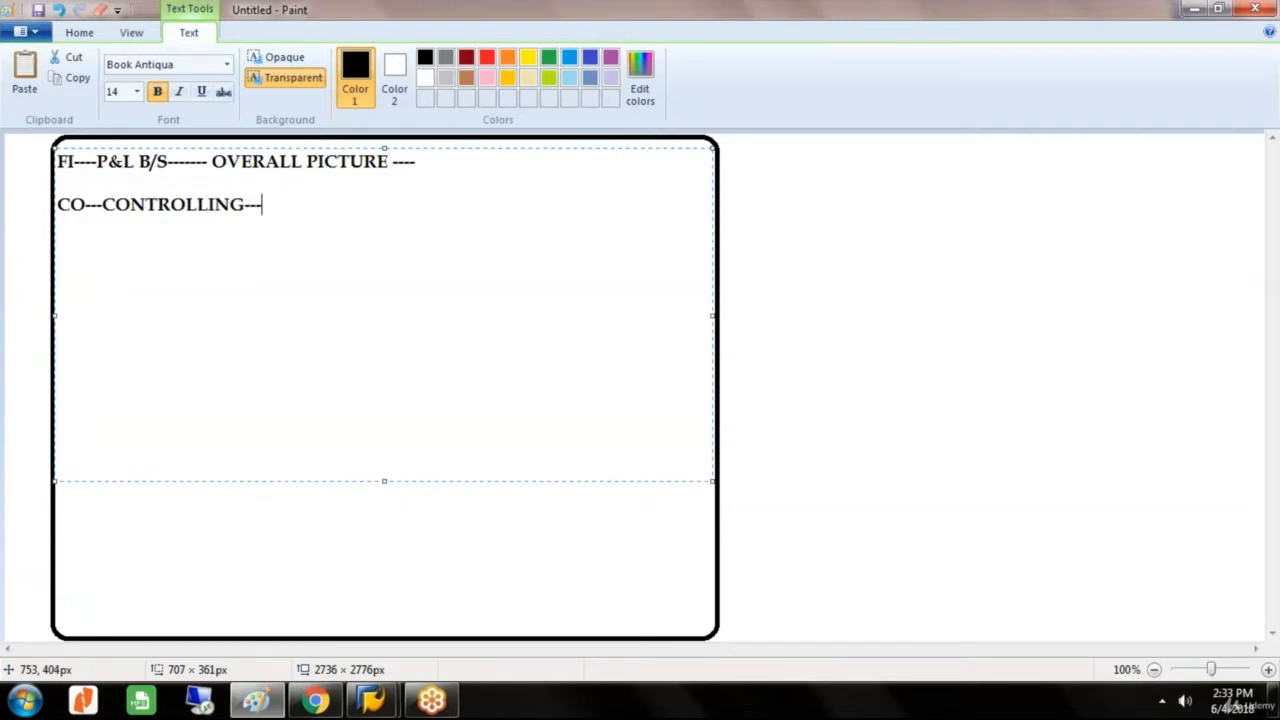
pyautogui.write('-COSTING OR MAN')
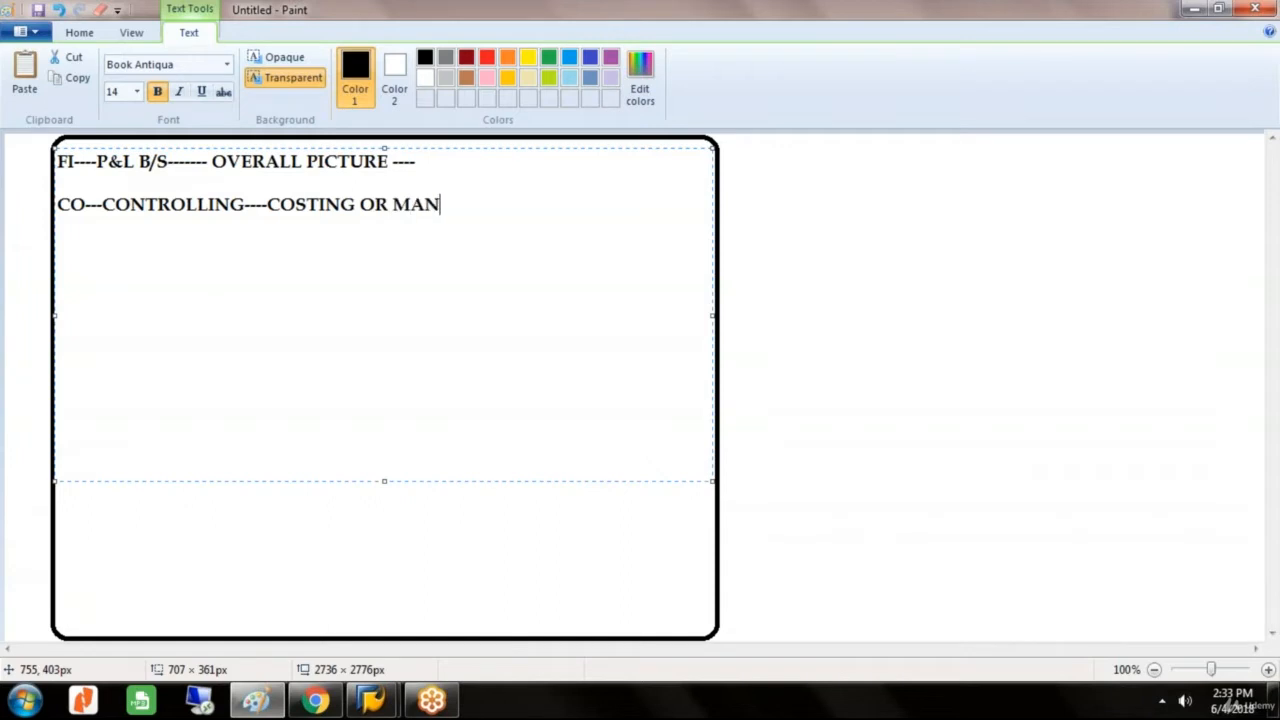
pyautogui.write('AGEMENT ACC')
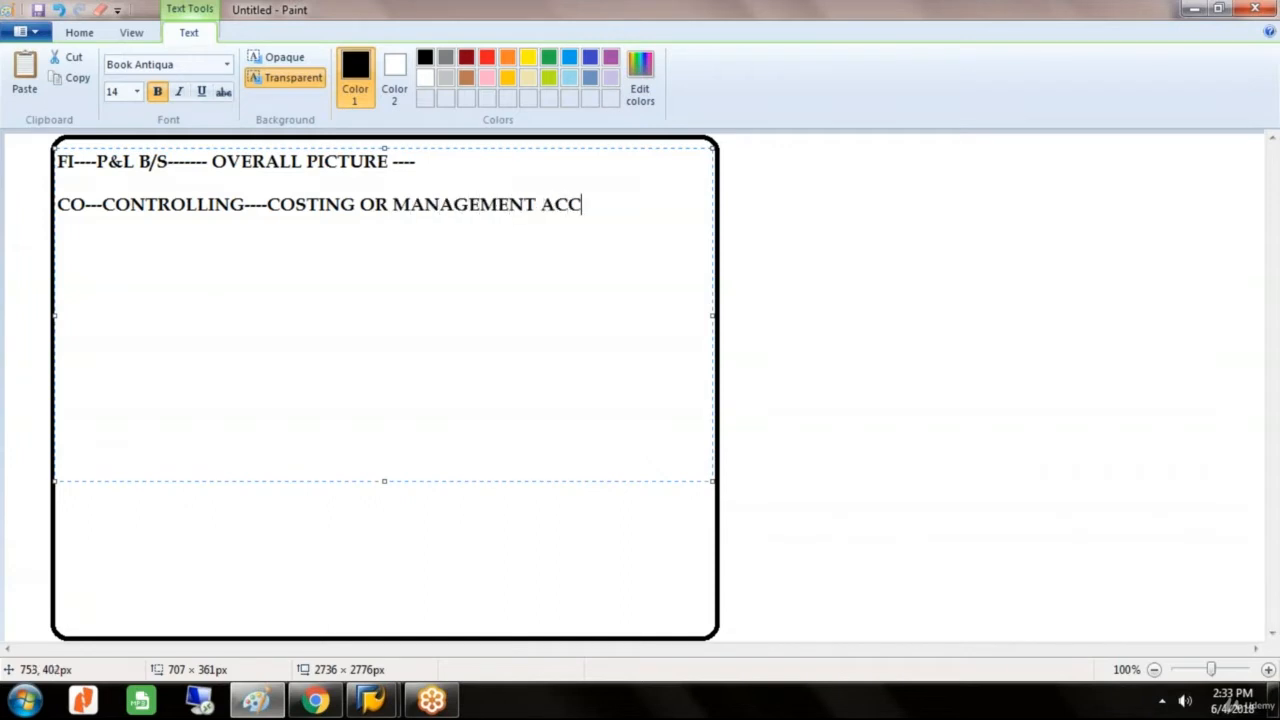
pyautogui.write('OUNTING')
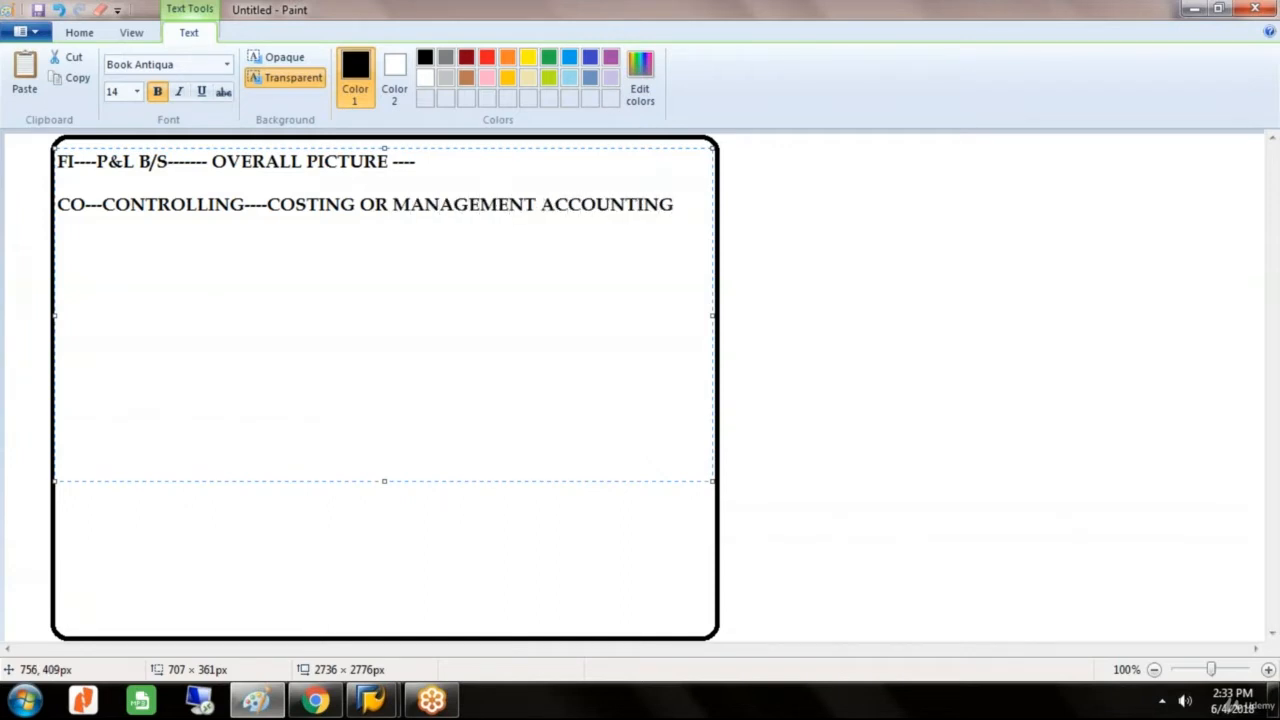
pyautogui.write('---INTER')
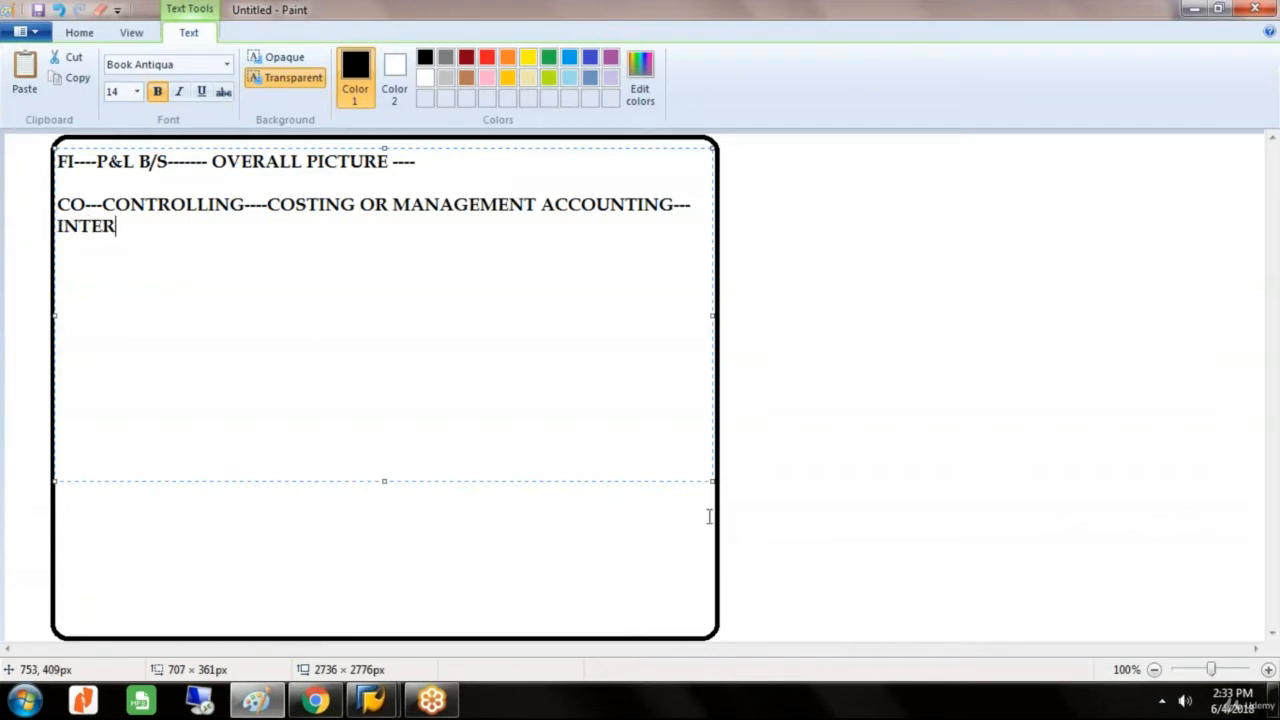
pyautogui.write('NAL DECI')
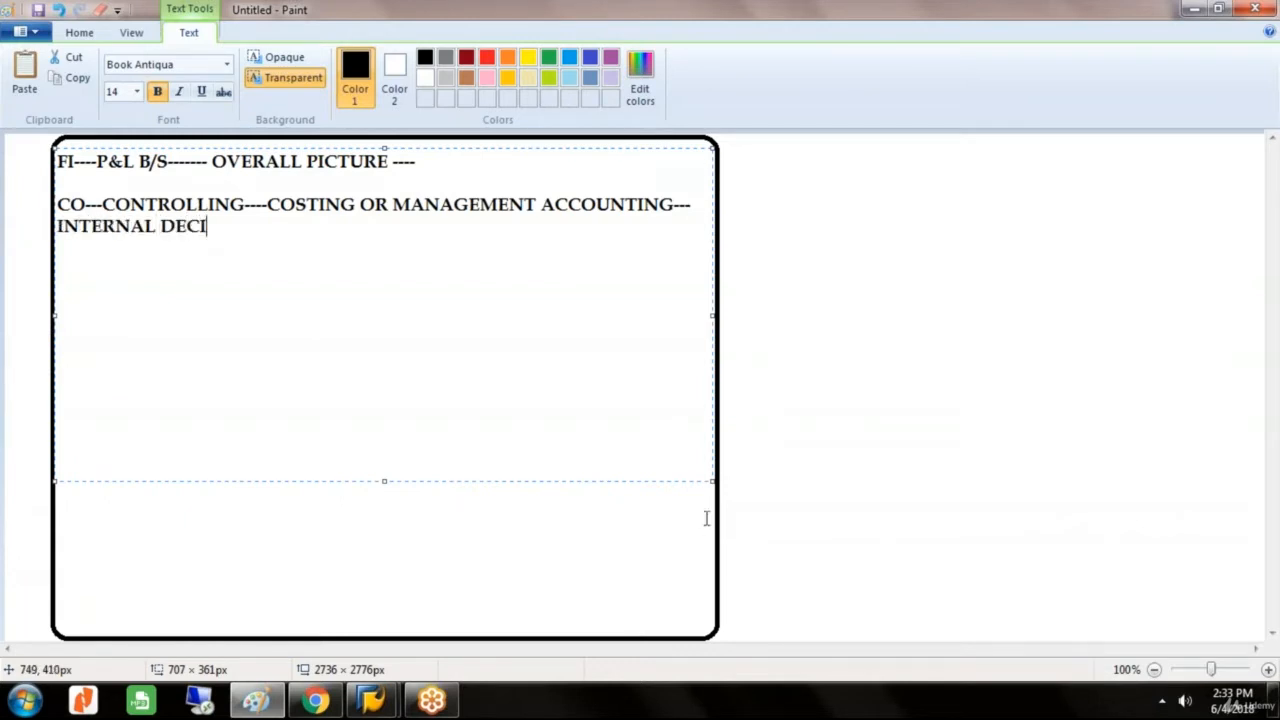
pyautogui.write('SION MAKI')
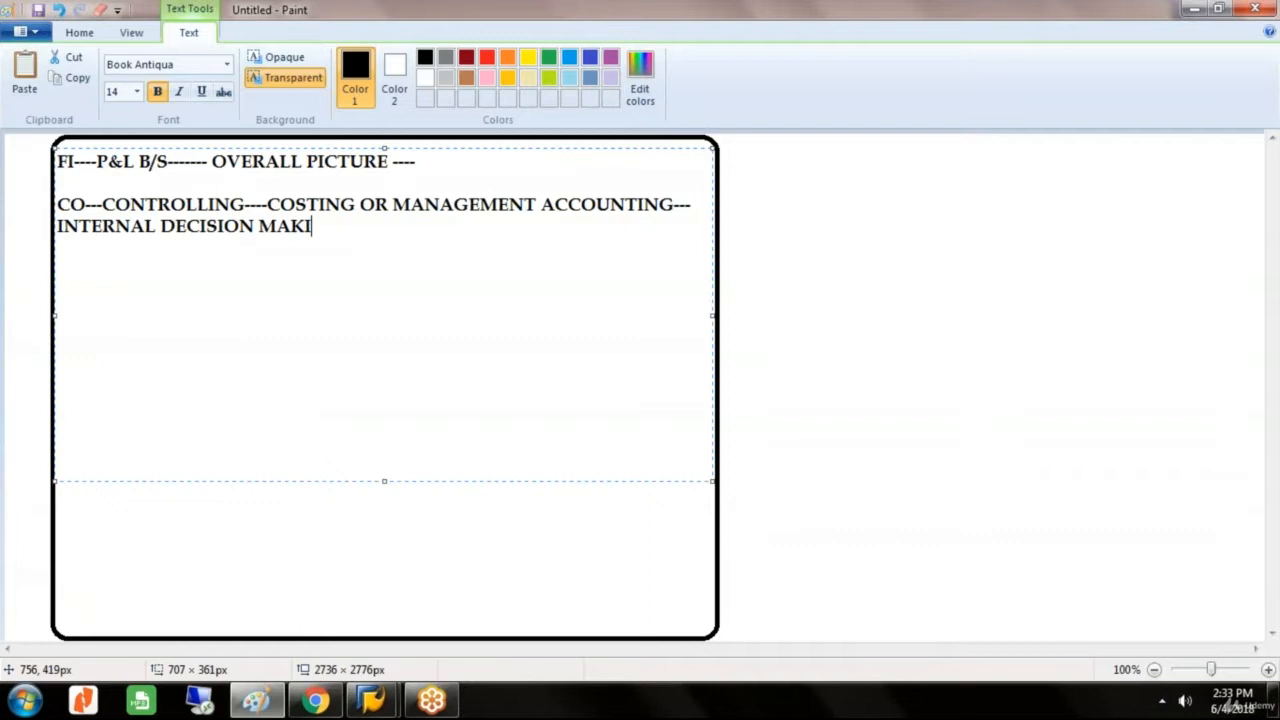
pyautogui.write('NG---')
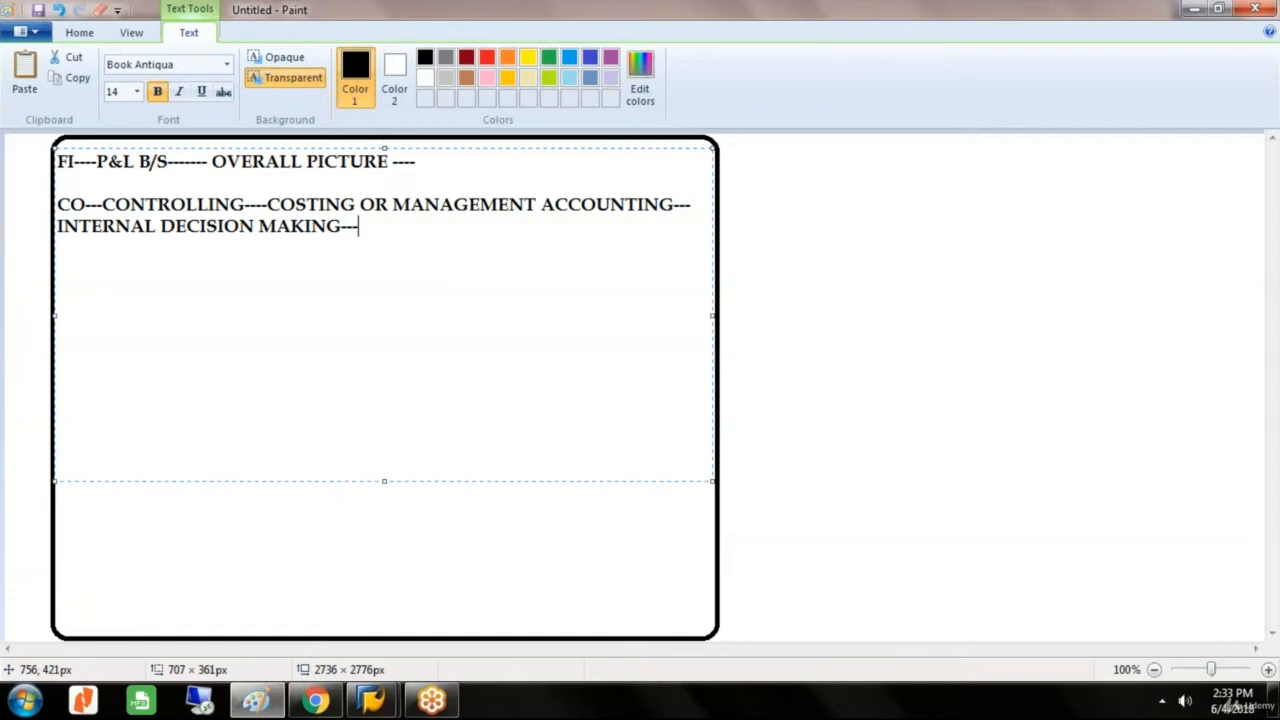
# Step: Write the lines 'FI-----COMPANY CODE' and 'CO---CONTROLLING AREA---'
pyautogui.write('FI')
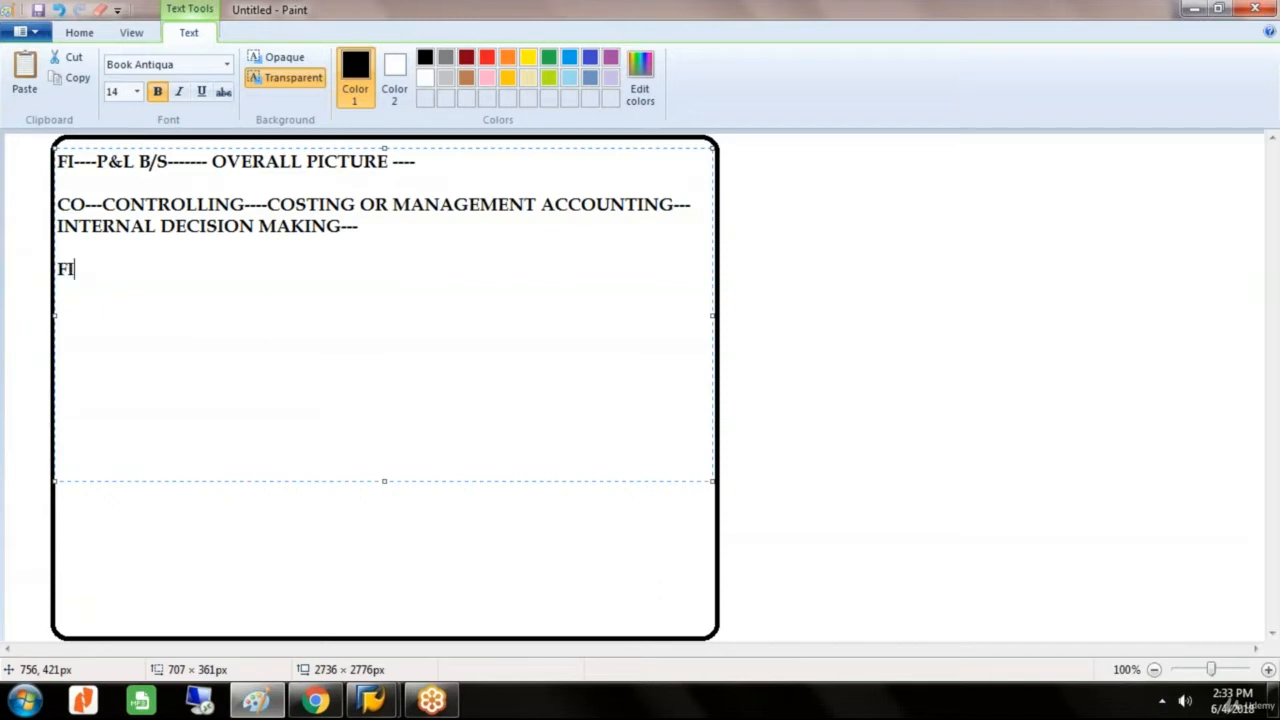
pyautogui.write('-----')
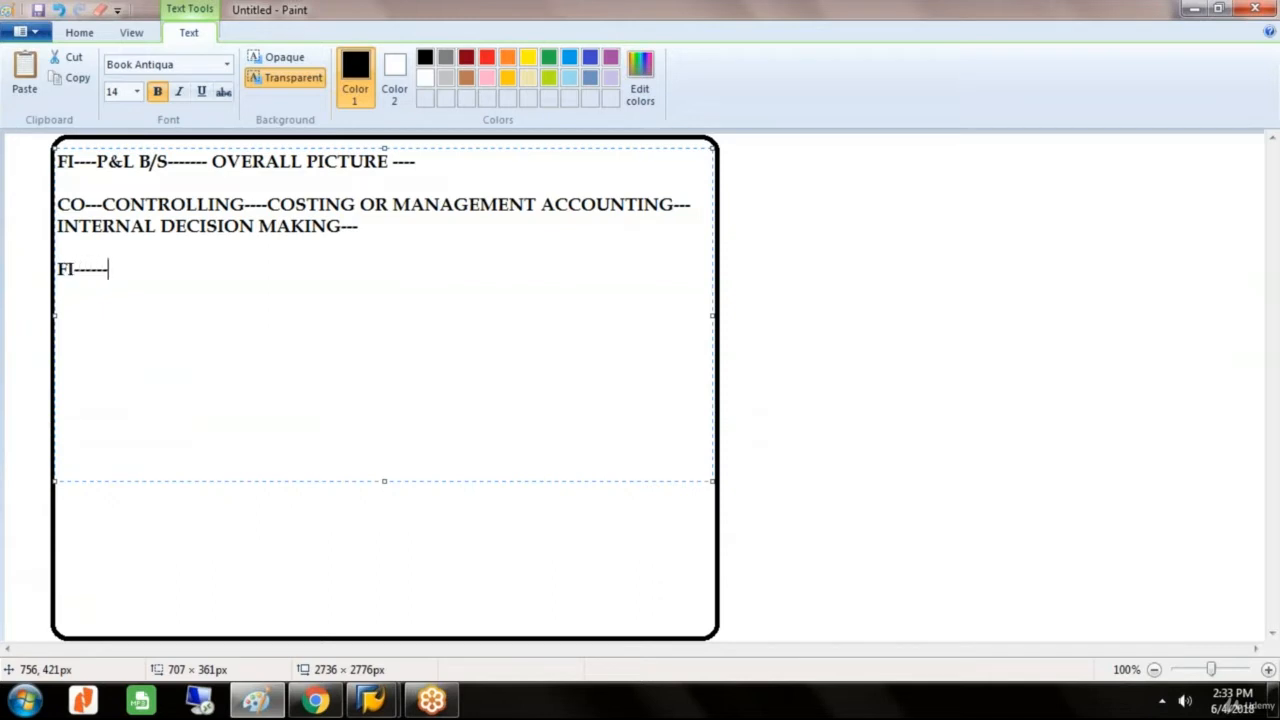
pyautogui.write('COMP')
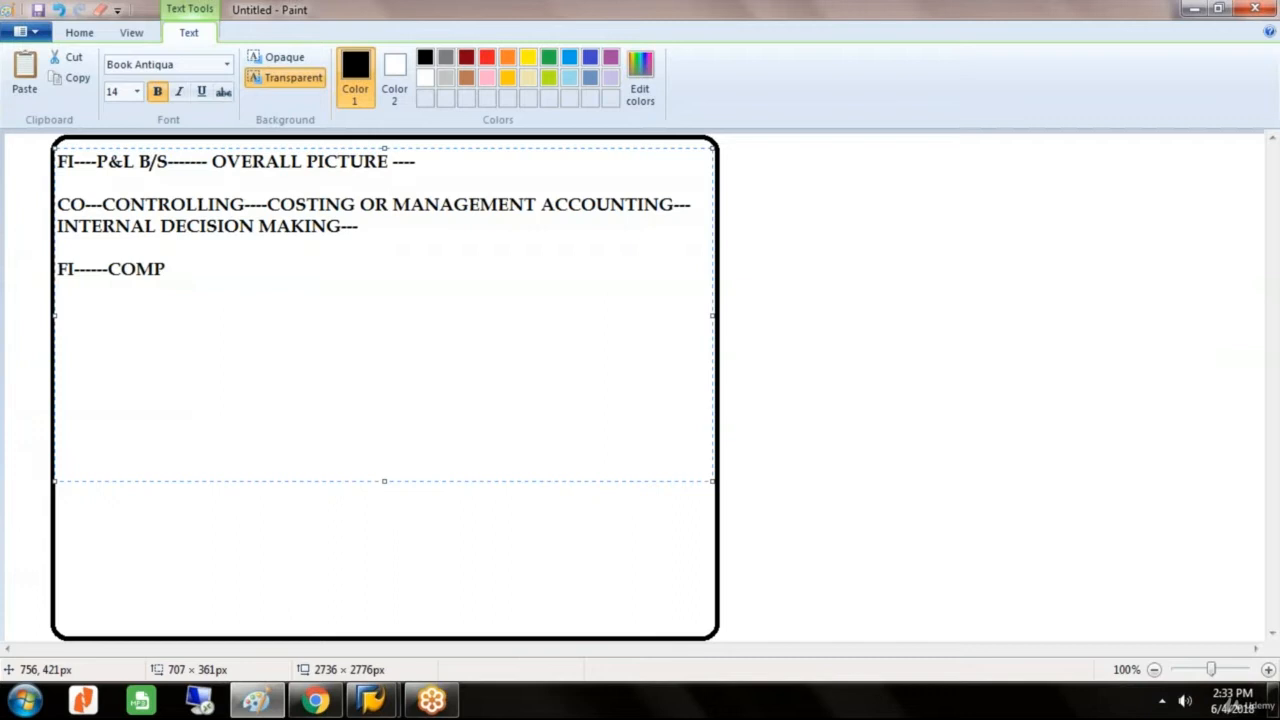
pyautogui.write('ANY CO')
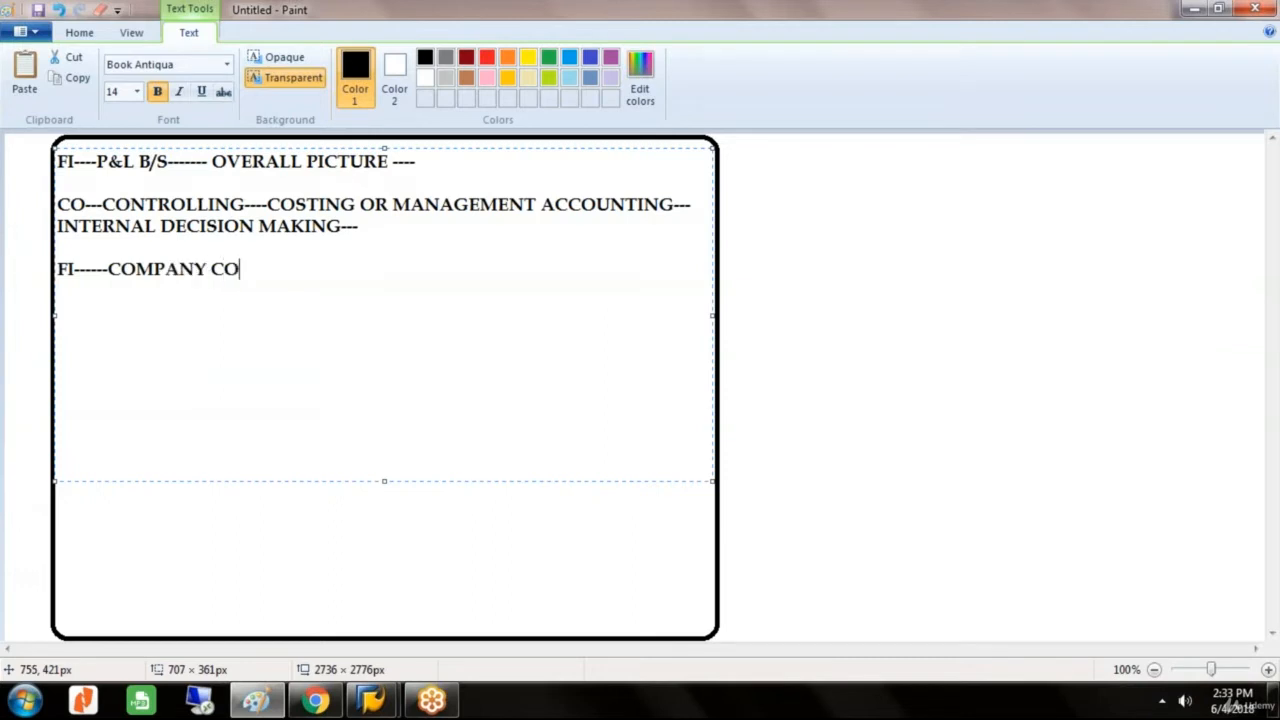
pyautogui.write('DE')
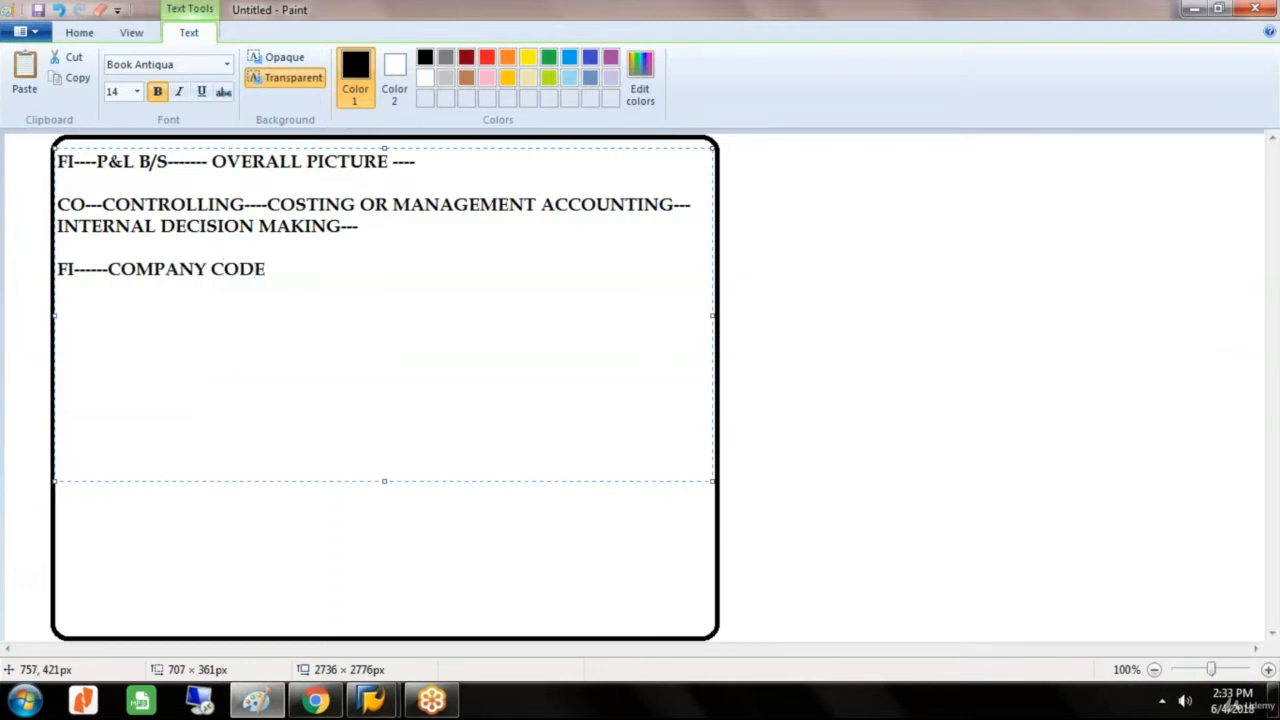
pyautogui.write('CO---')
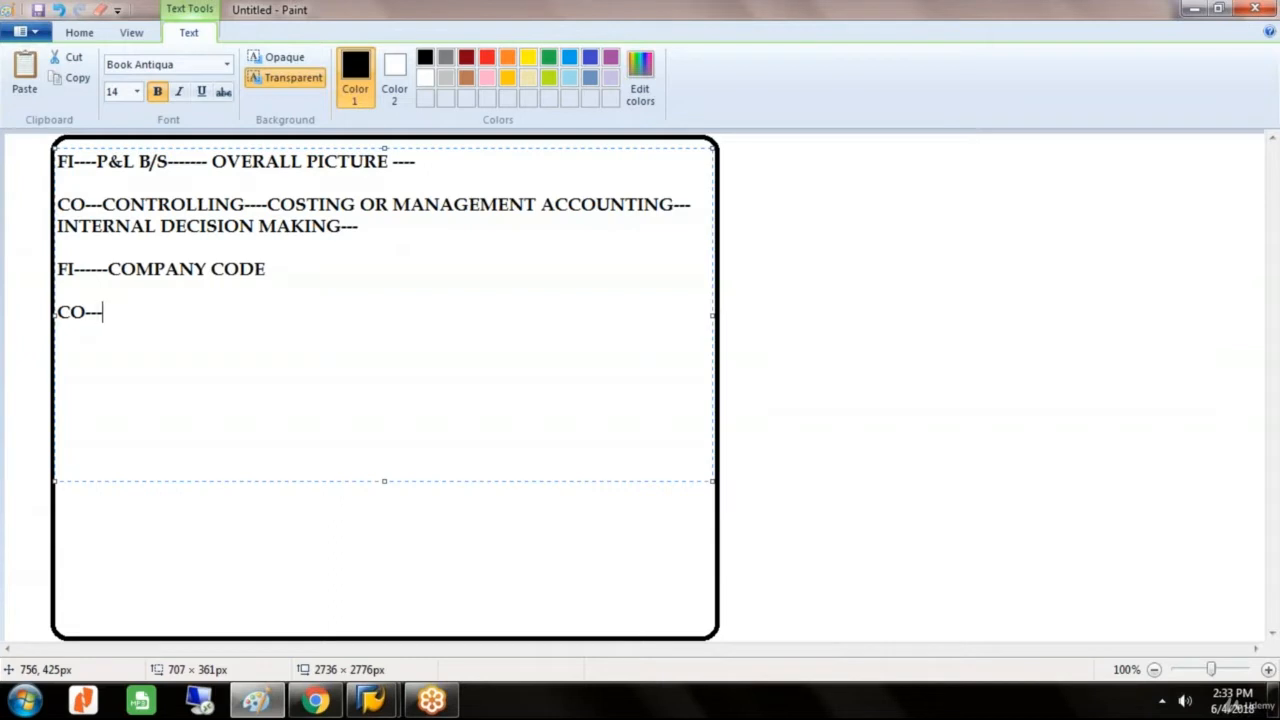
pyautogui.write('CONTR')
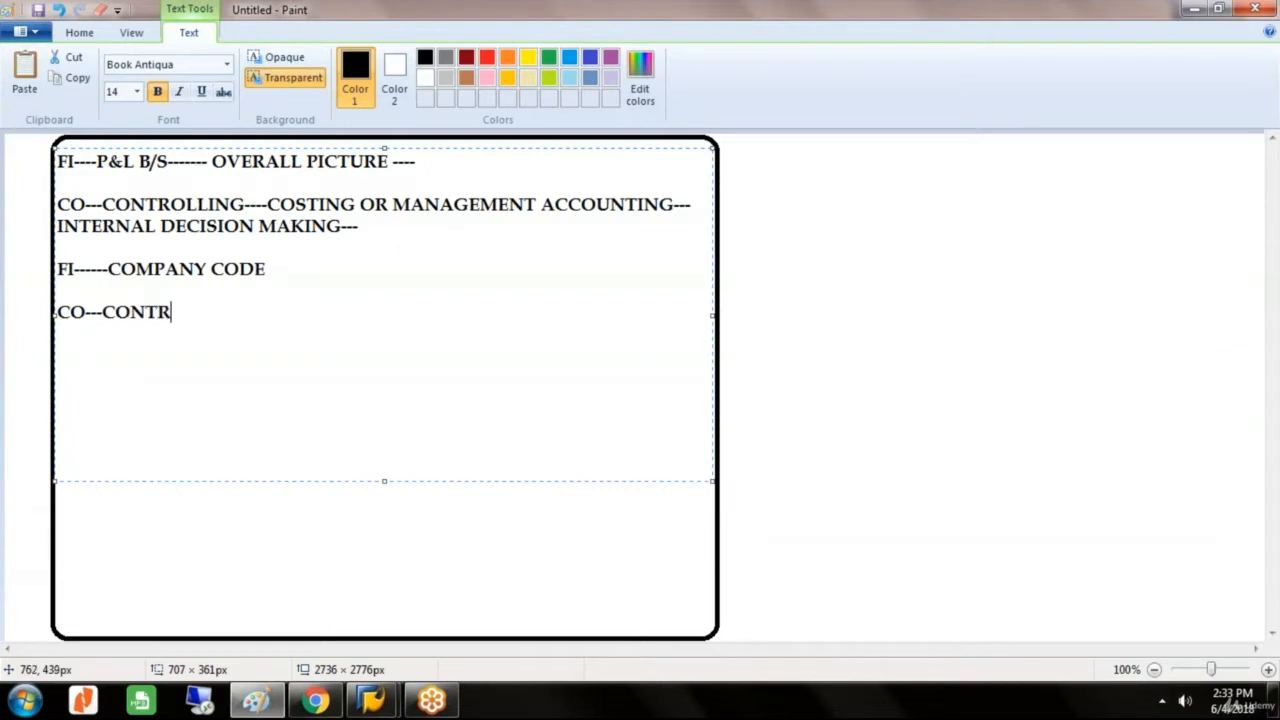
pyautogui.write('OLLIN')
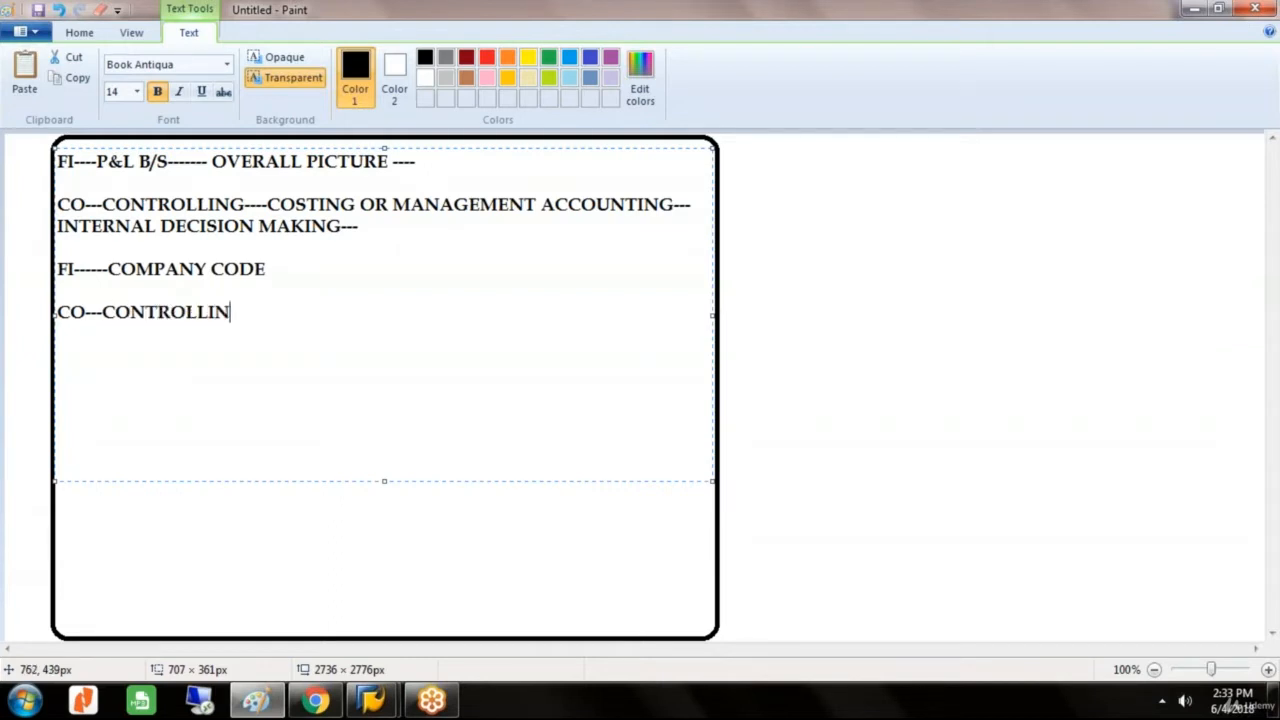
pyautogui.write('G AREA---')
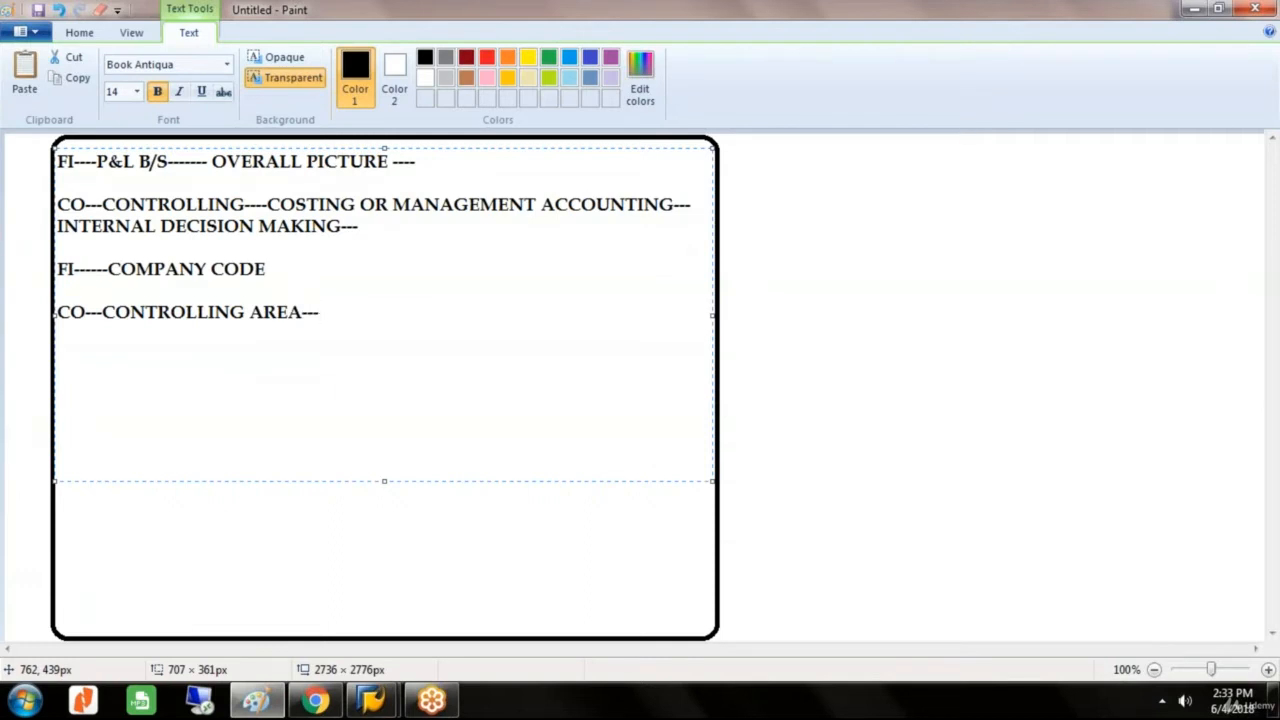
# Step: Write the cost center standard hierarchy line 'COST CENTER STD HIER------GLST_ HIER----'
pyautogui.write('CO')
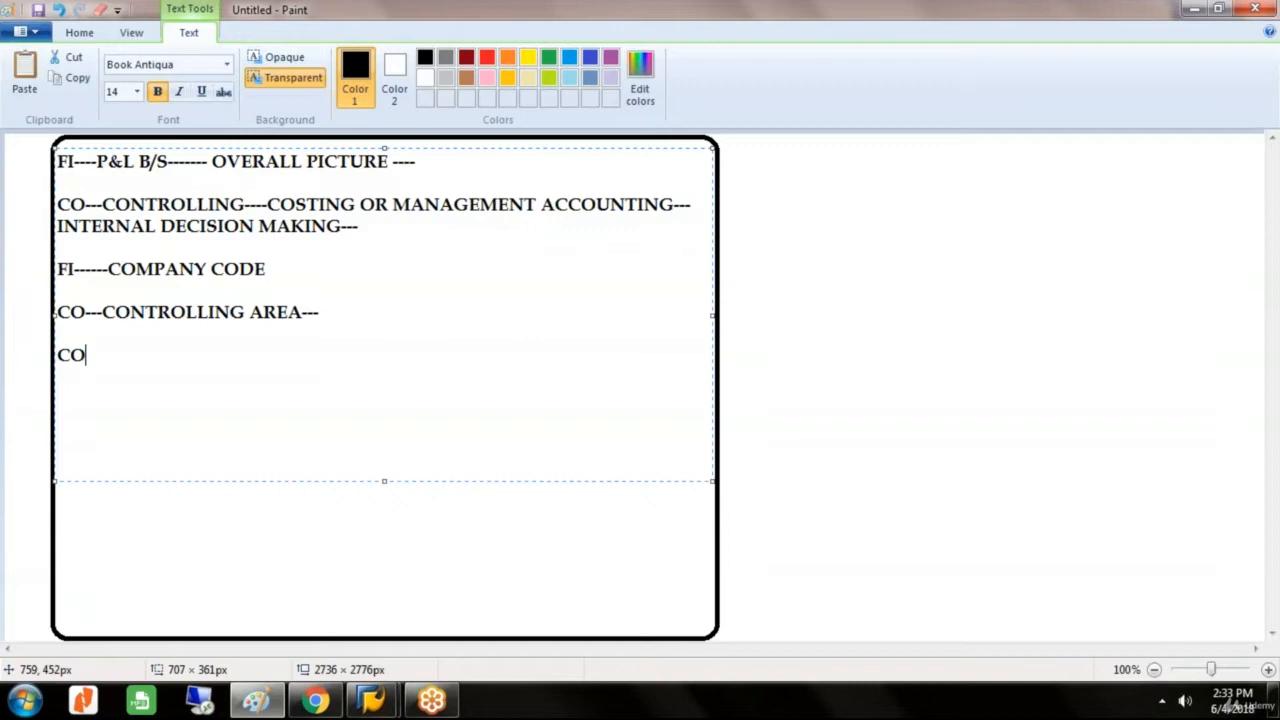
pyautogui.write('ST')
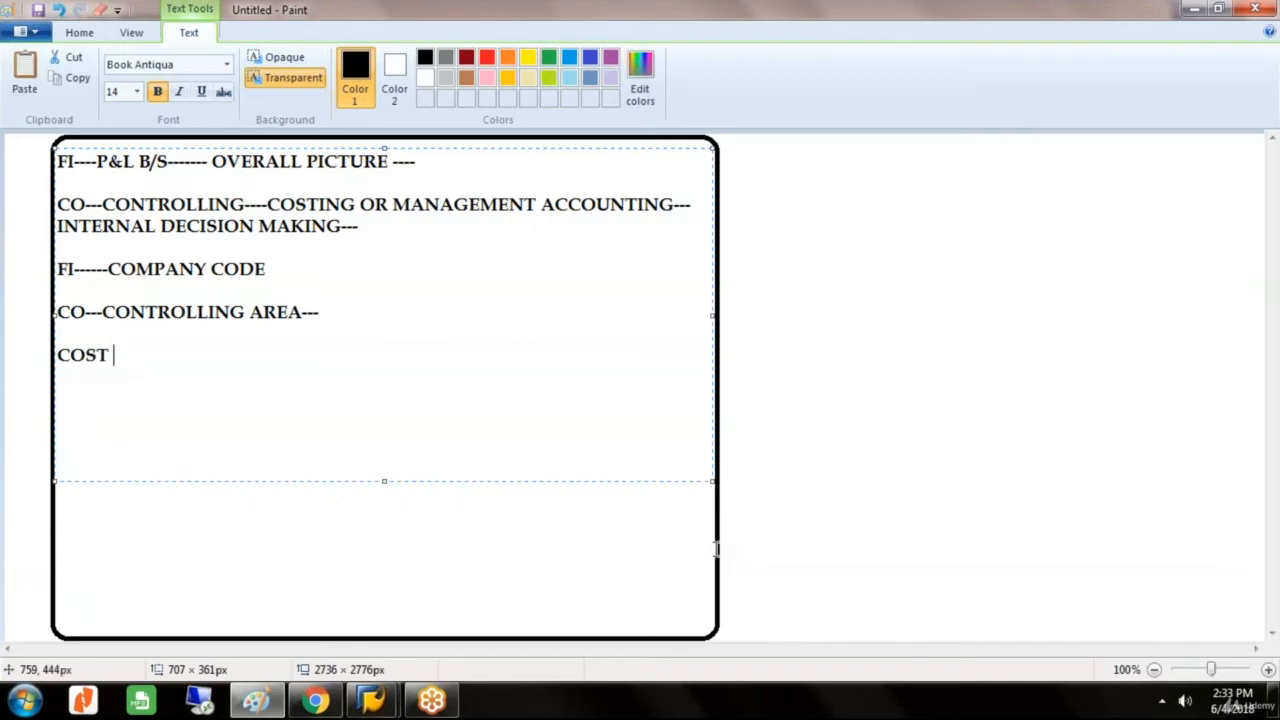
pyautogui.write('CENT')
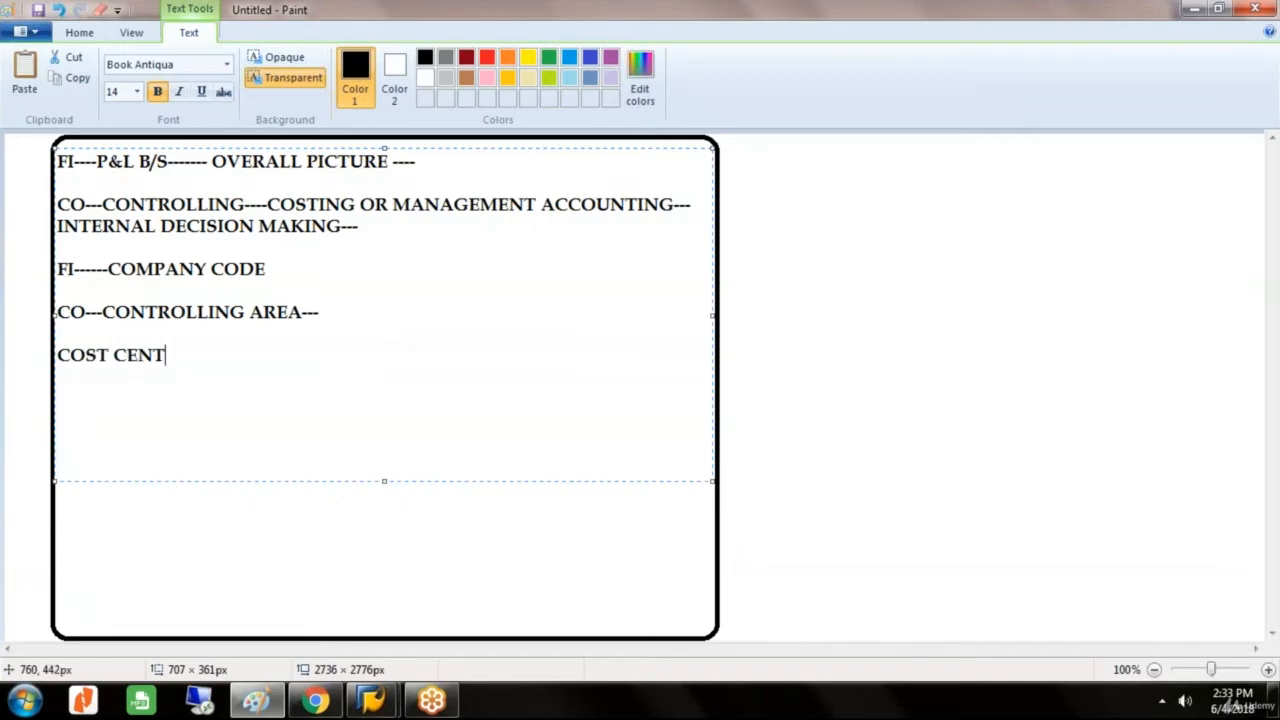
pyautogui.write('ER ST')
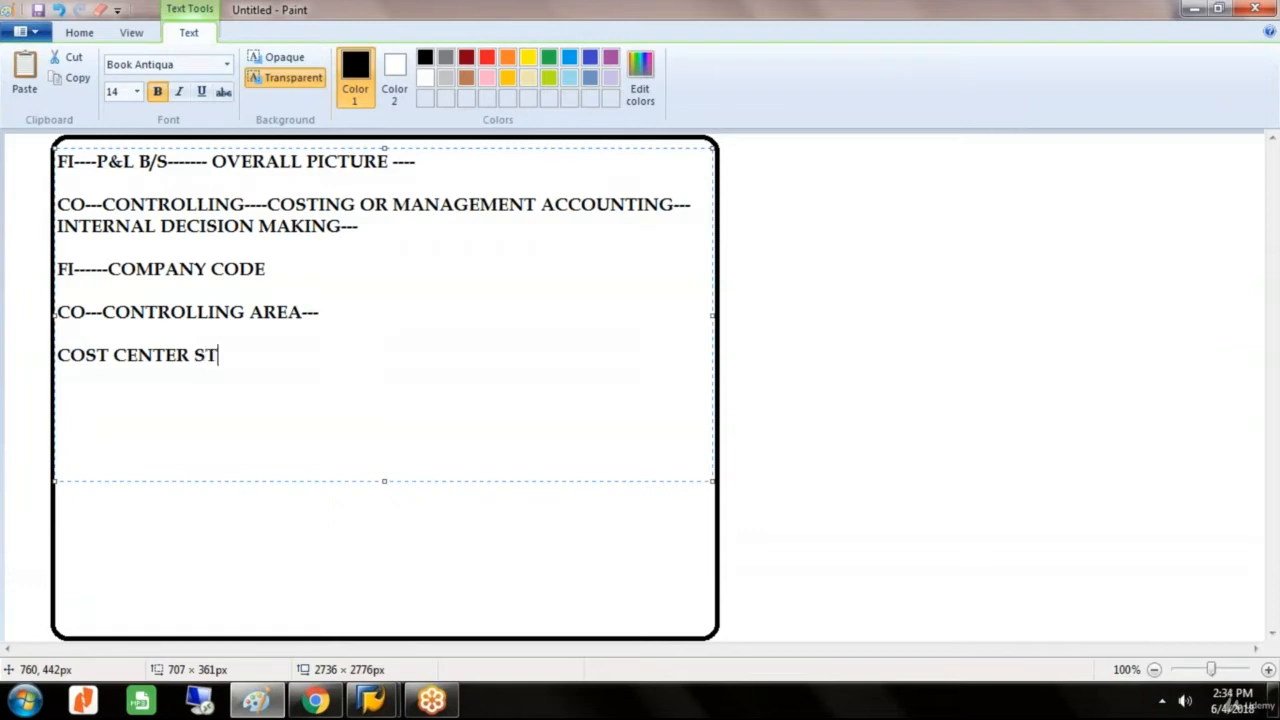
pyautogui.write('D HIER')
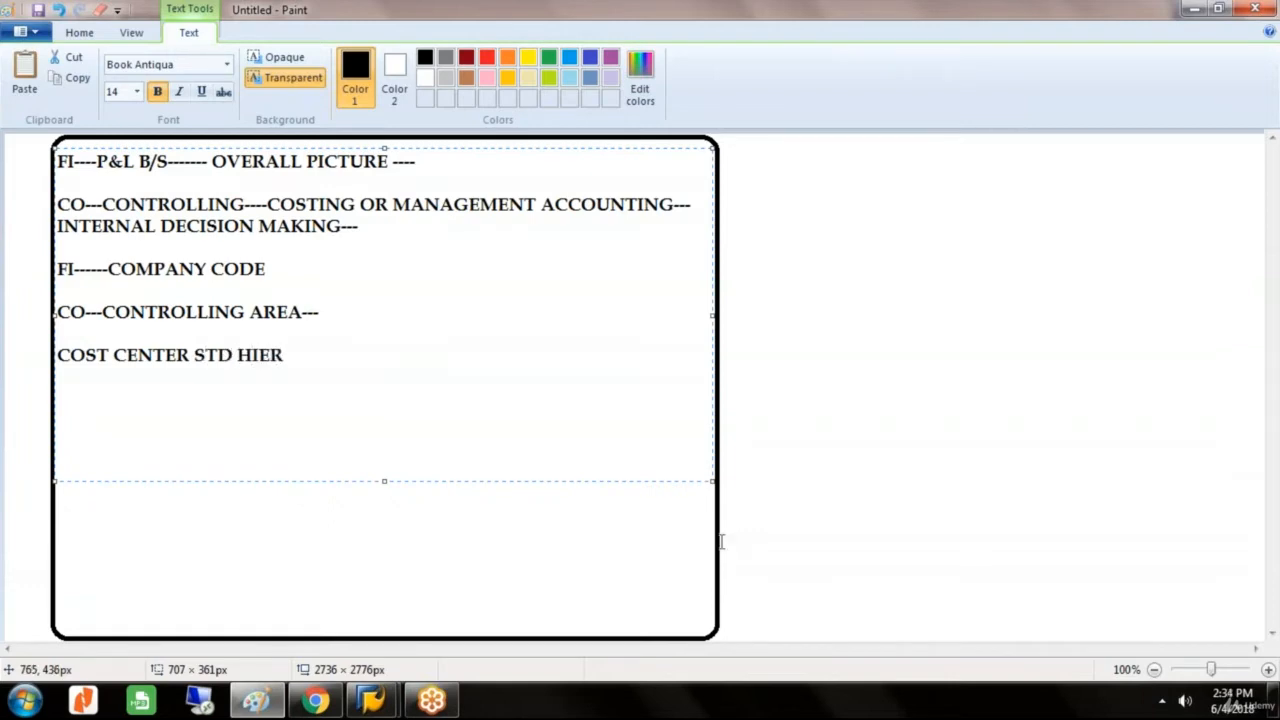
pyautogui.write('-------')
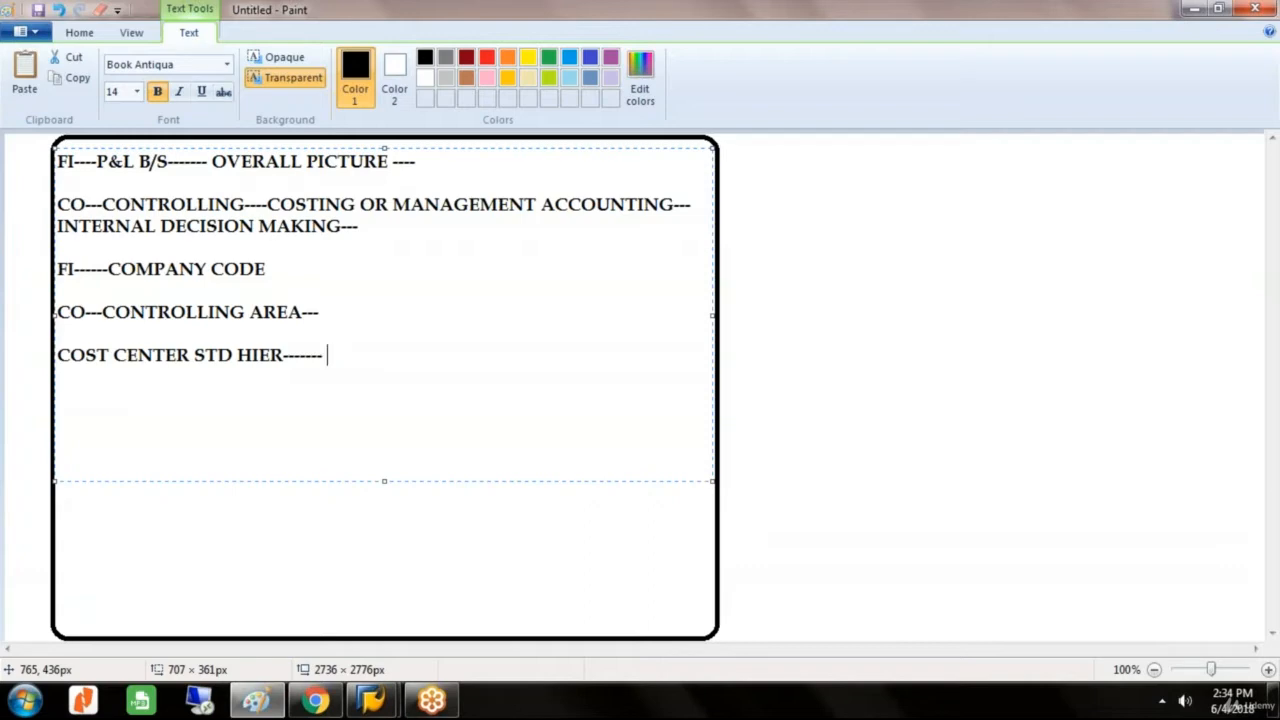
pyautogui.write('GLS')
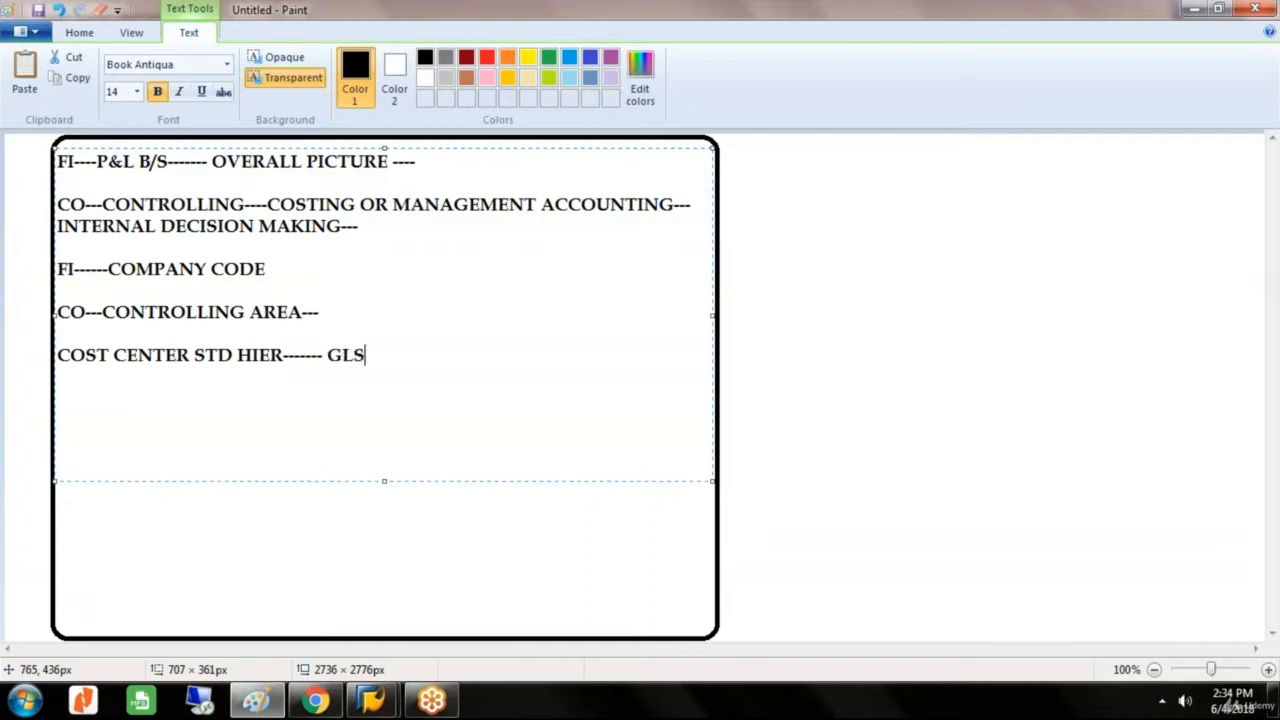
pyautogui.write('T_')
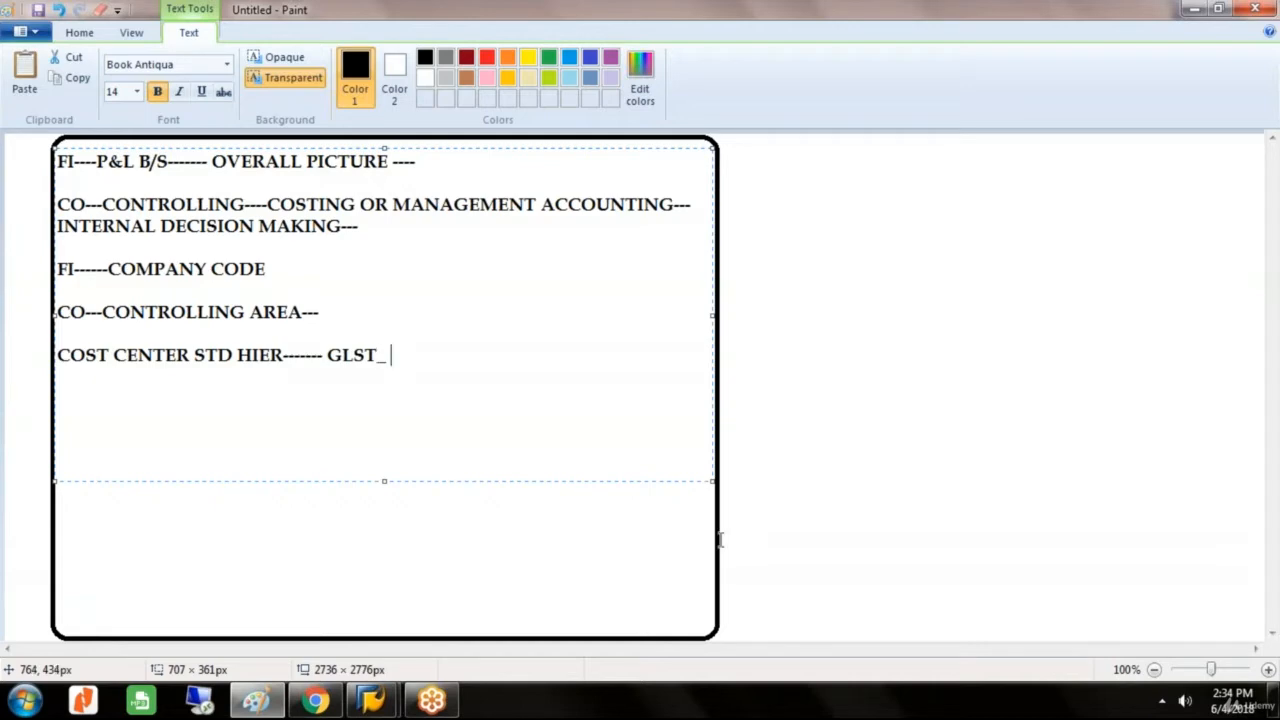
pyautogui.write('HIE')
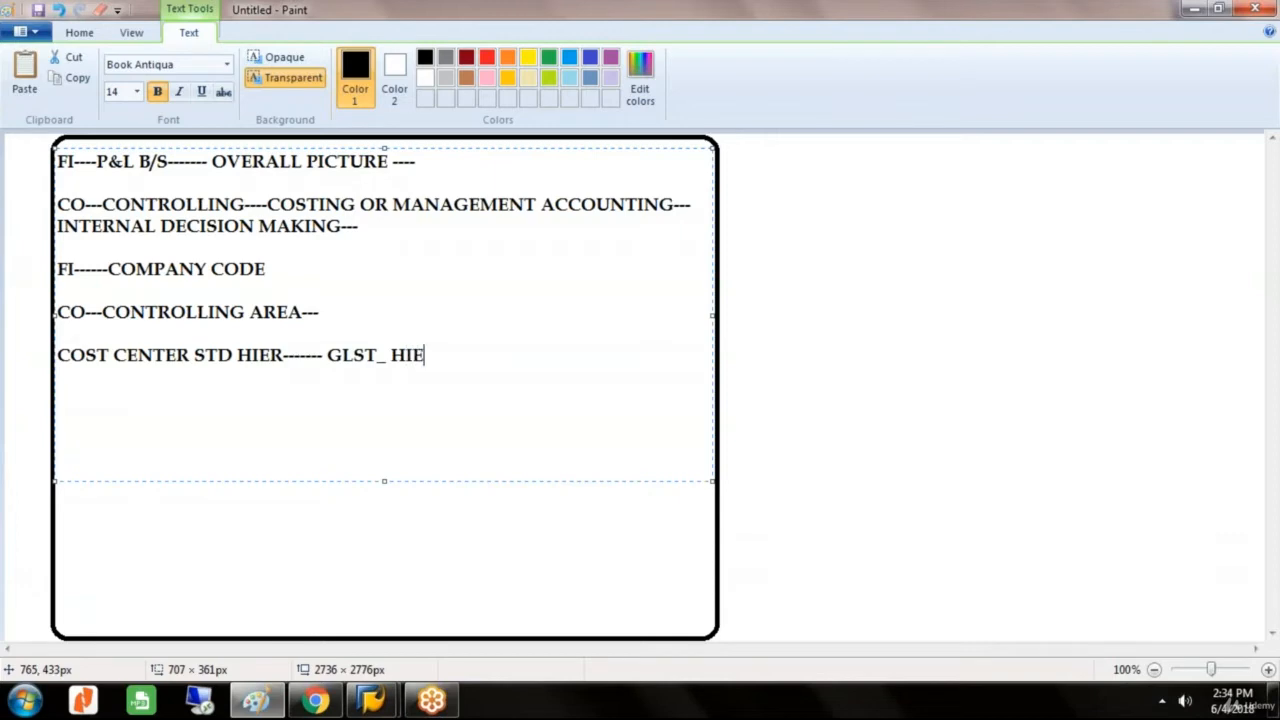
pyautogui.write('---')
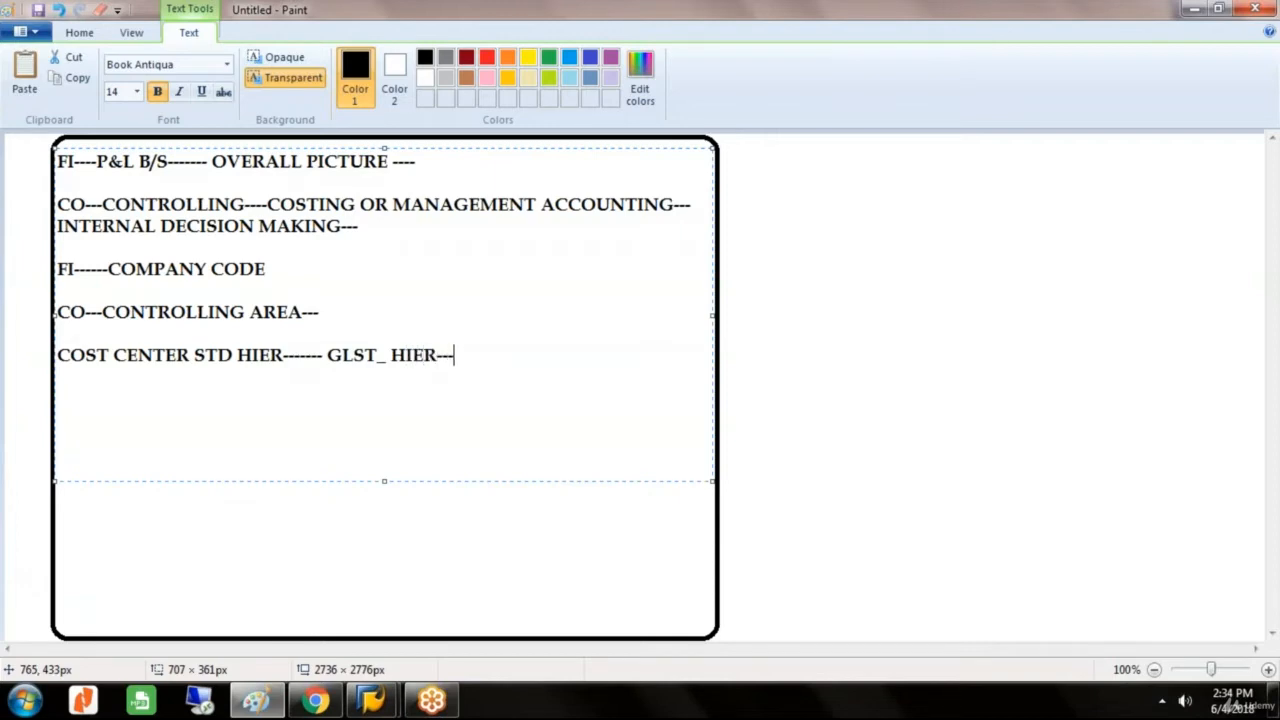
pyautogui.write('-')
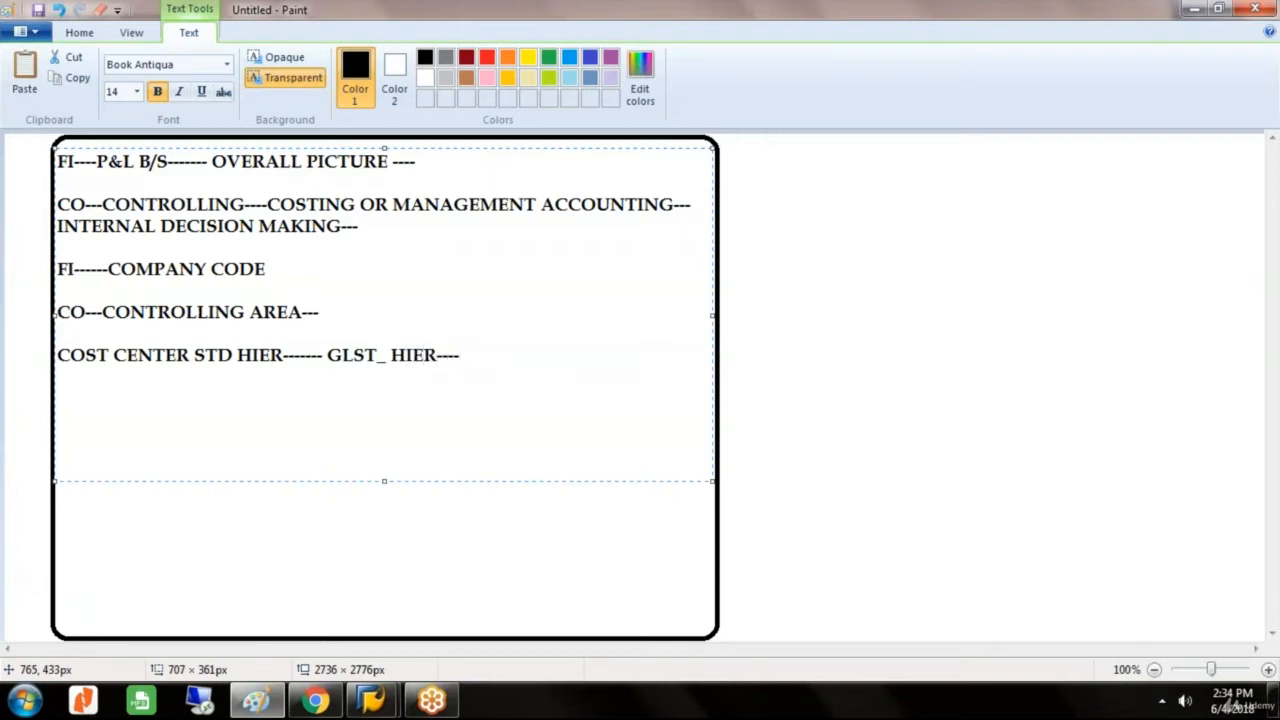
# Step: List the departments DEPART A, DEPART B and DEPART C beneath the hierarchy line
pyautogui.write('D')
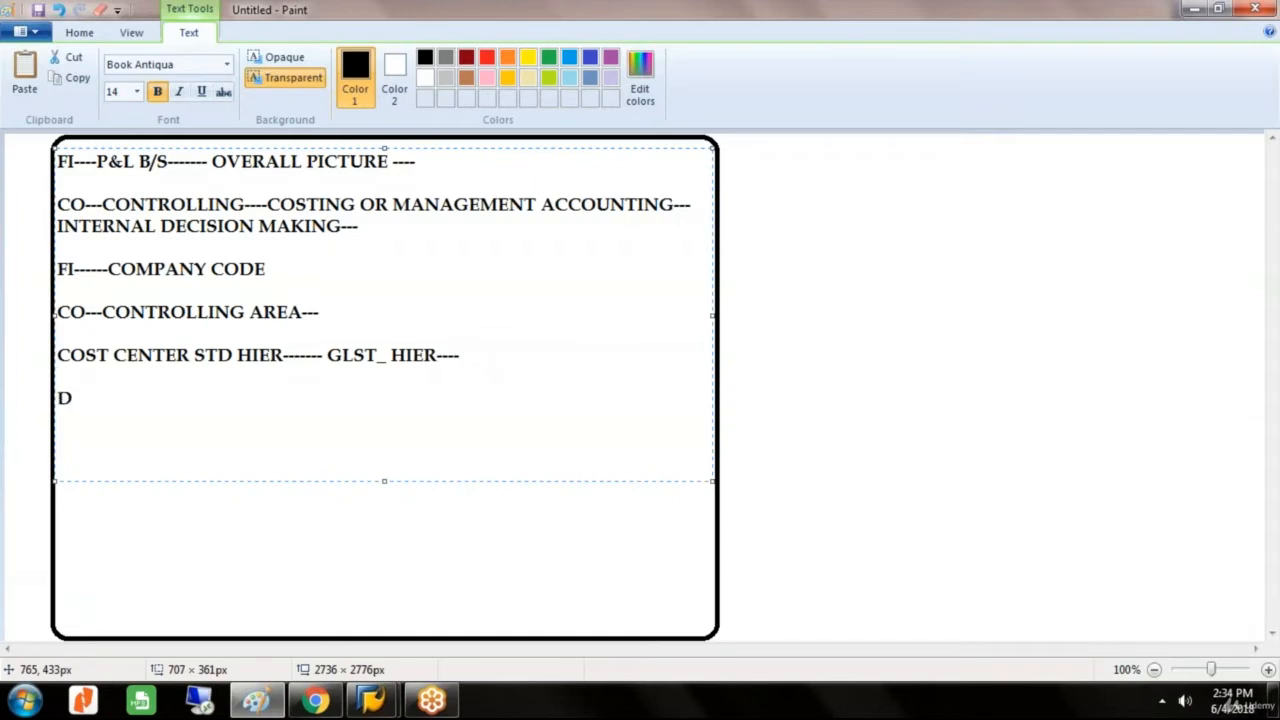
pyautogui.write('EPART A')
pyautogui.write('DEP')
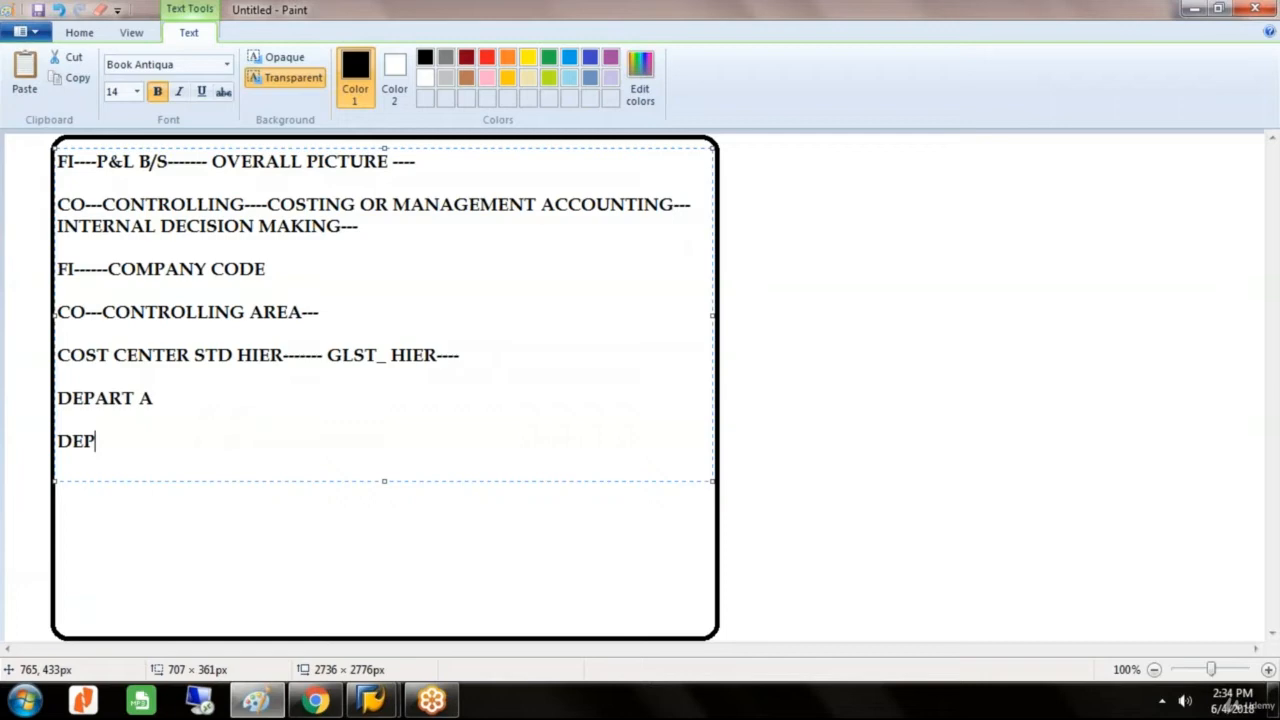
pyautogui.write('ART B')
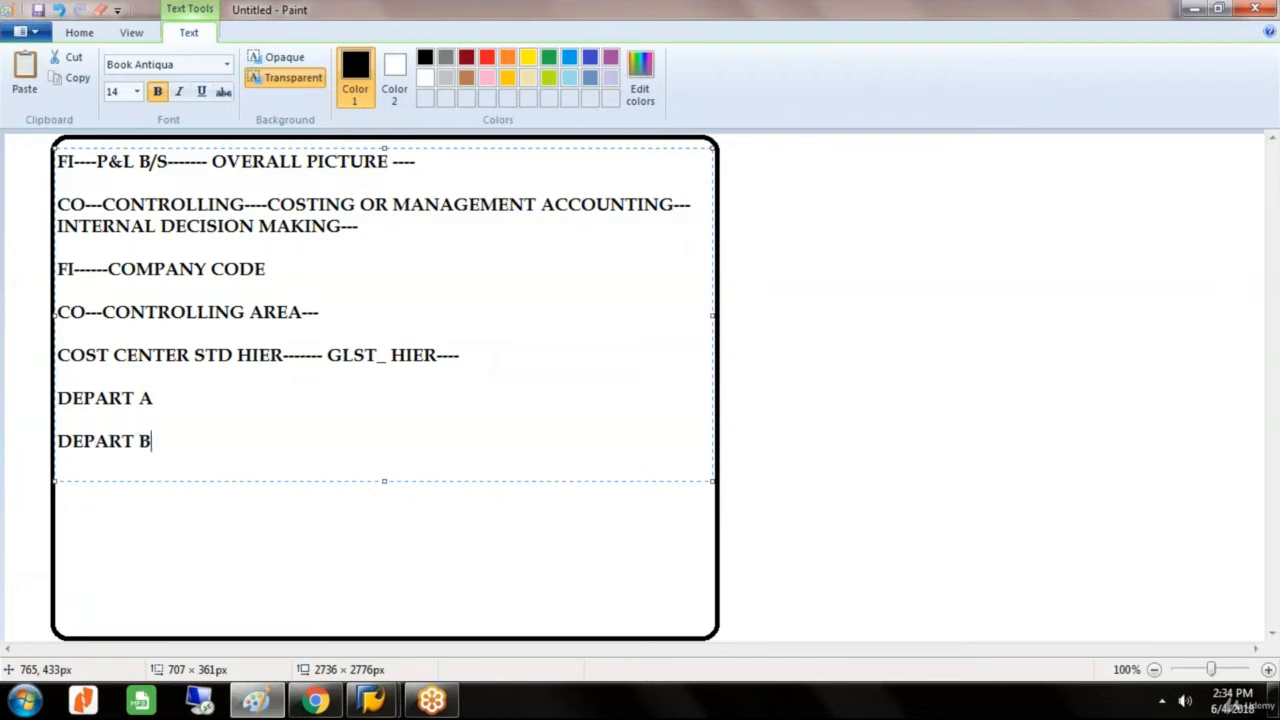
pyautogui.write('DE')
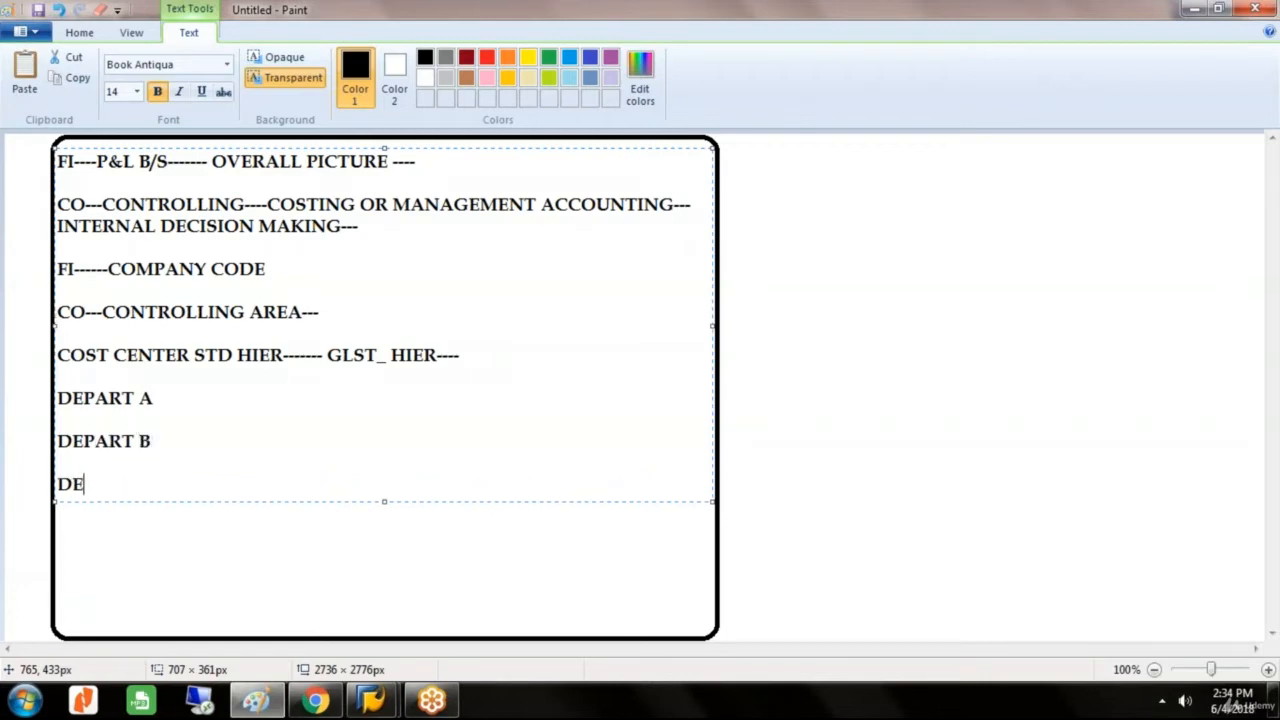
pyautogui.write('PART C')
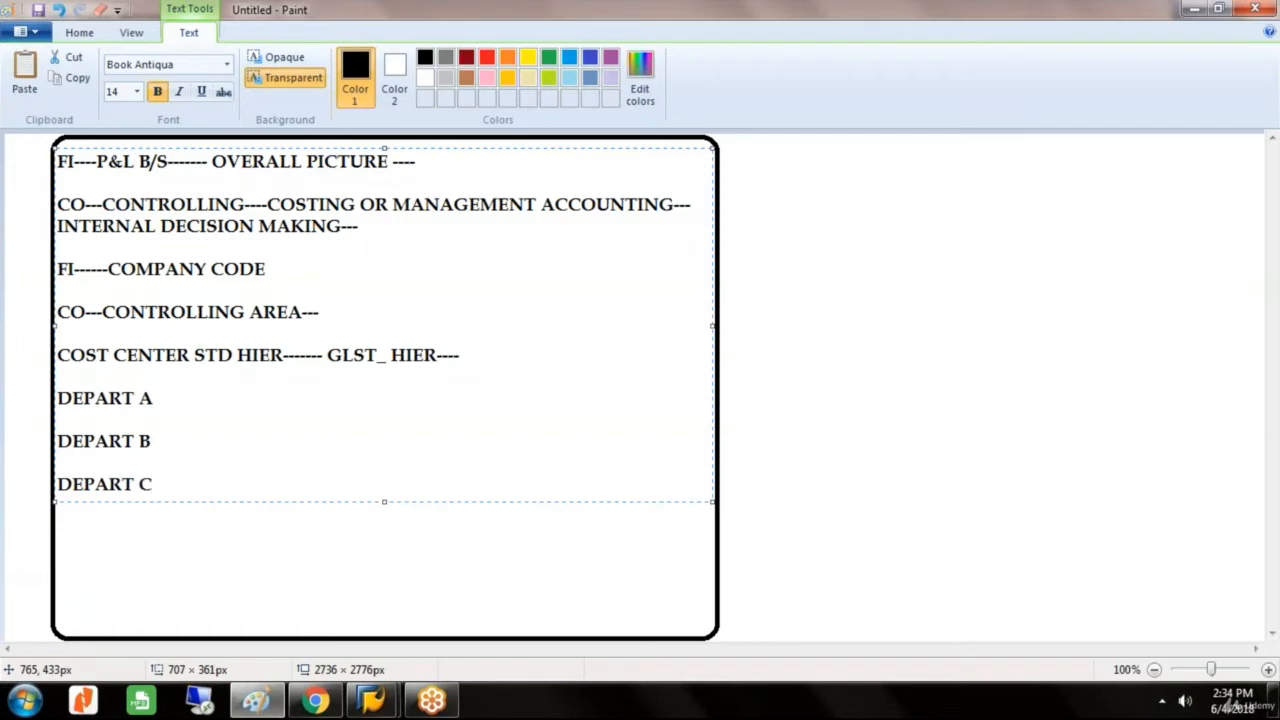
# Step: Freehand-circle CONTROLLING AREA and draw an arrow from COMPANY CODE toward it
pyautogui.click(152, 484)
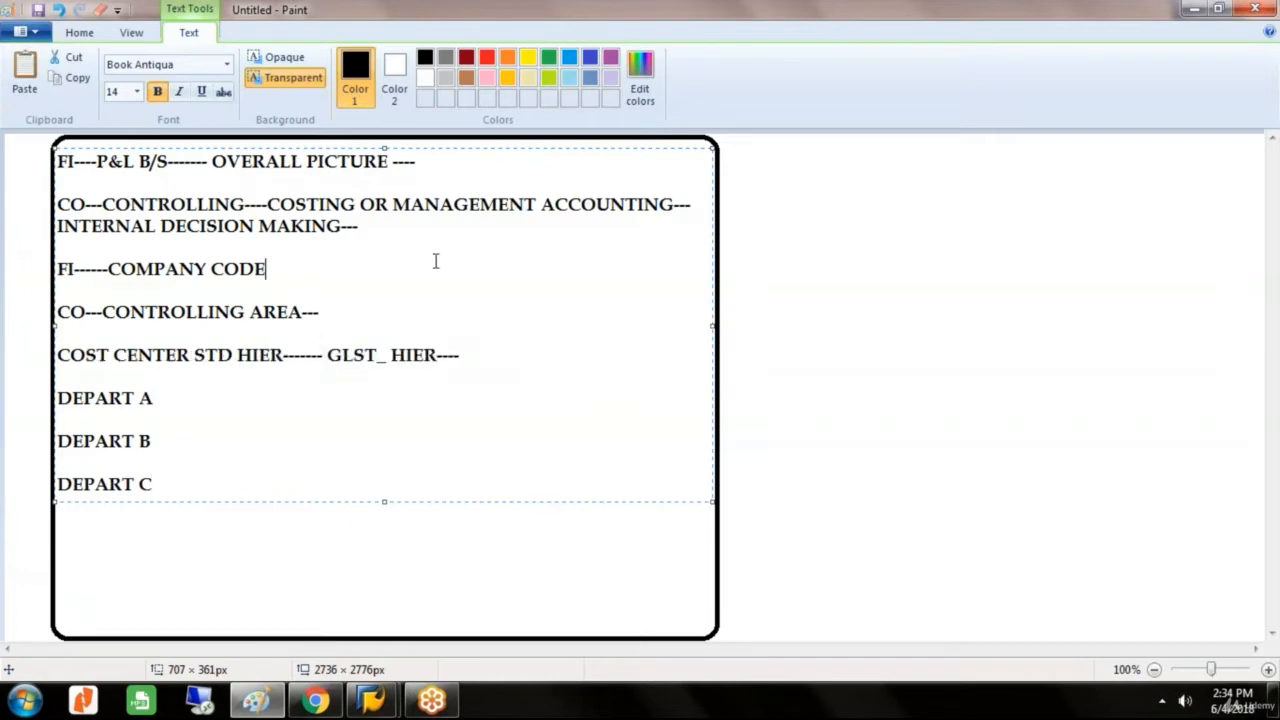
pyautogui.click(80, 32)
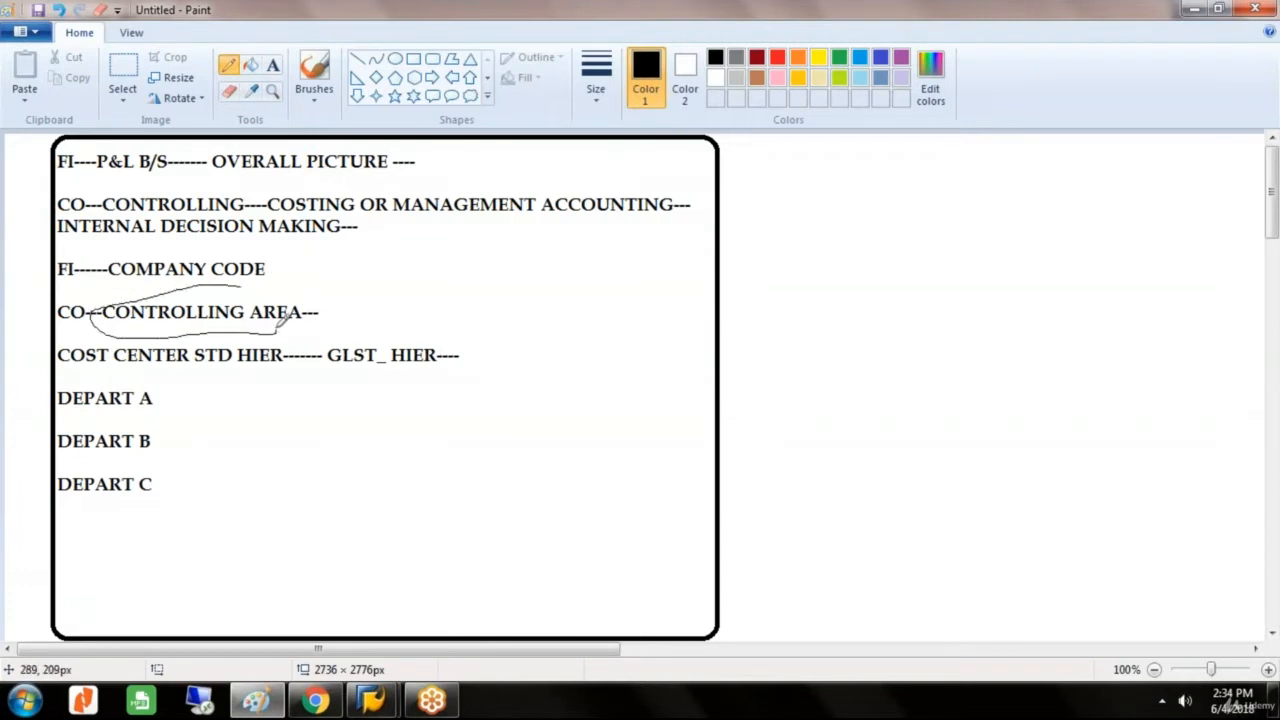
pyautogui.moveTo(290, 320); pyautogui.dragTo(350, 276)
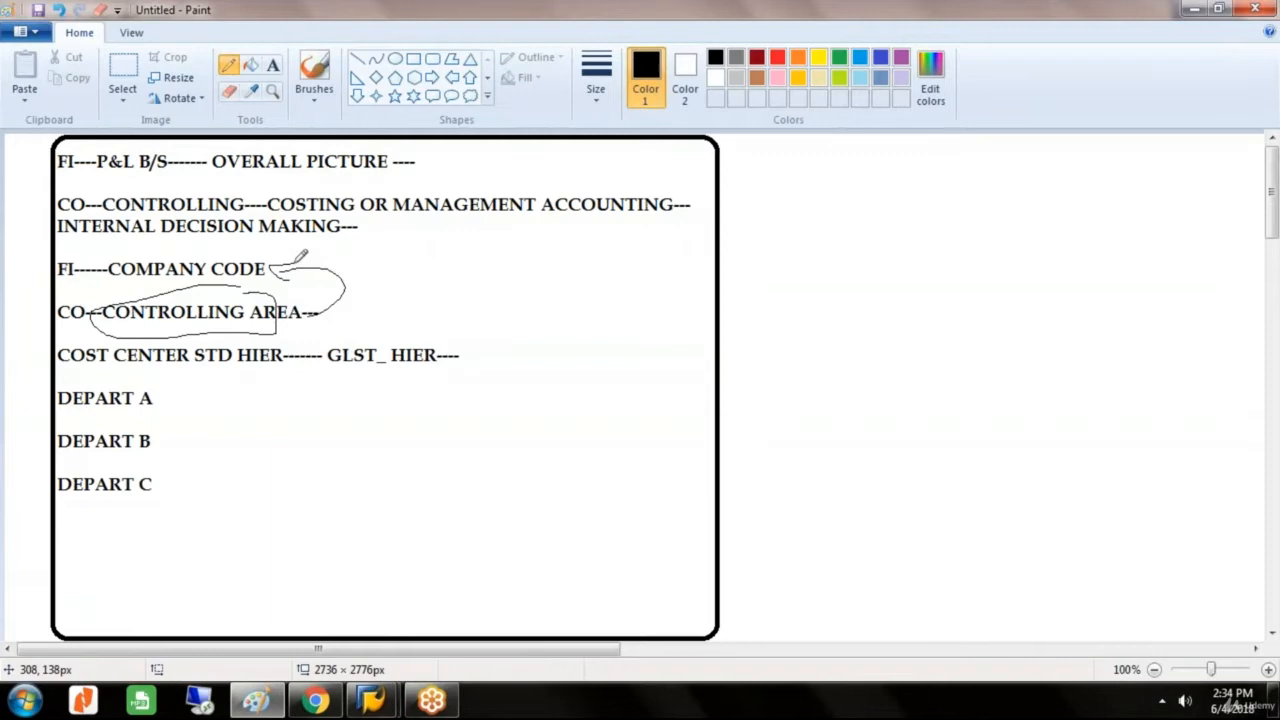
pyautogui.moveTo(290, 270); pyautogui.dragTo(384, 264)
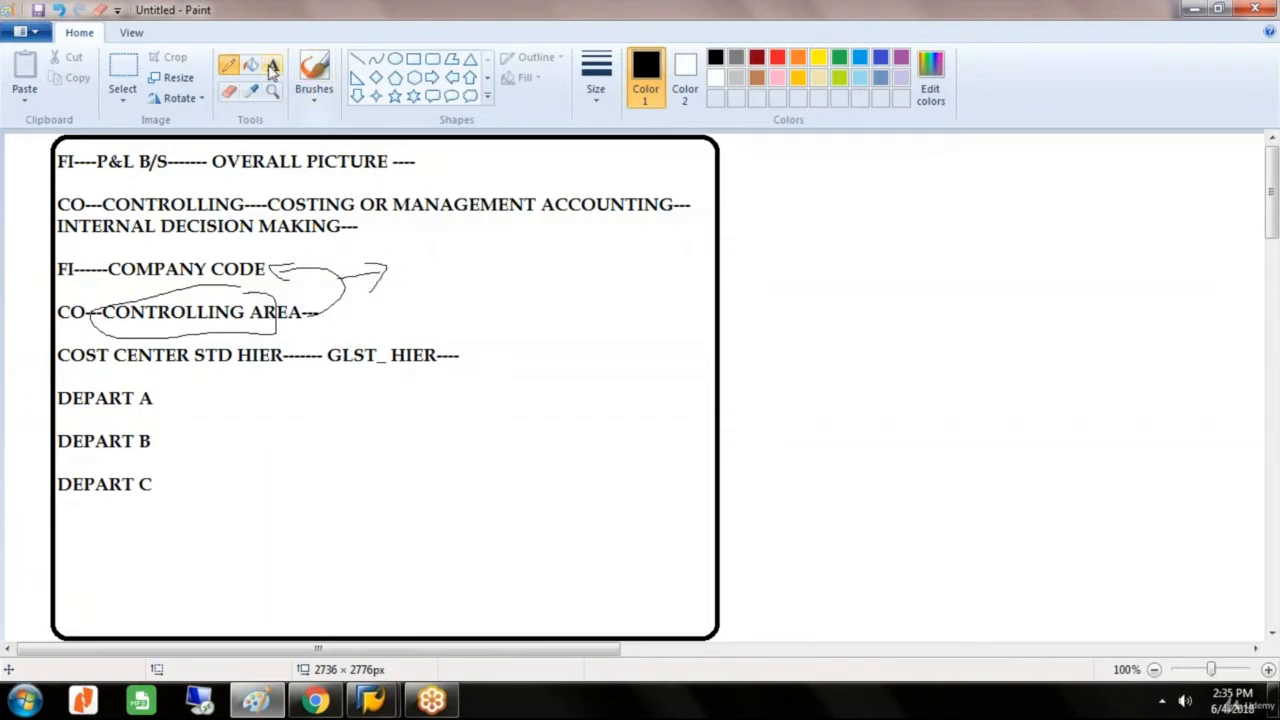
# Step: Add the label 'FI --CO' in a new text box
pyautogui.write('FI')
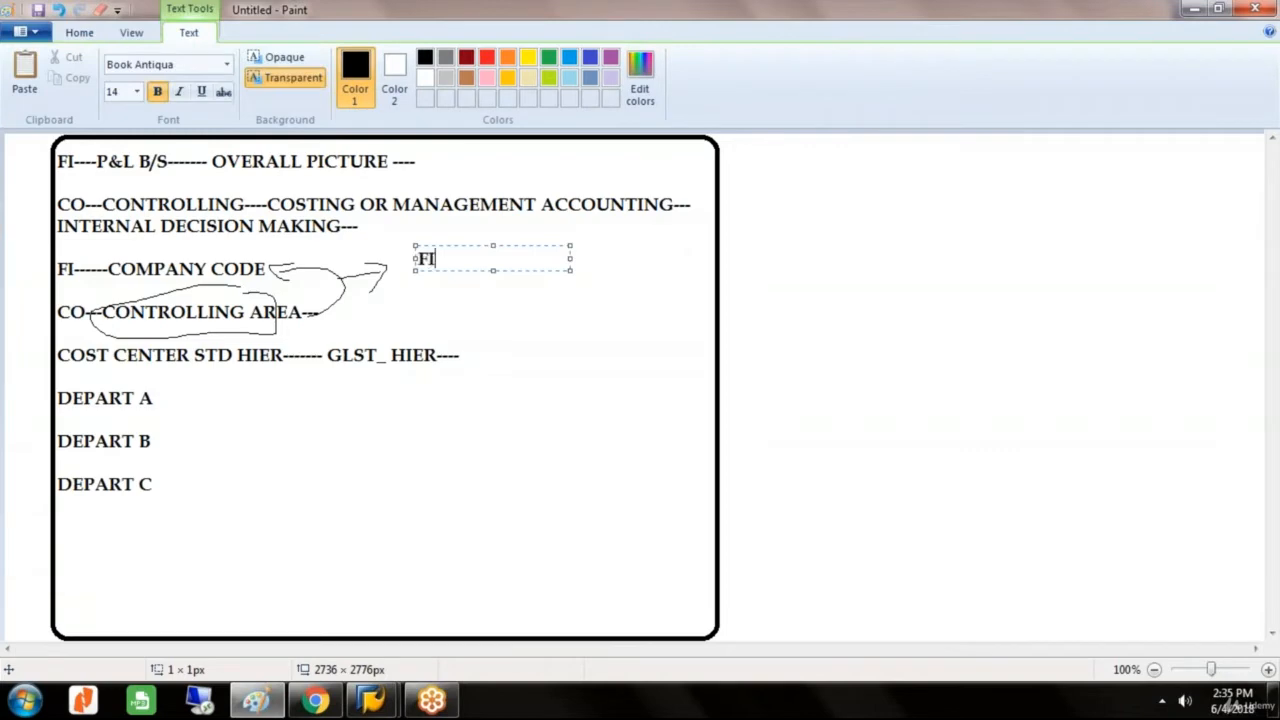
pyautogui.write('--C')
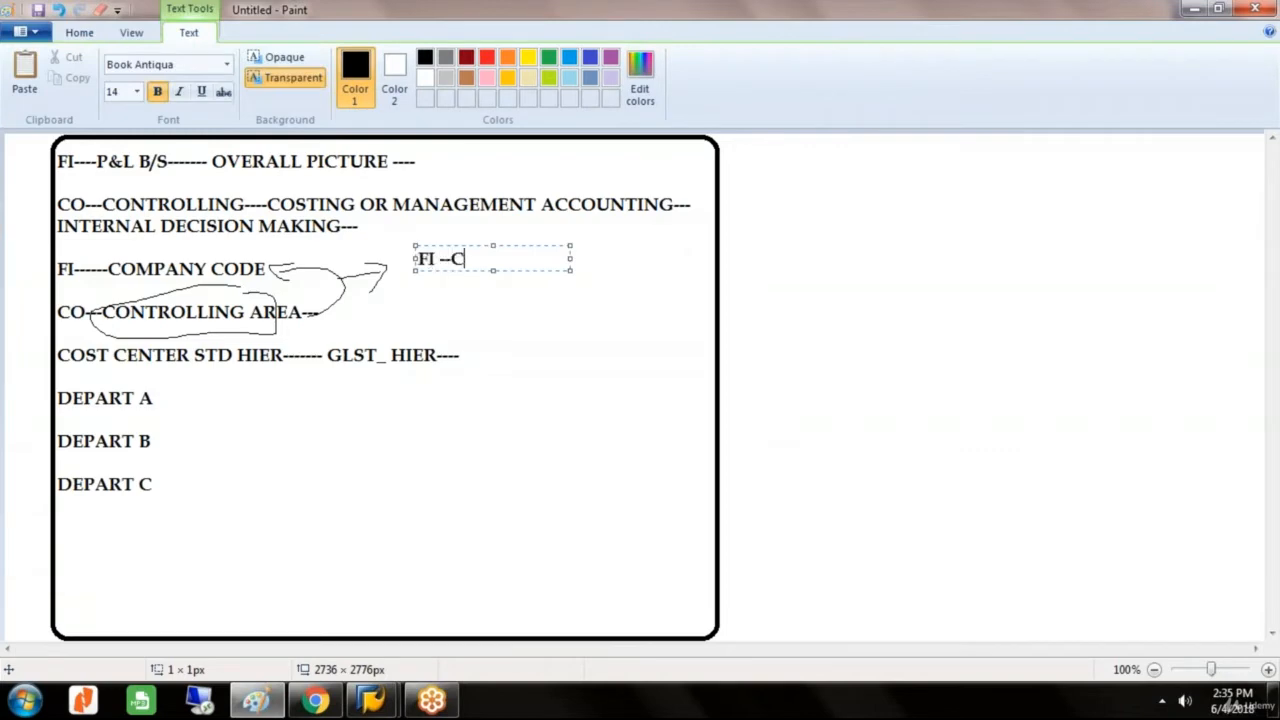
pyautogui.write('O')
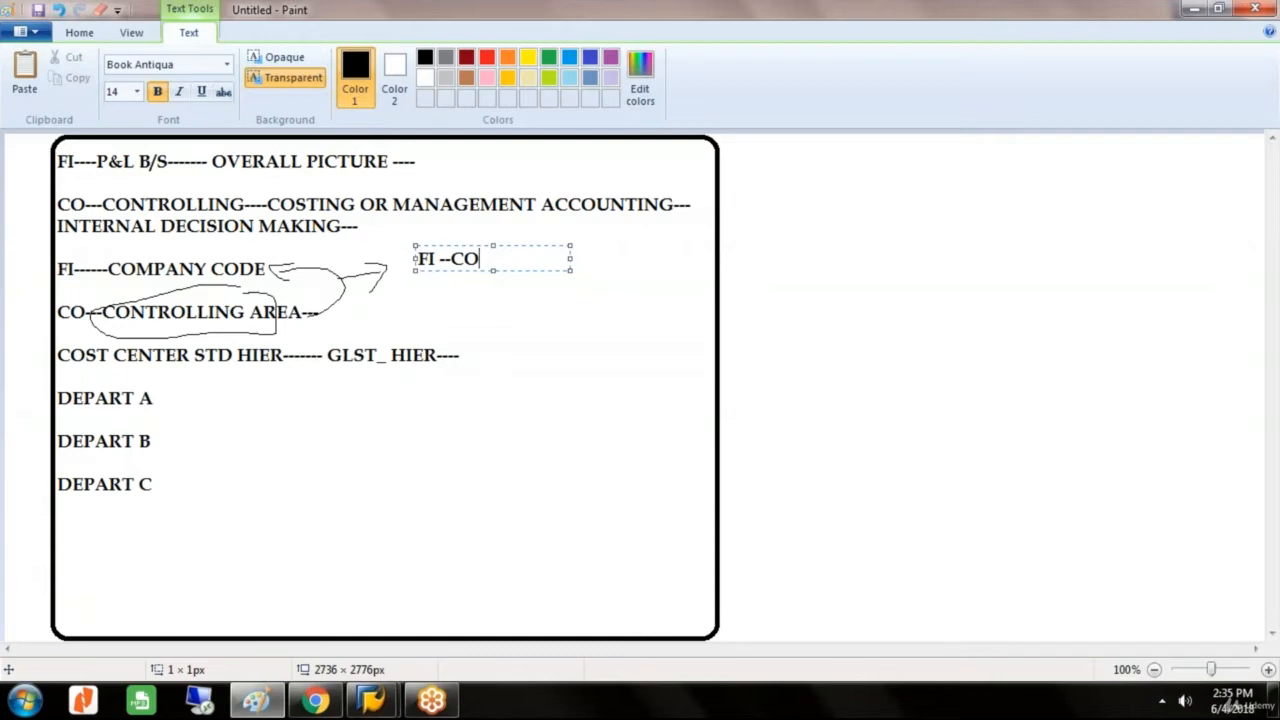
pyautogui.moveTo(156, 324)
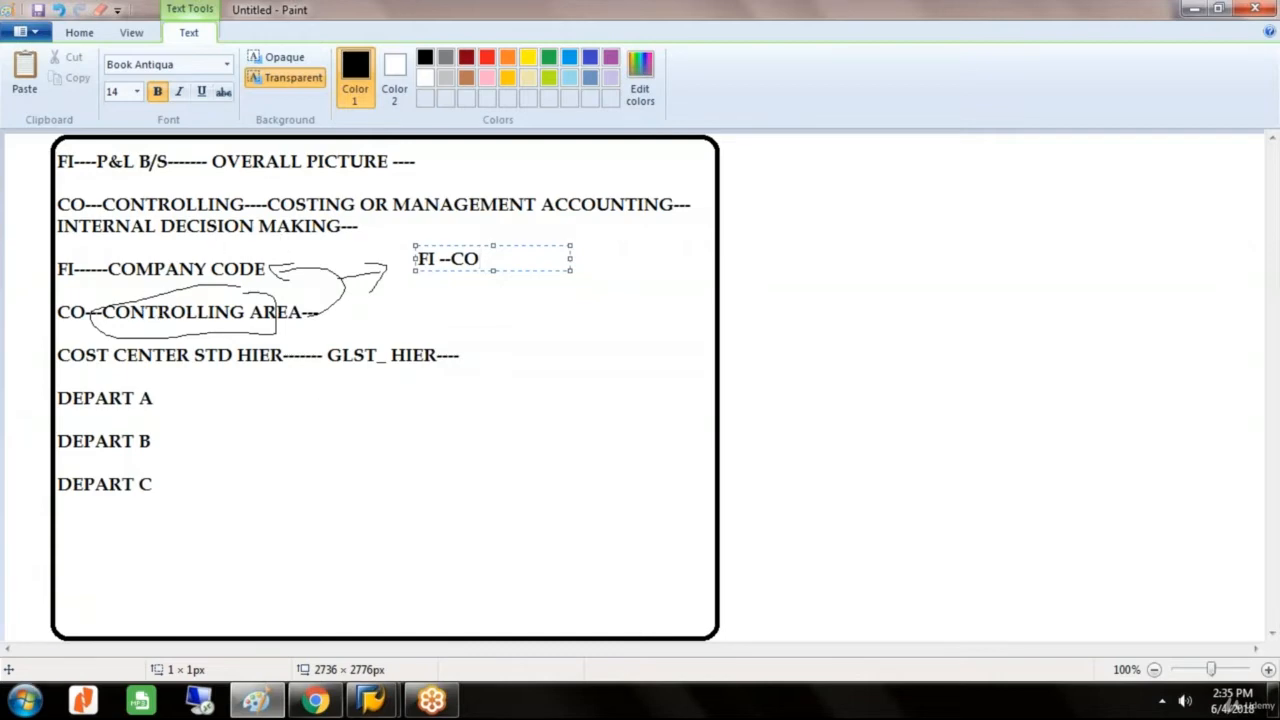
pyautogui.moveTo(372, 698)
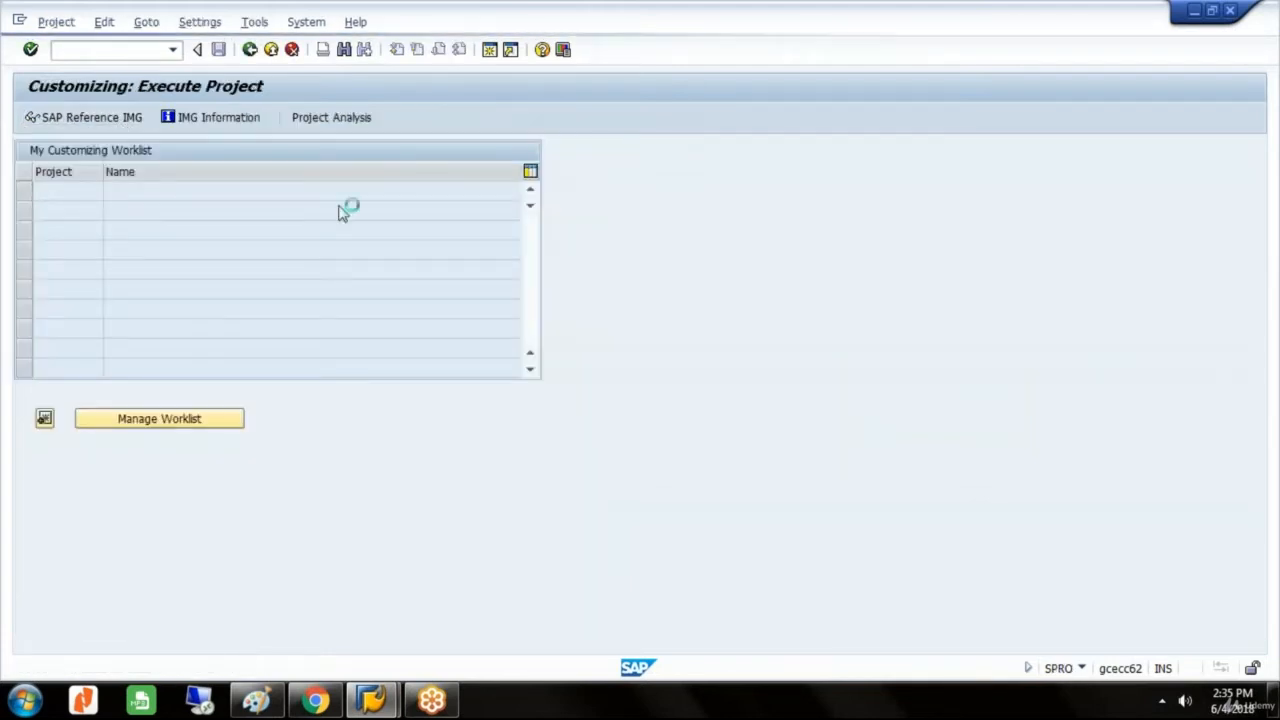
pyautogui.moveTo(484, 176)
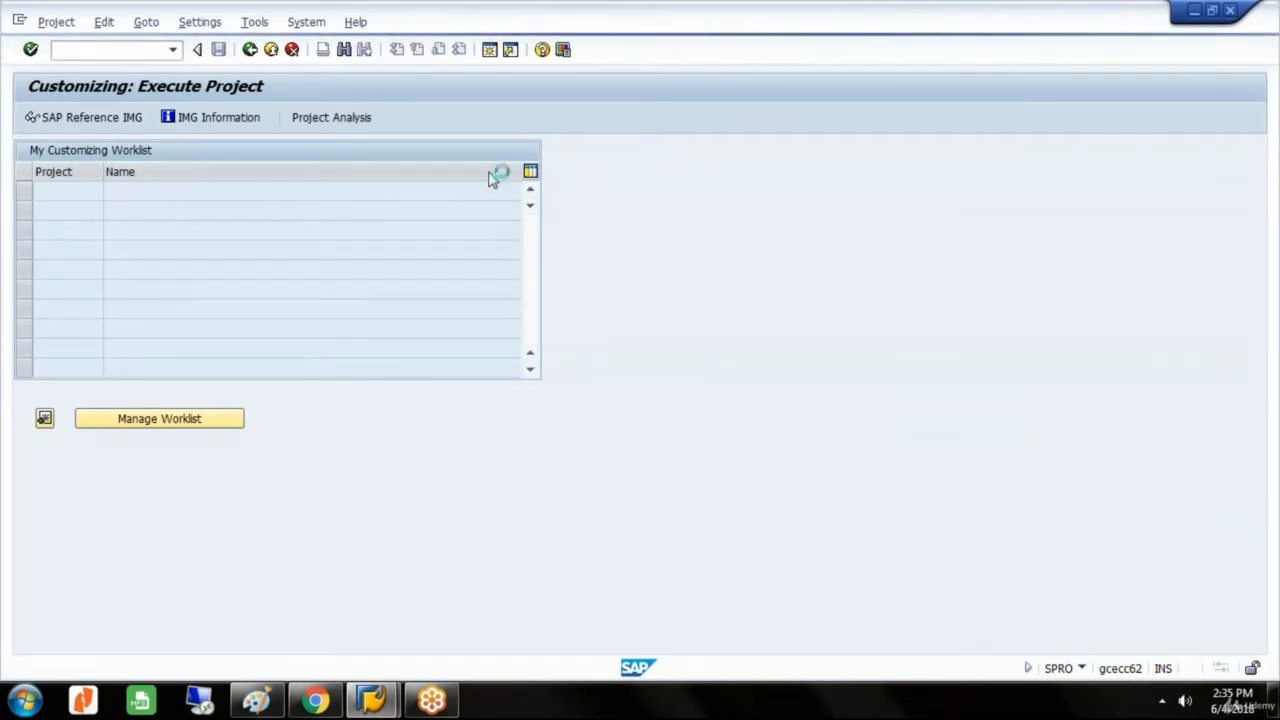
# Step: Open the SAP Reference IMG from the SPRO customizing screen
pyautogui.click(84, 116)
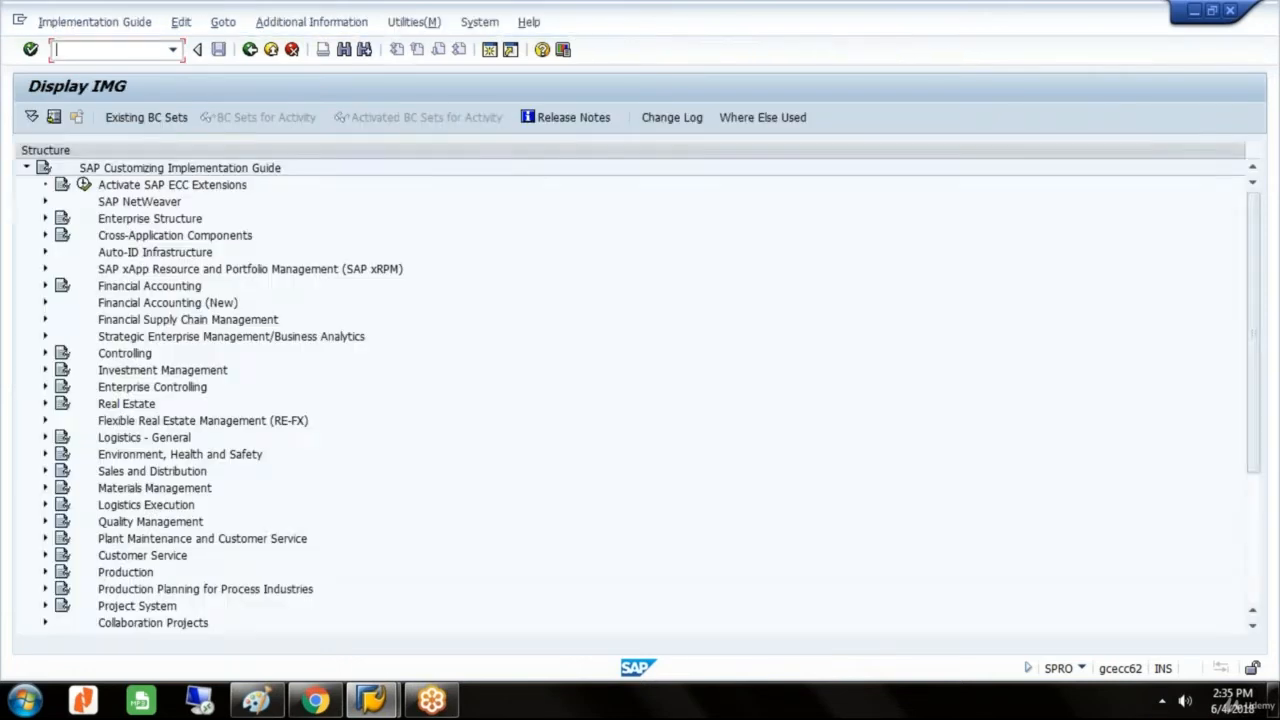
# Step: Expand Controlling > General Controlling > Organization and show IMG activity keys via Additional Information
pyautogui.click(124, 352)
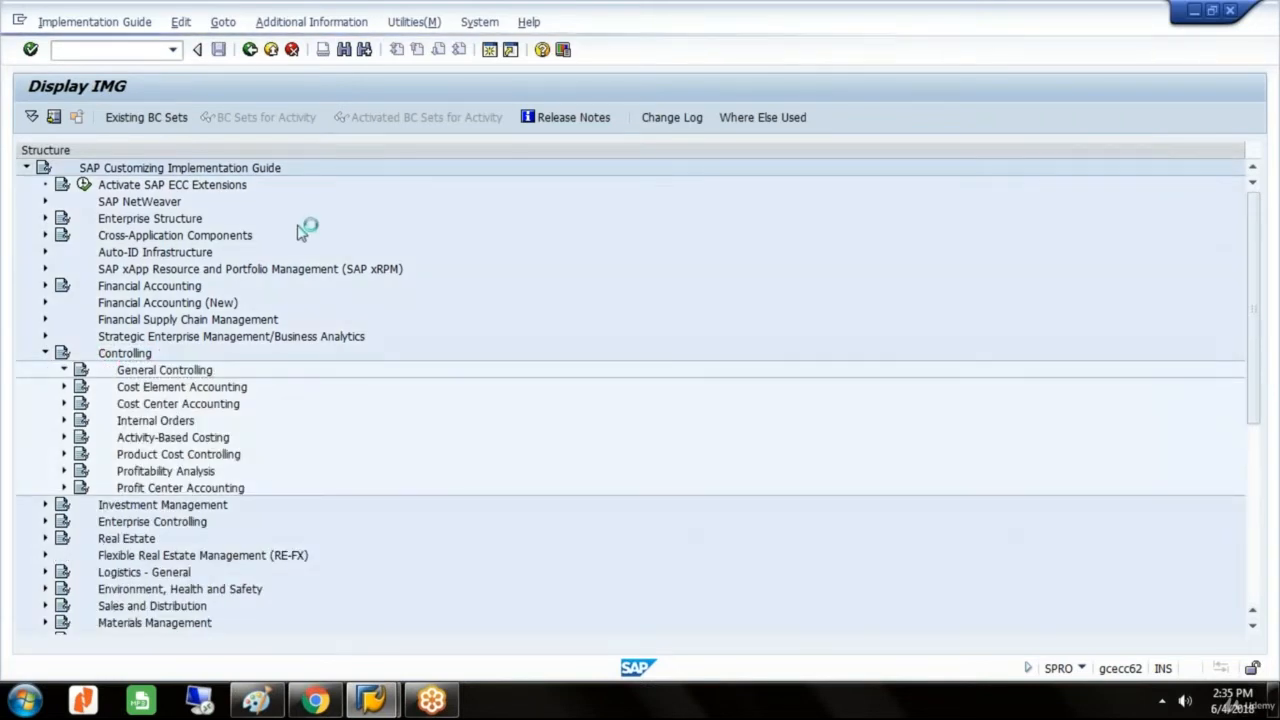
pyautogui.click(64, 368)
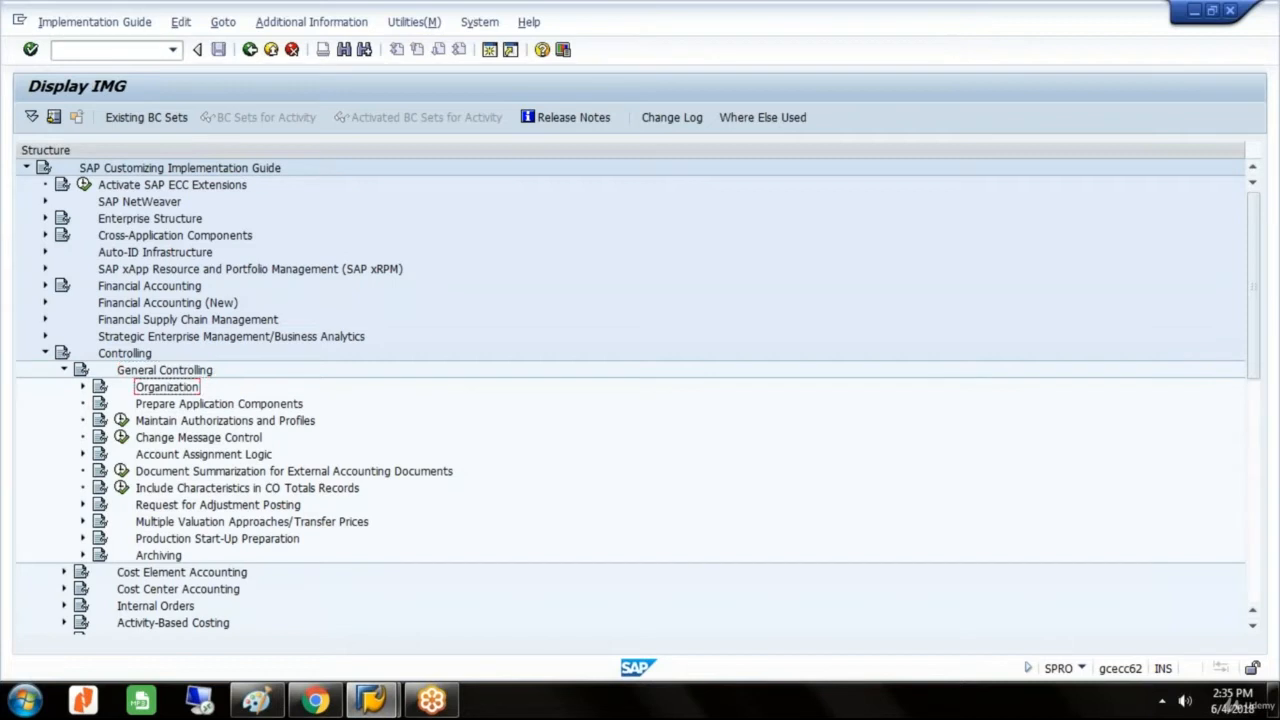
pyautogui.click(82, 388)
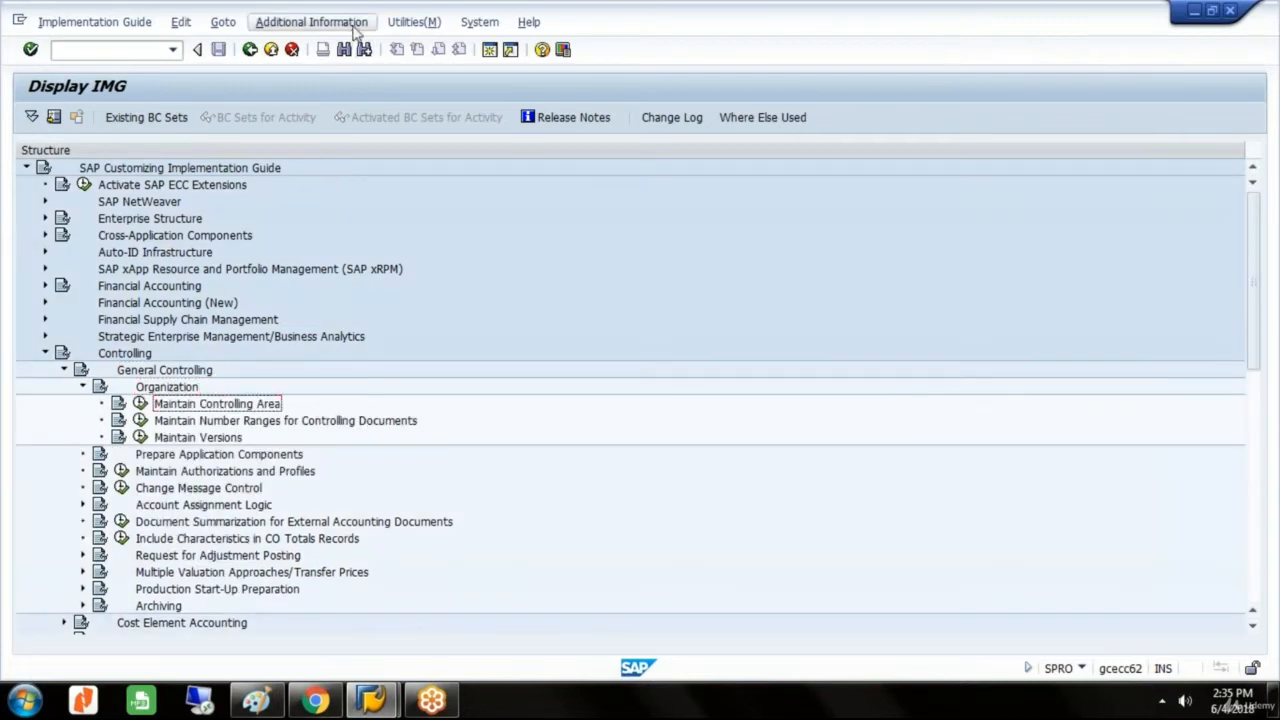
pyautogui.click(312, 22)
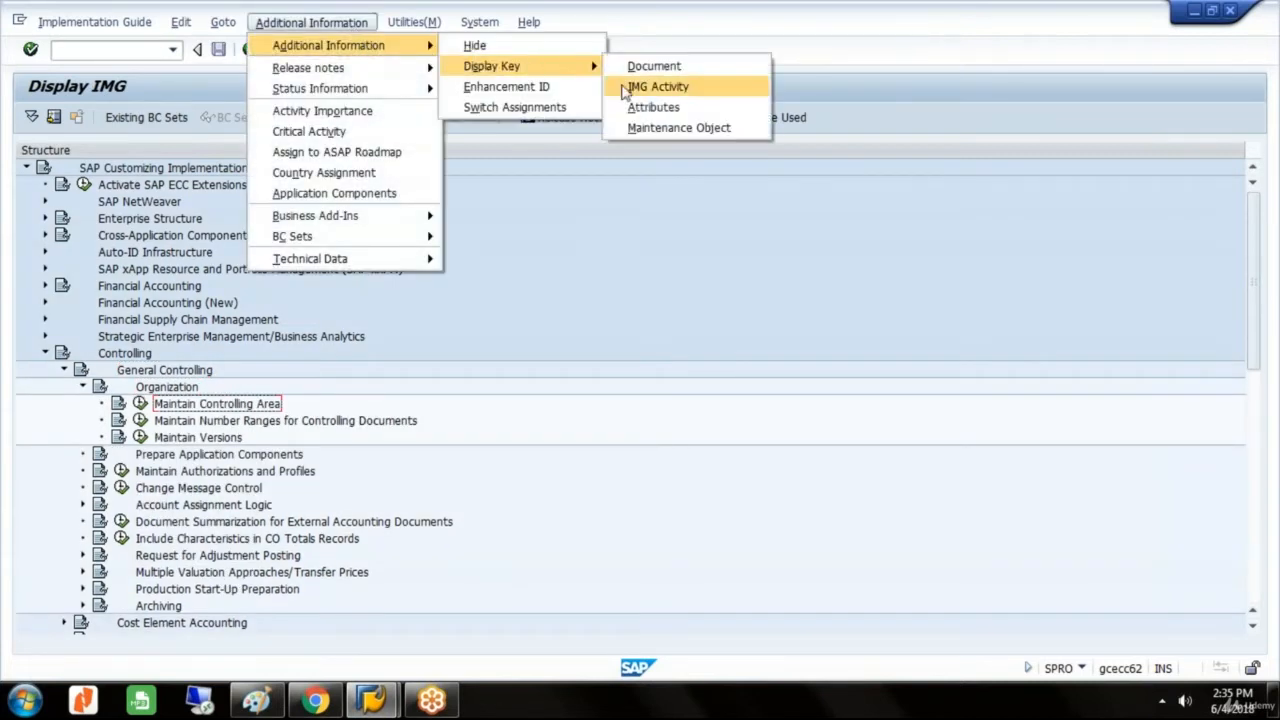
pyautogui.click(658, 86)
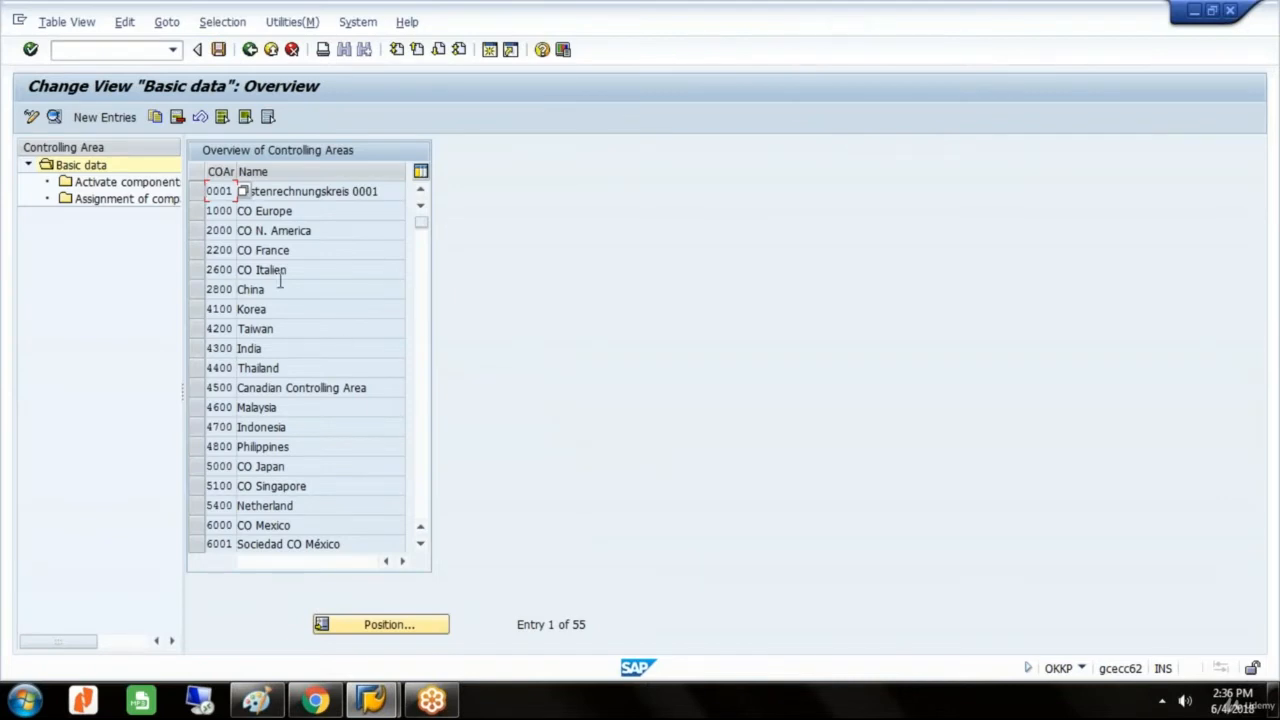
pyautogui.moveTo(104, 116)
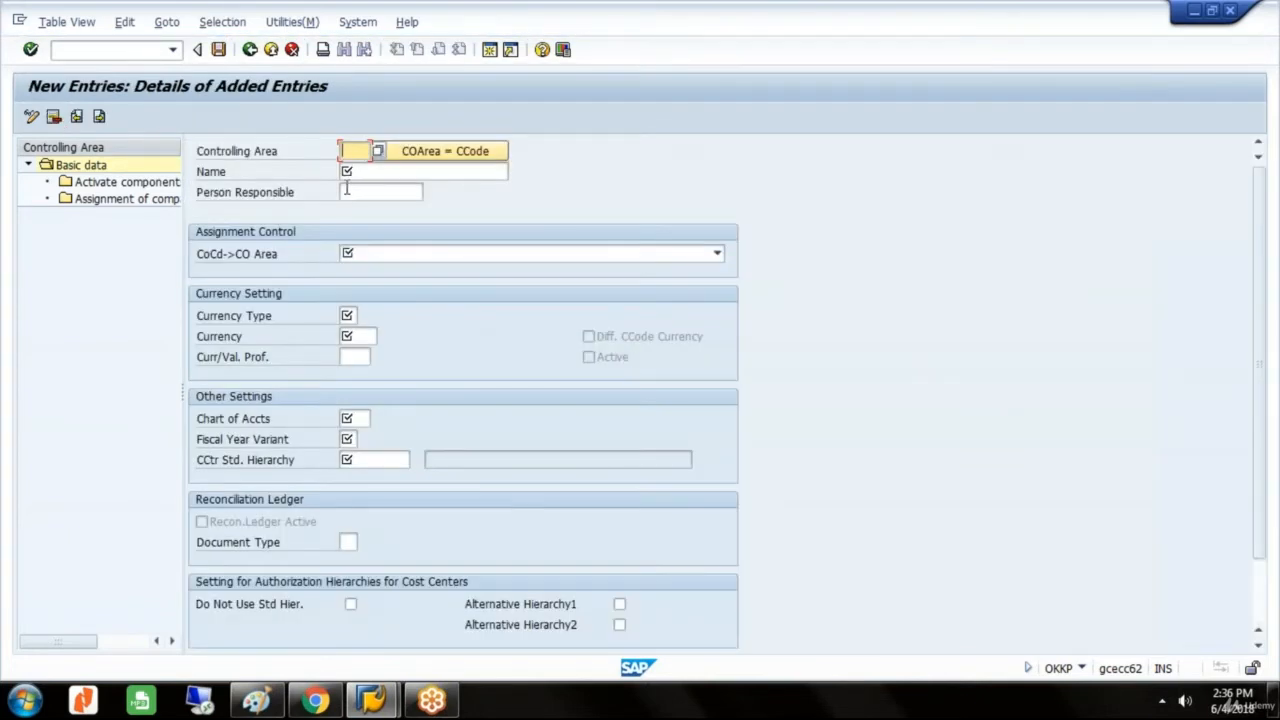
# Step: Enter new controlling area GLST with the name CONTROLLING AREA FOR GLST
pyautogui.write('GLST')
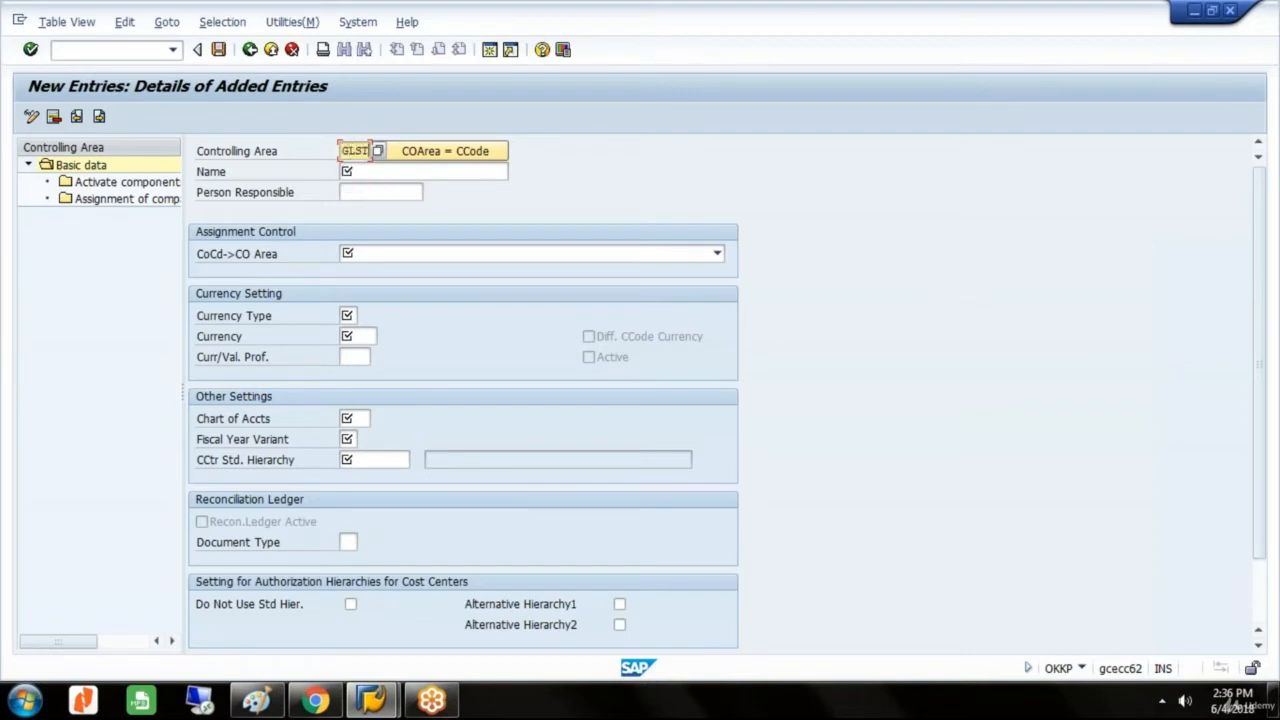
pyautogui.write('C')
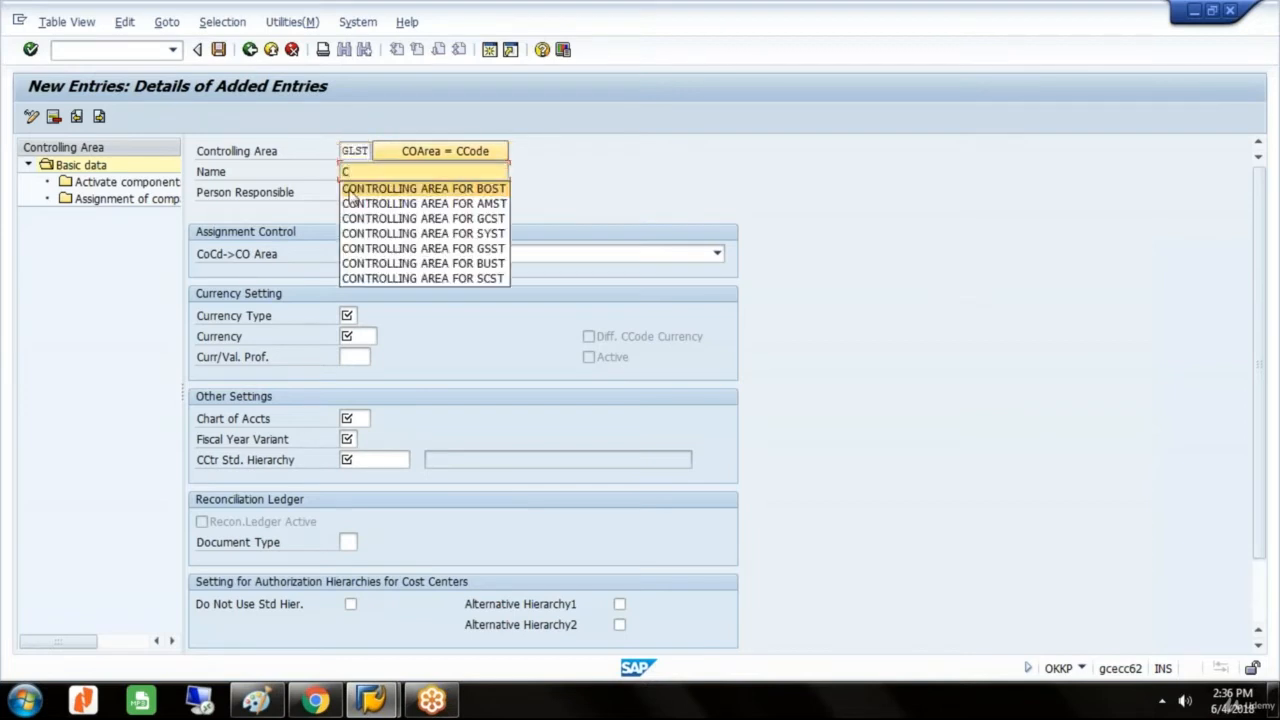
pyautogui.click(424, 188)
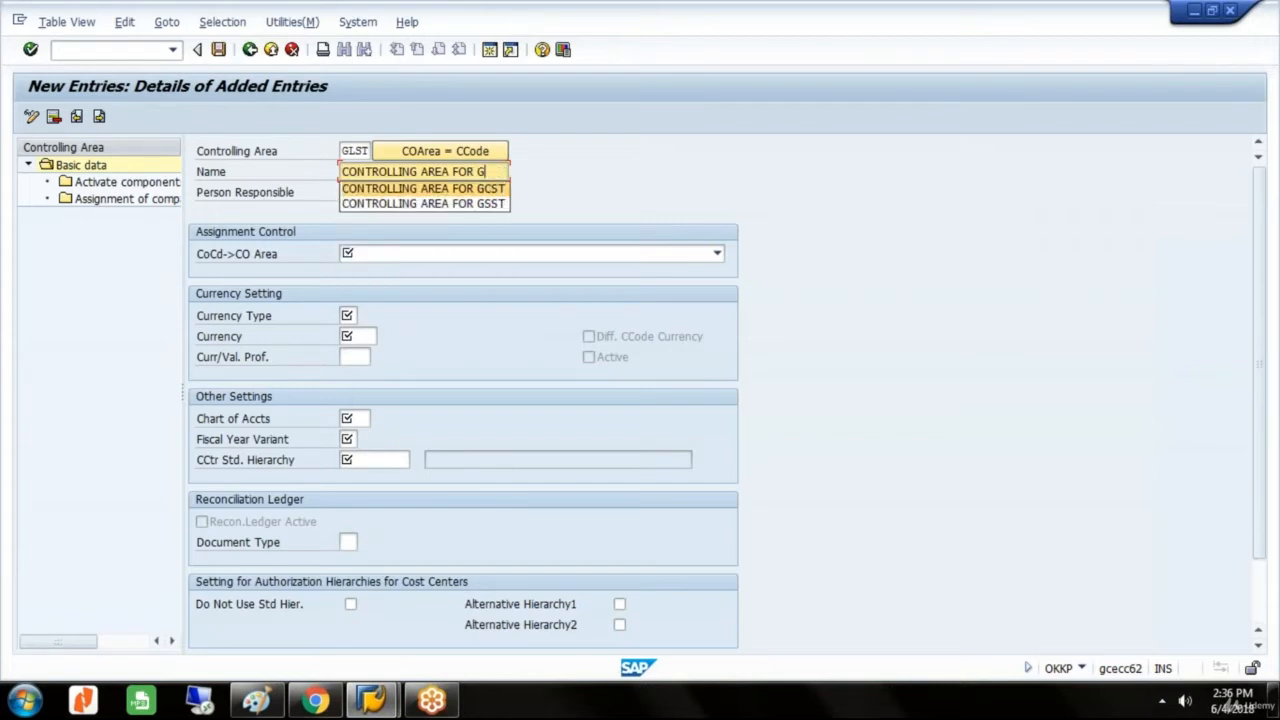
pyautogui.click(424, 188)
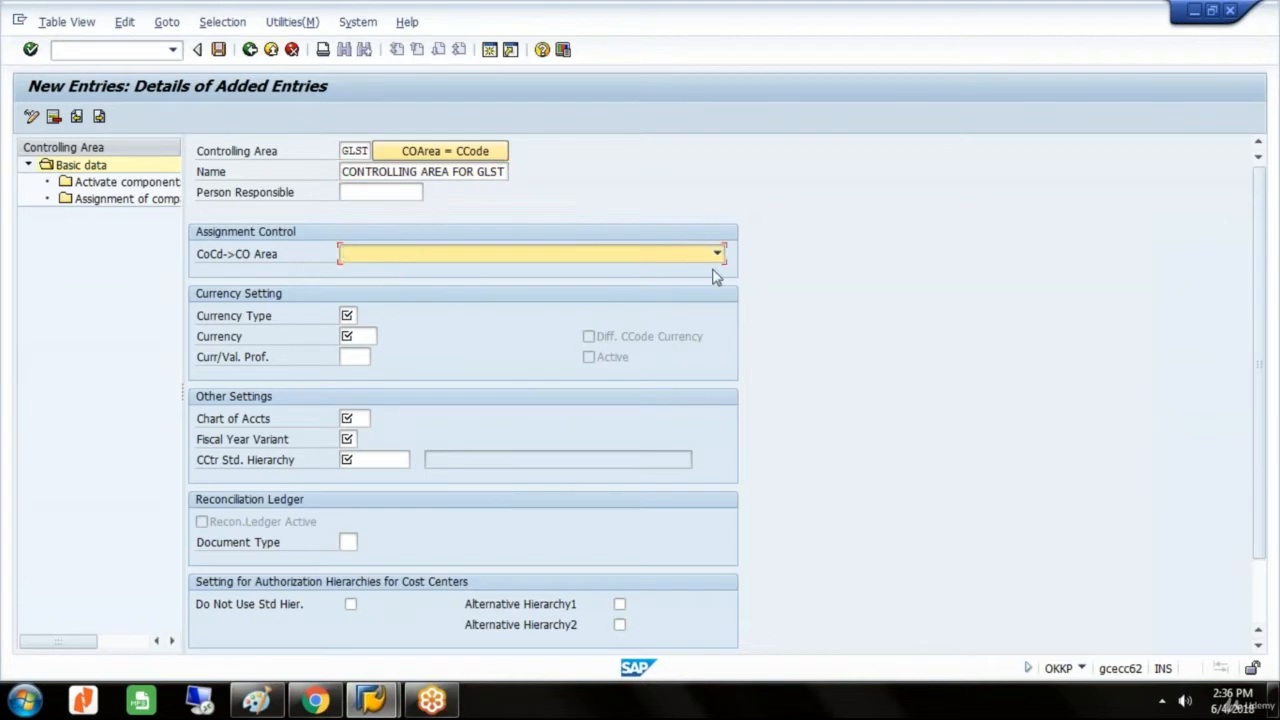
# Step: Set CoCd->CO Area to 'Controlling area same as company code' and list the currency type choices
pyautogui.click(716, 252)
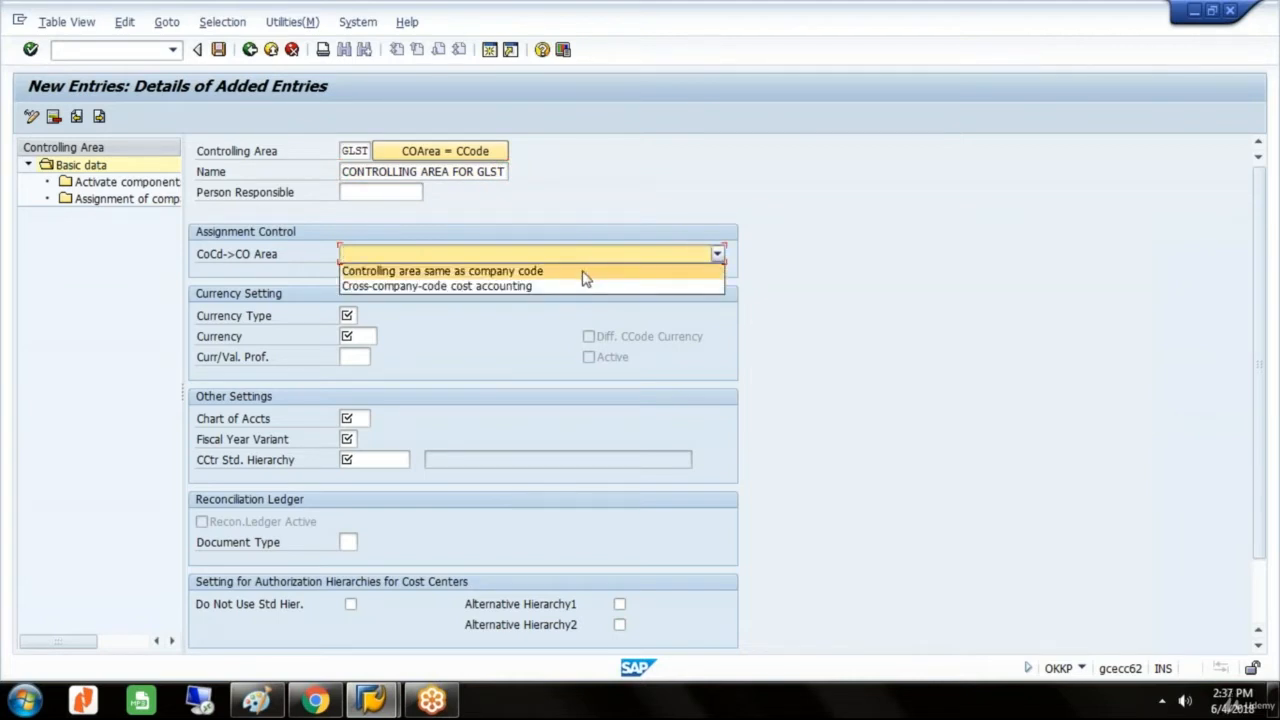
pyautogui.click(442, 270)
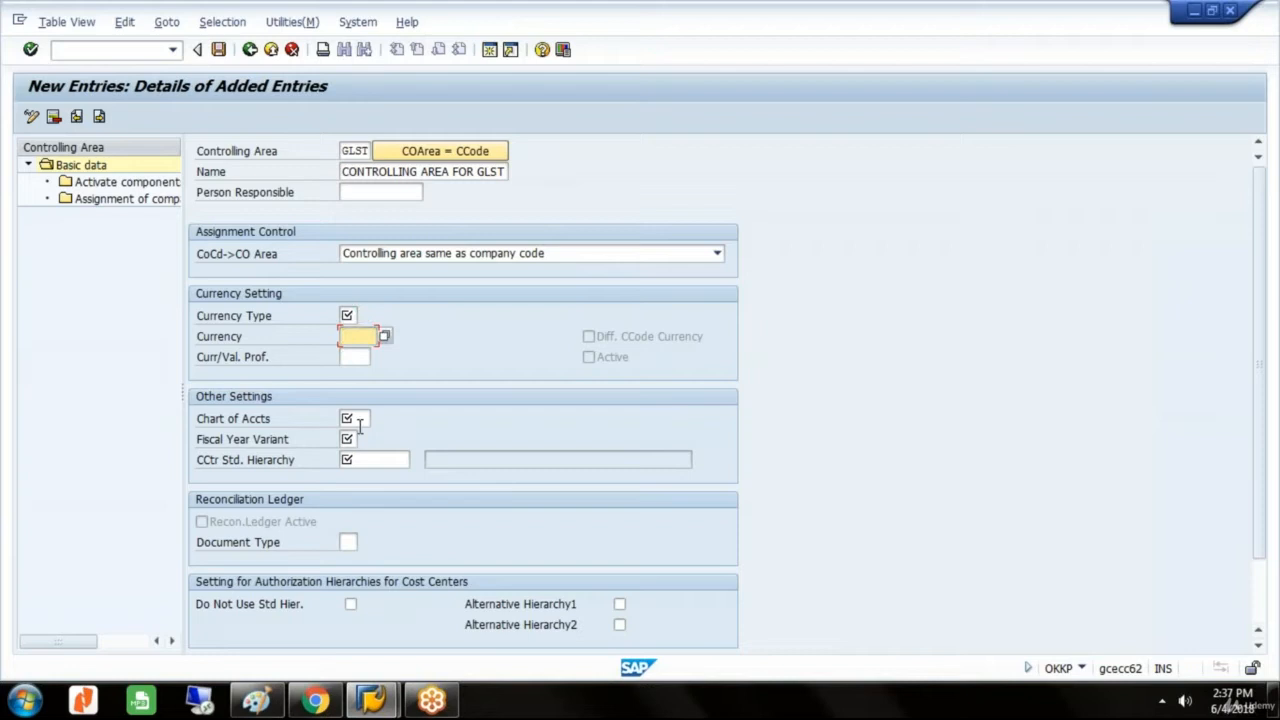
pyautogui.click(352, 440)
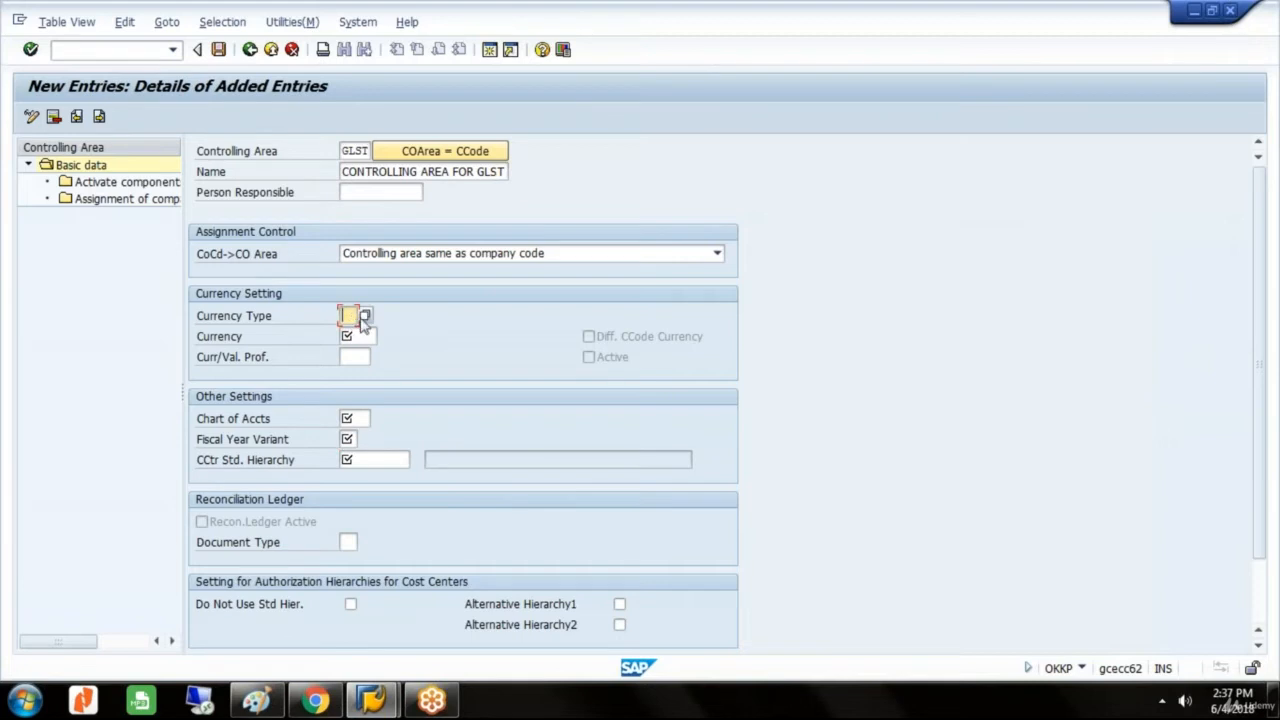
pyautogui.click(348, 316)
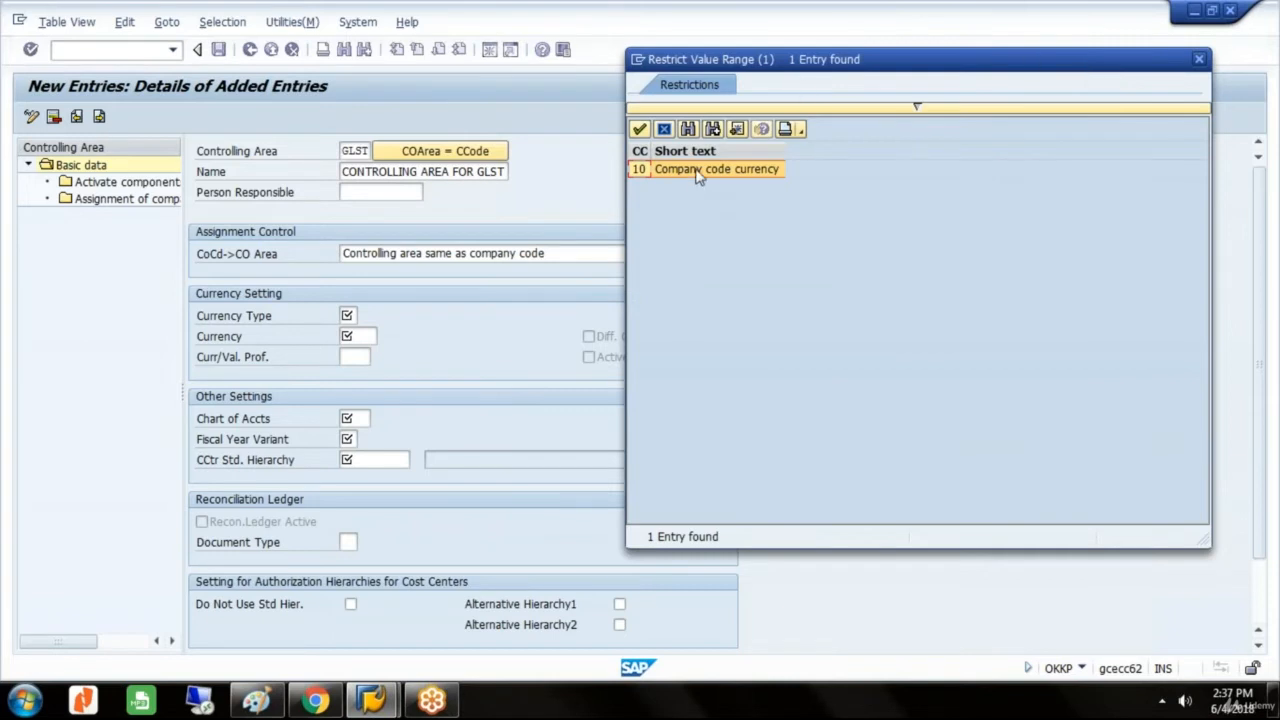
pyautogui.moveTo(736, 216)
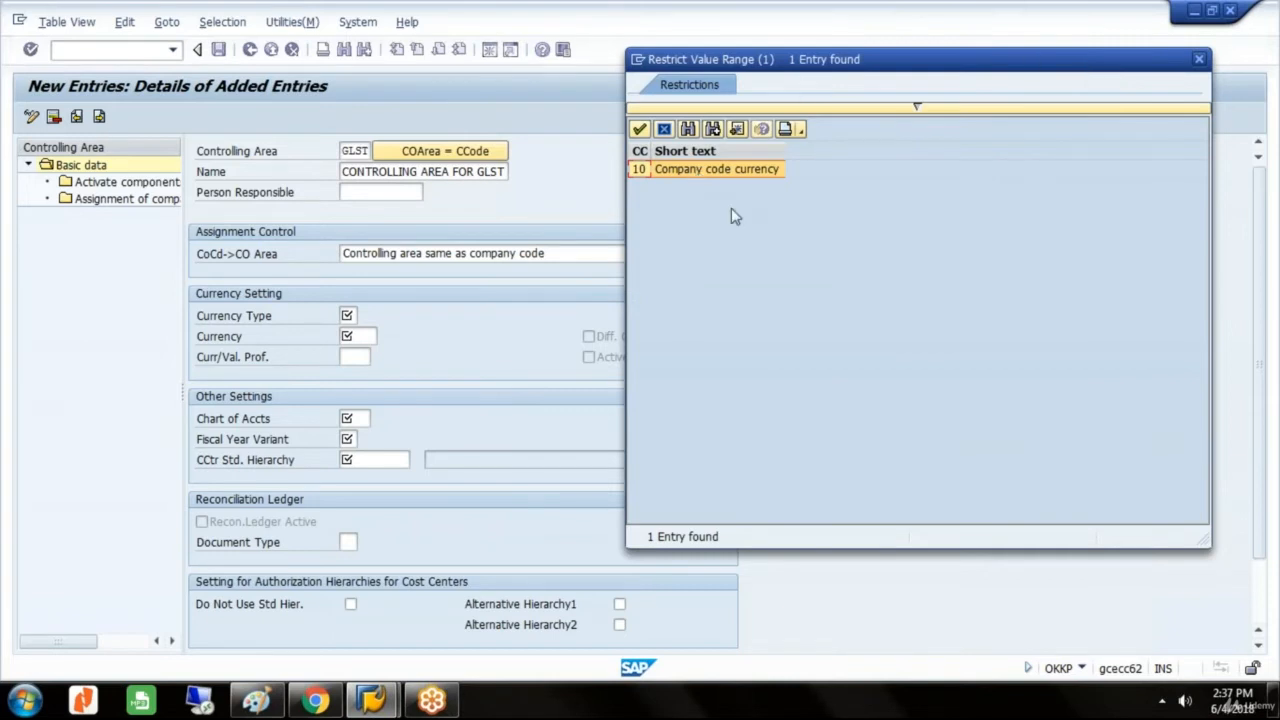
pyautogui.moveTo(1260, 490)
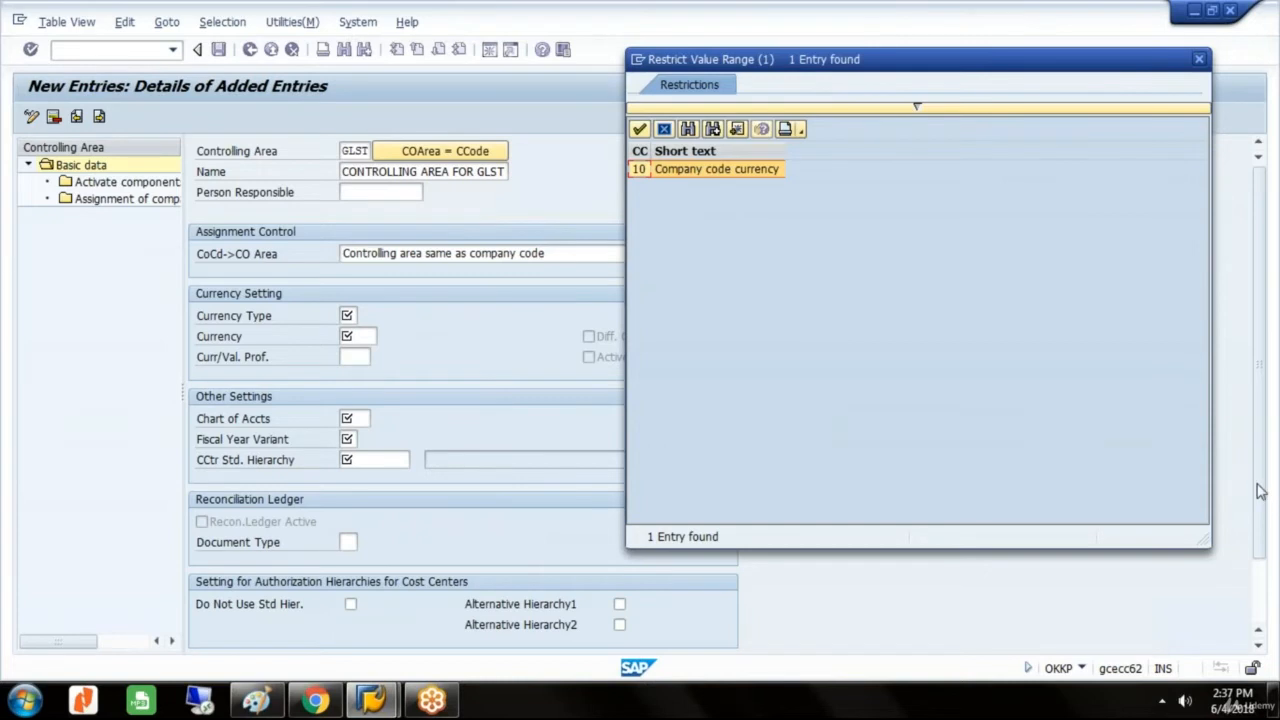
pyautogui.moveTo(1200, 206)
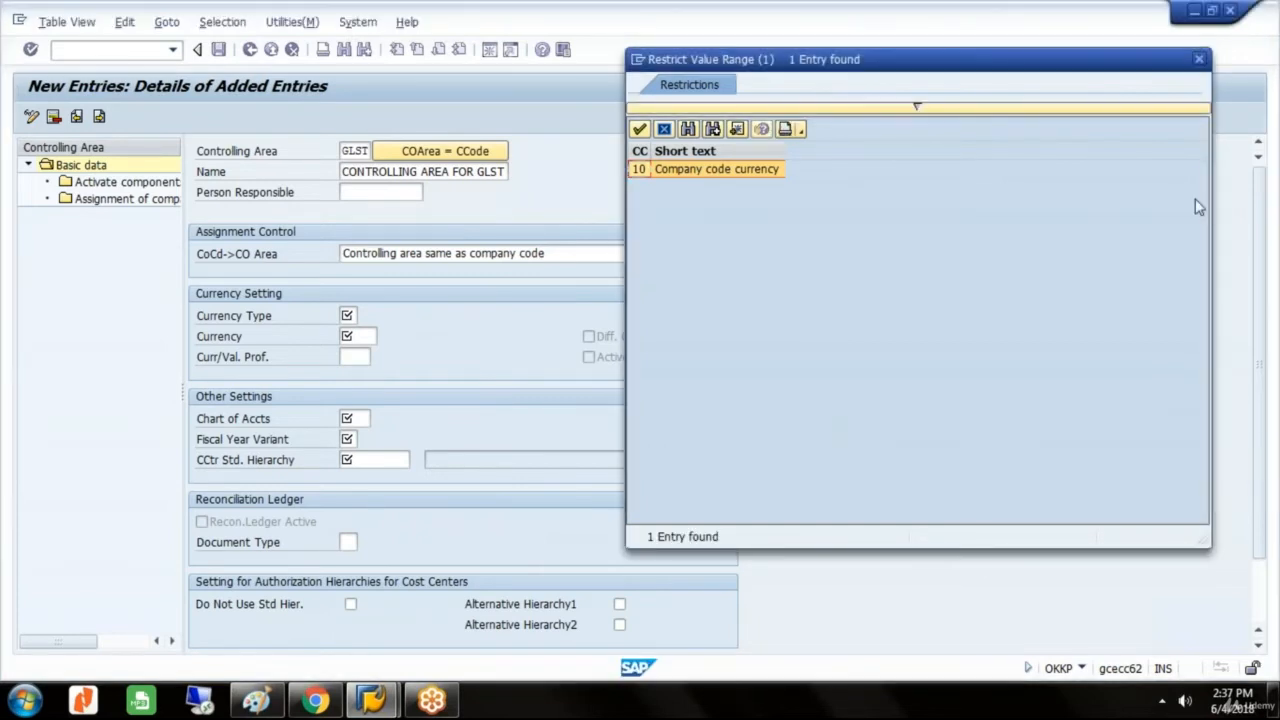
pyautogui.moveTo(1250, 52)
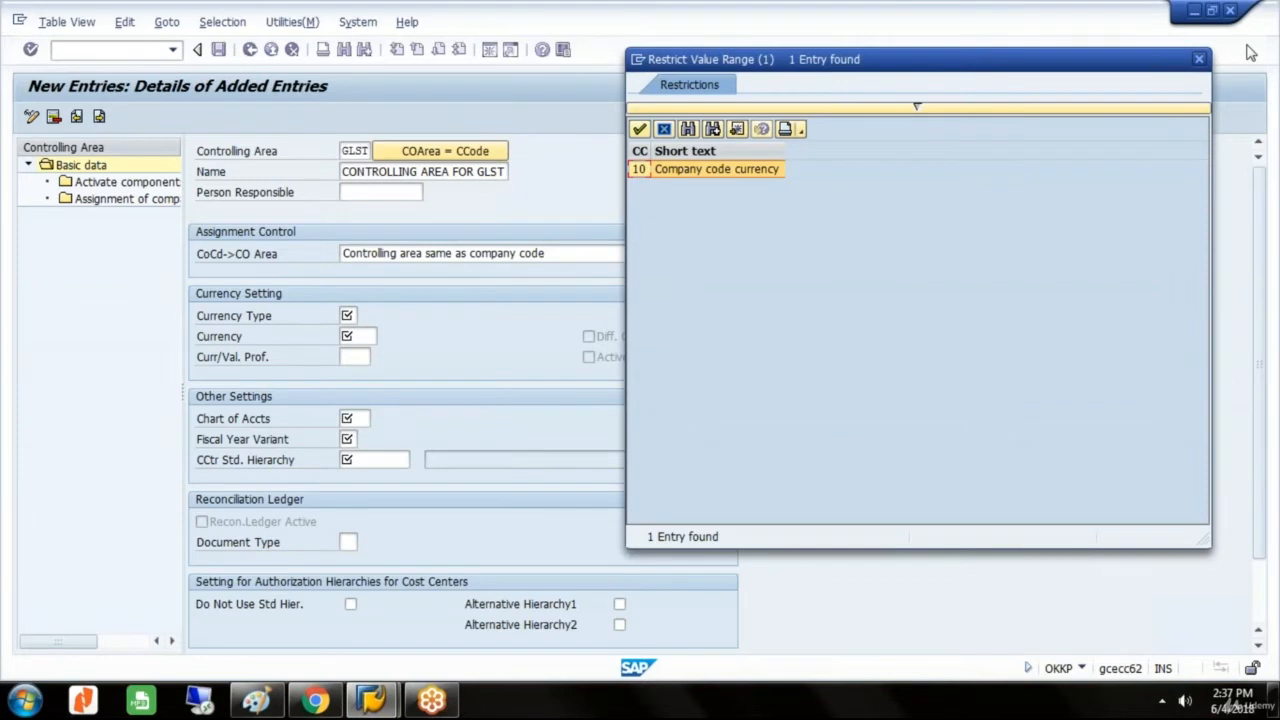
pyautogui.moveTo(1024, 670)
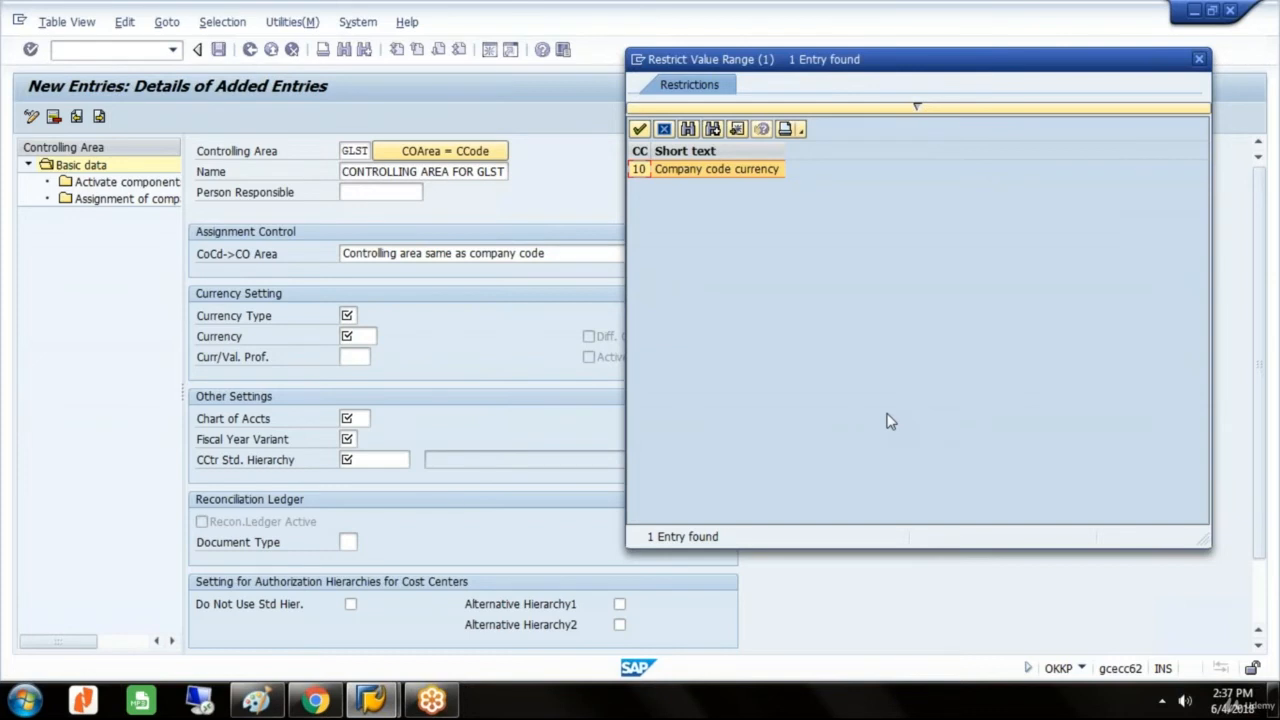
pyautogui.moveTo(948, 354)
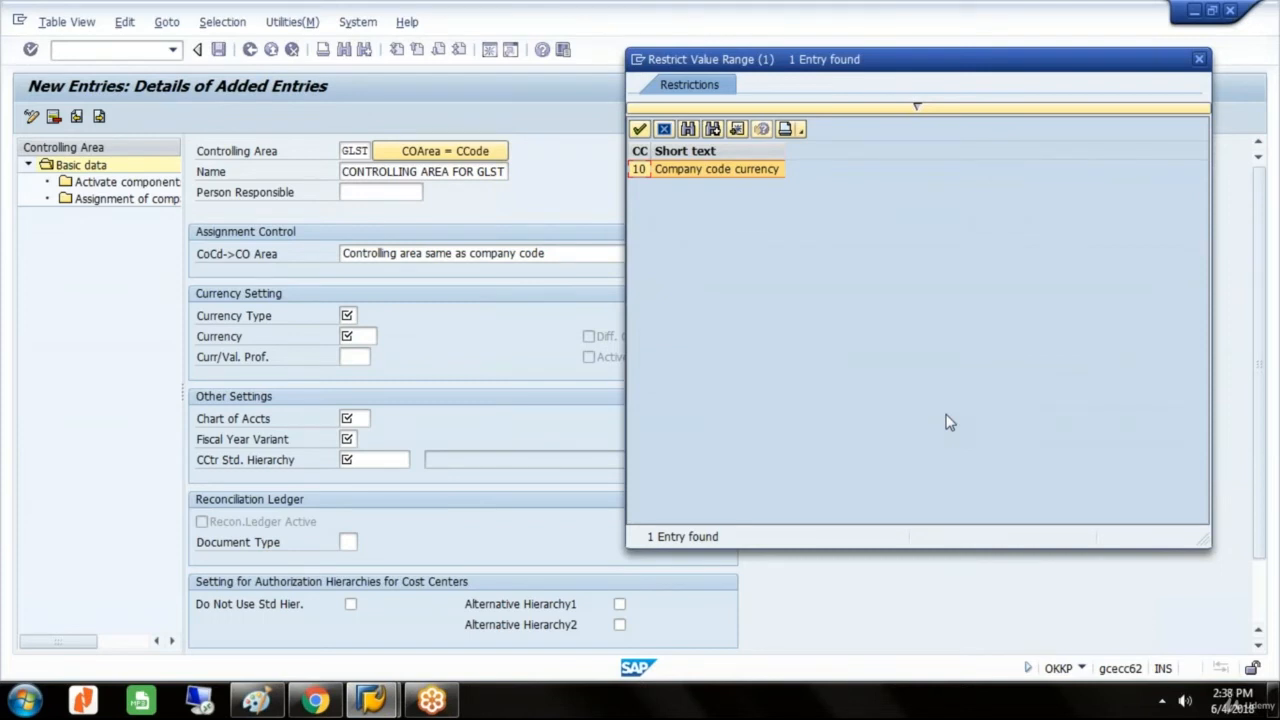
pyautogui.moveTo(1258, 496)
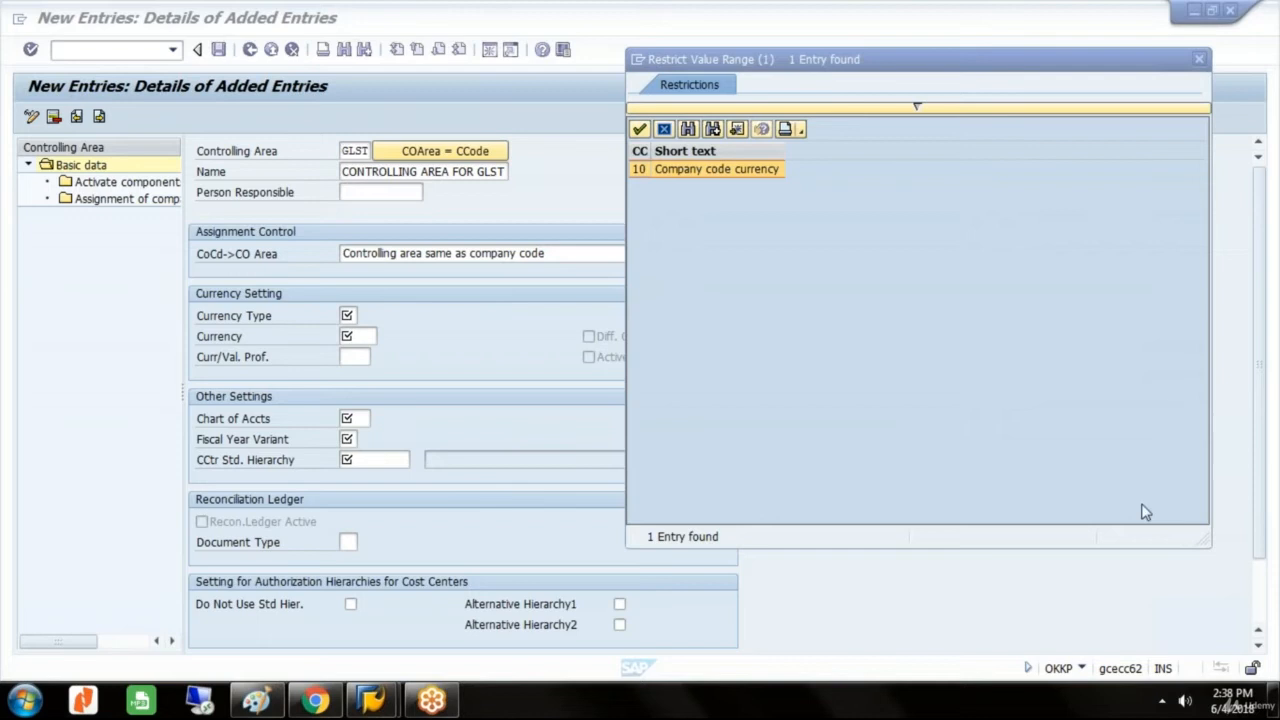
pyautogui.moveTo(1124, 478)
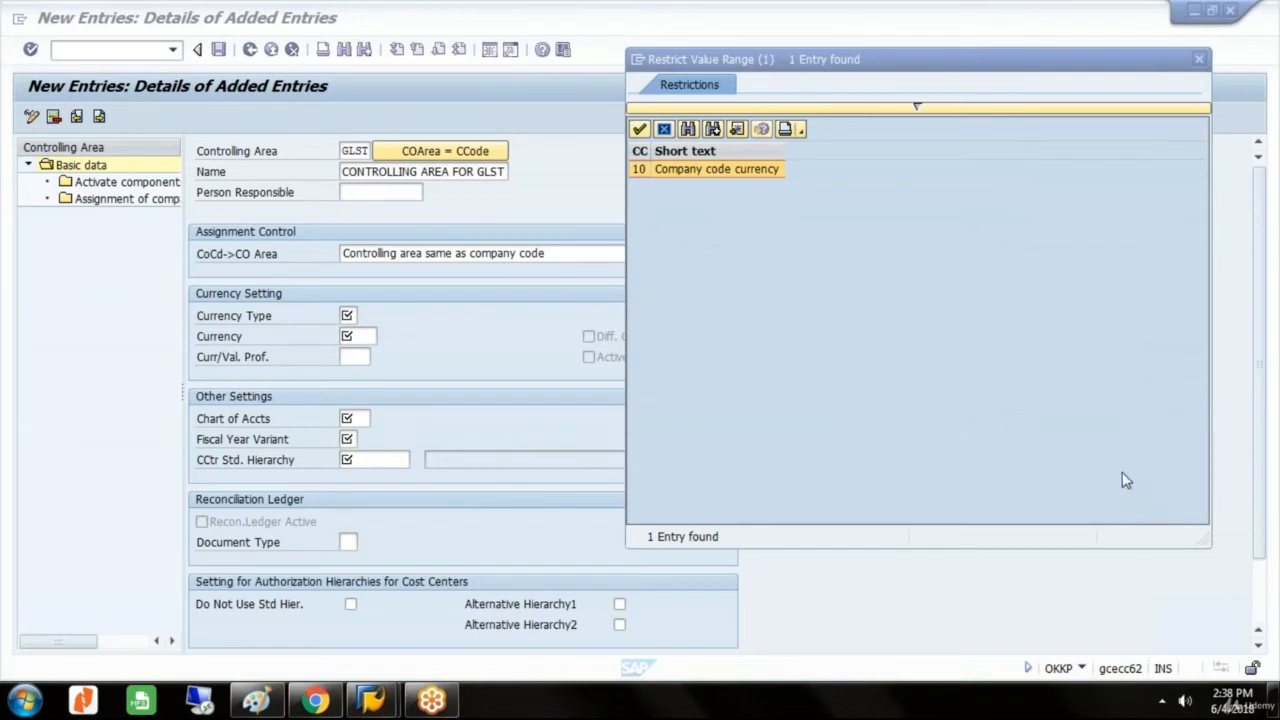
pyautogui.moveTo(1130, 478)
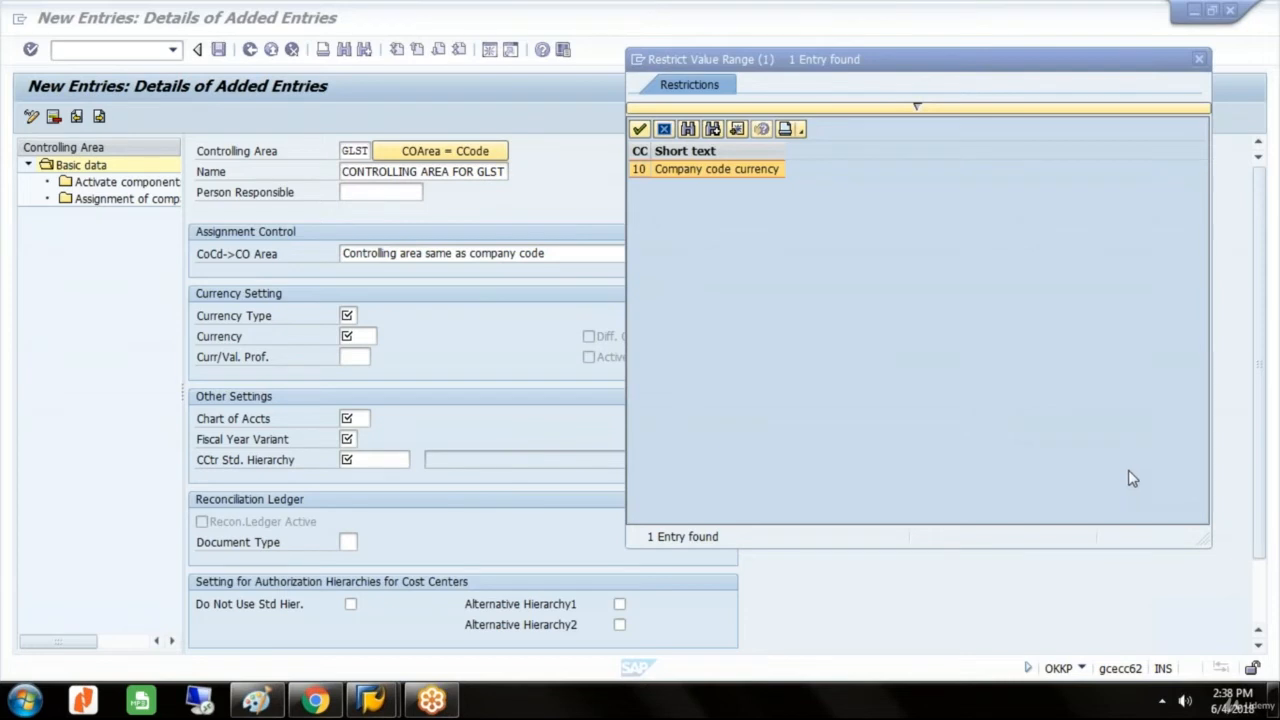
pyautogui.moveTo(1136, 480)
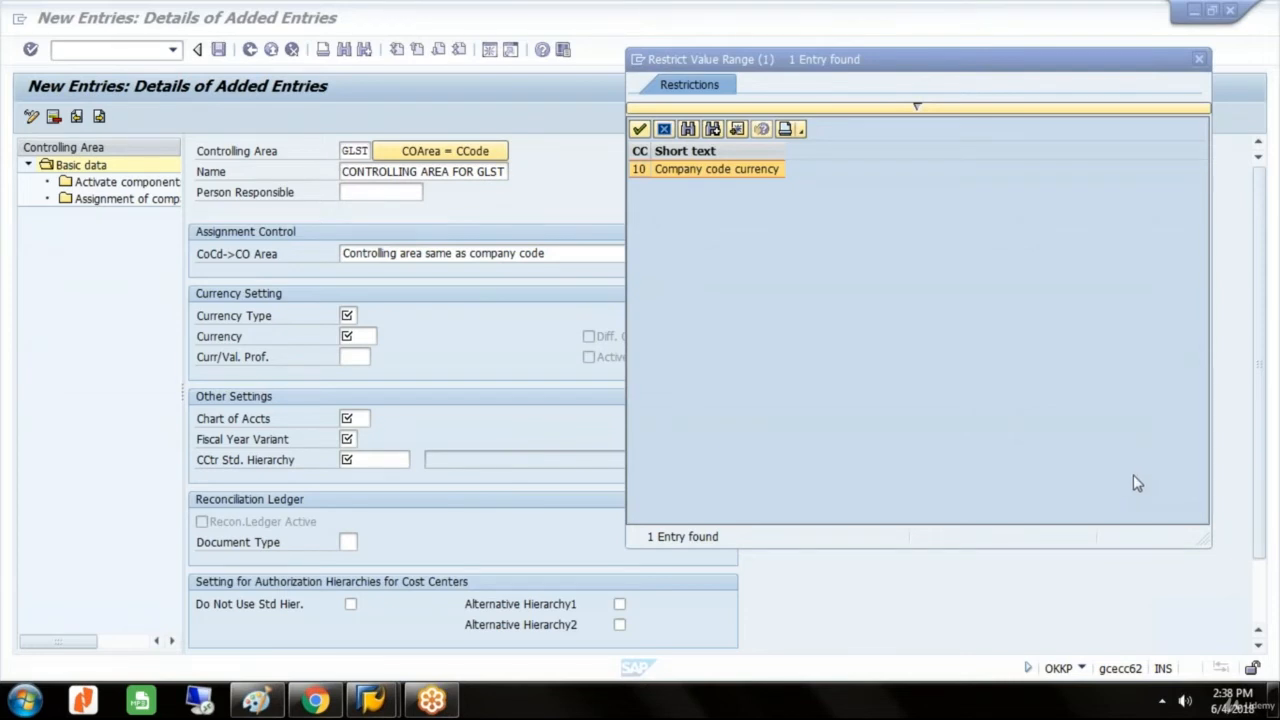
pyautogui.moveTo(1122, 472)
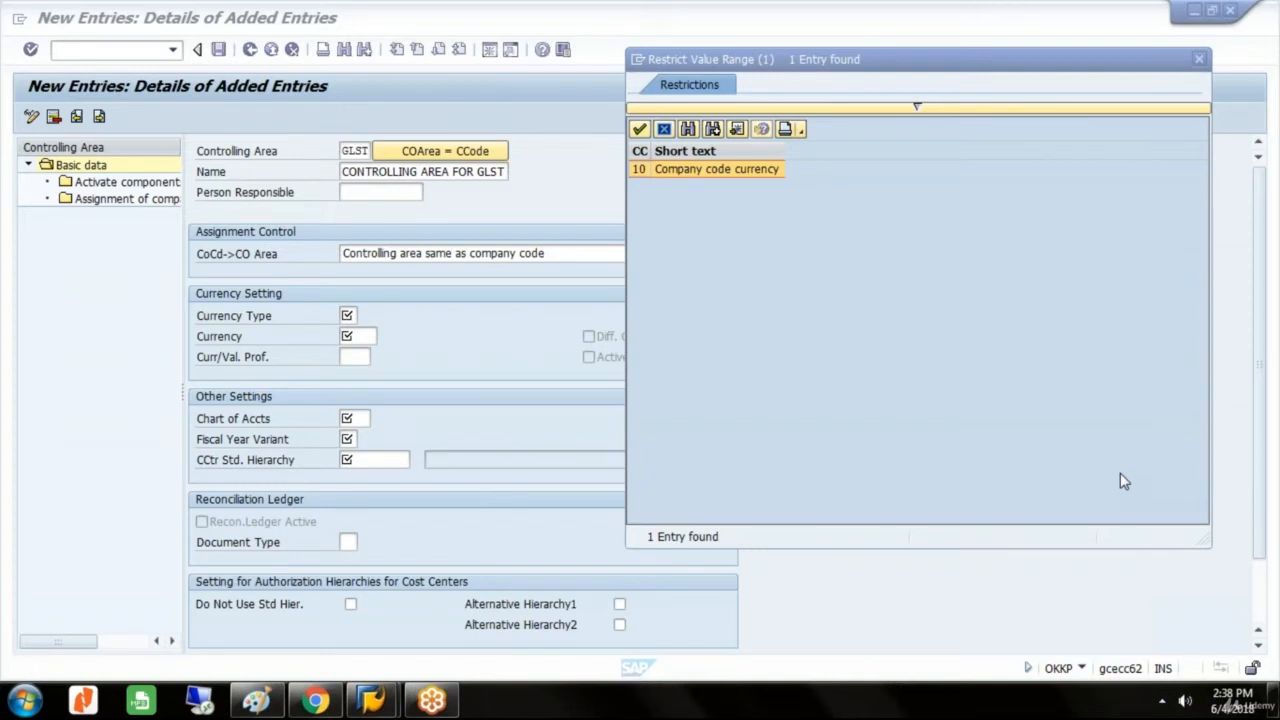
pyautogui.moveTo(1130, 496)
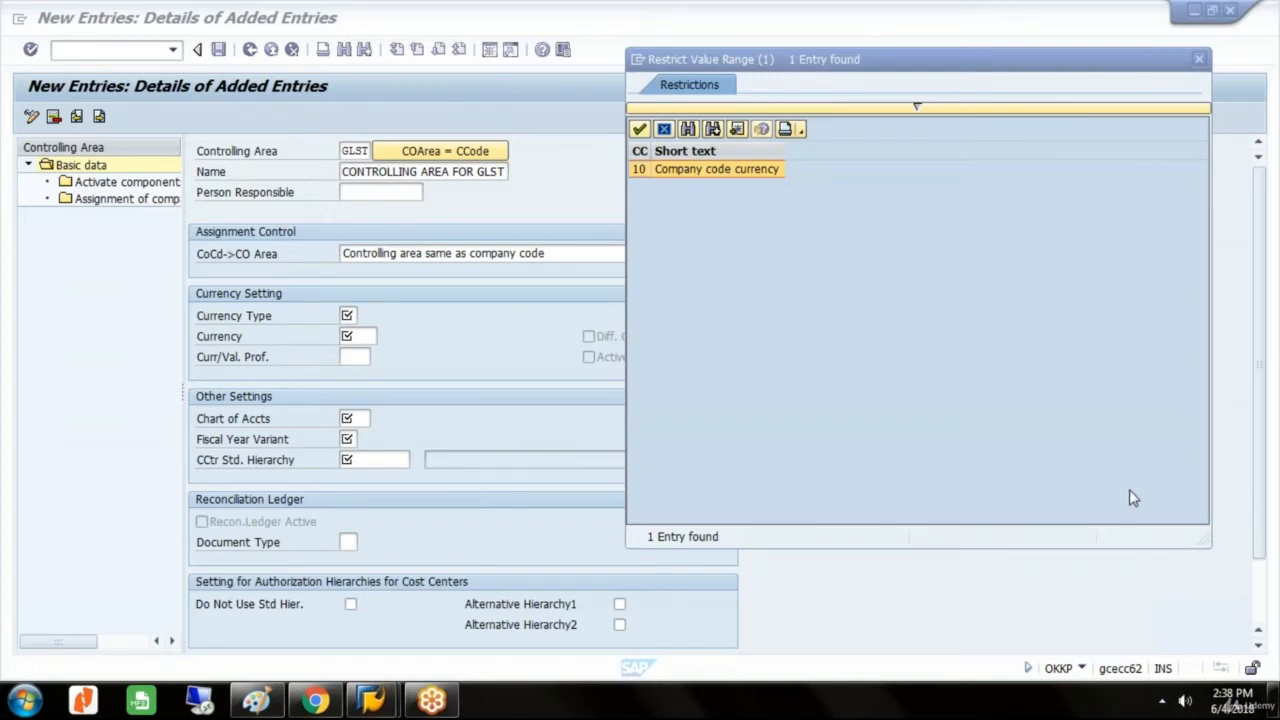
pyautogui.moveTo(1134, 480)
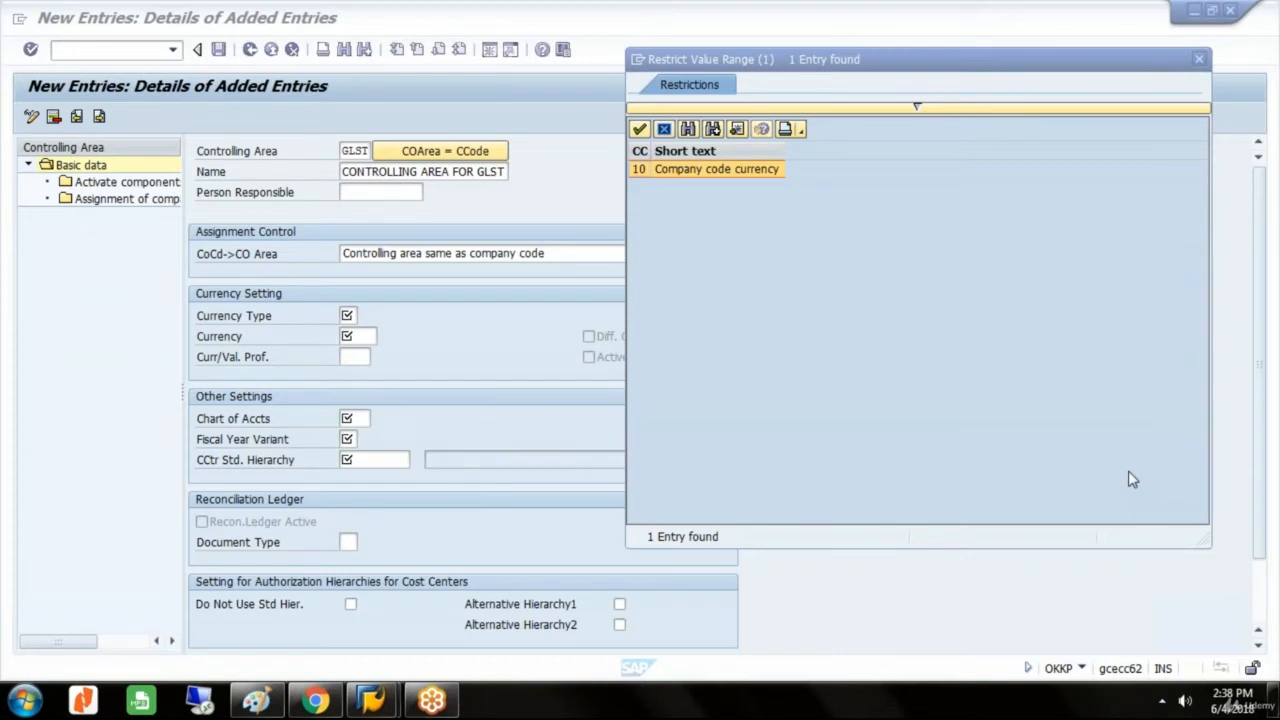
pyautogui.moveTo(1106, 572)
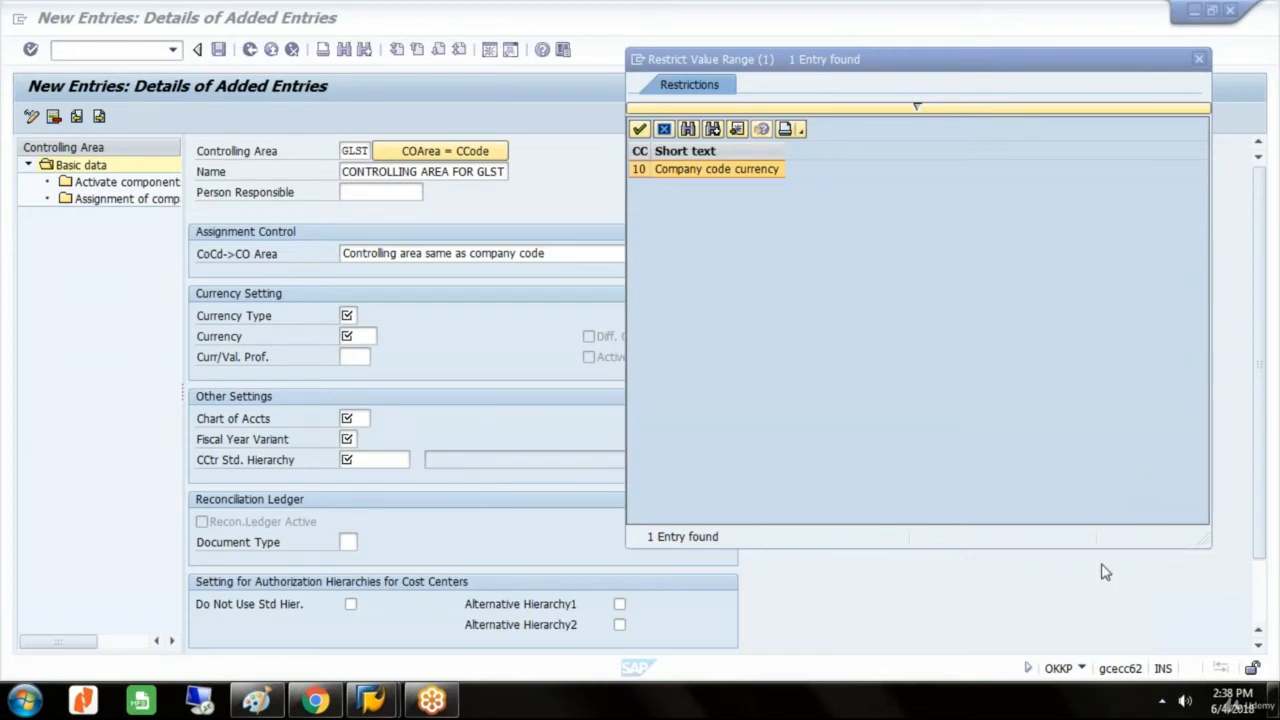
pyautogui.moveTo(652, 442)
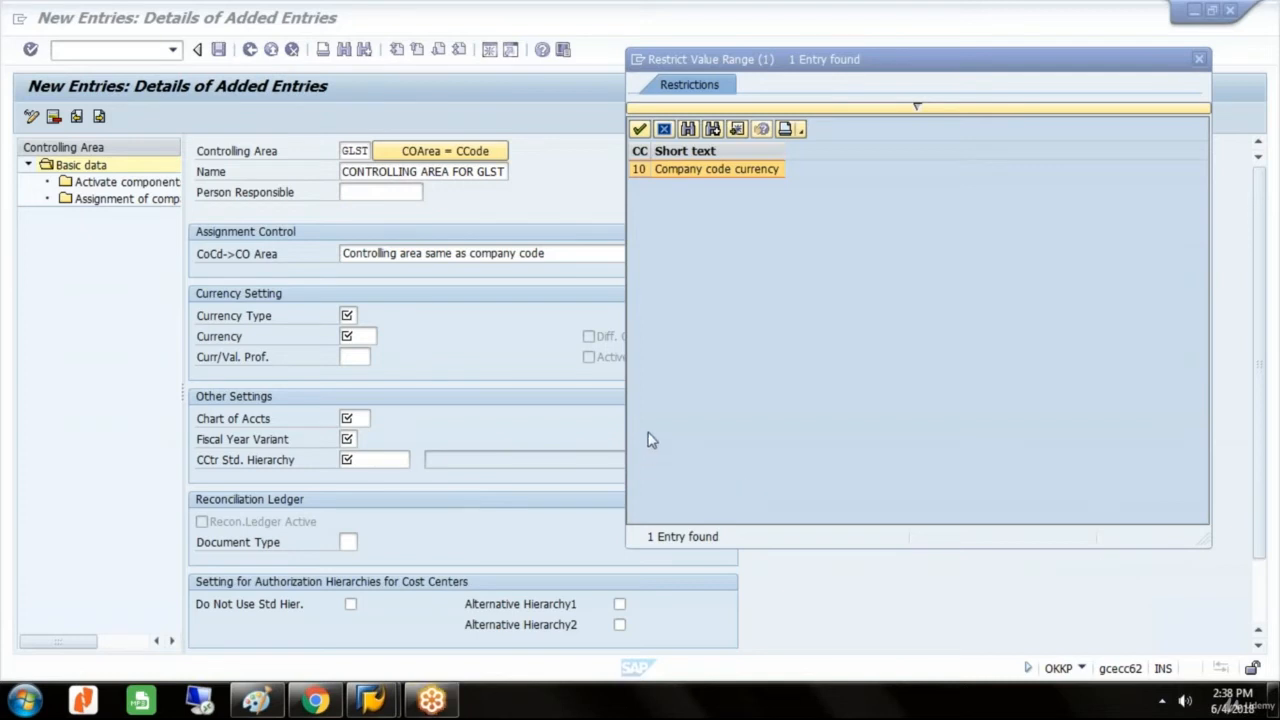
pyautogui.moveTo(780, 382)
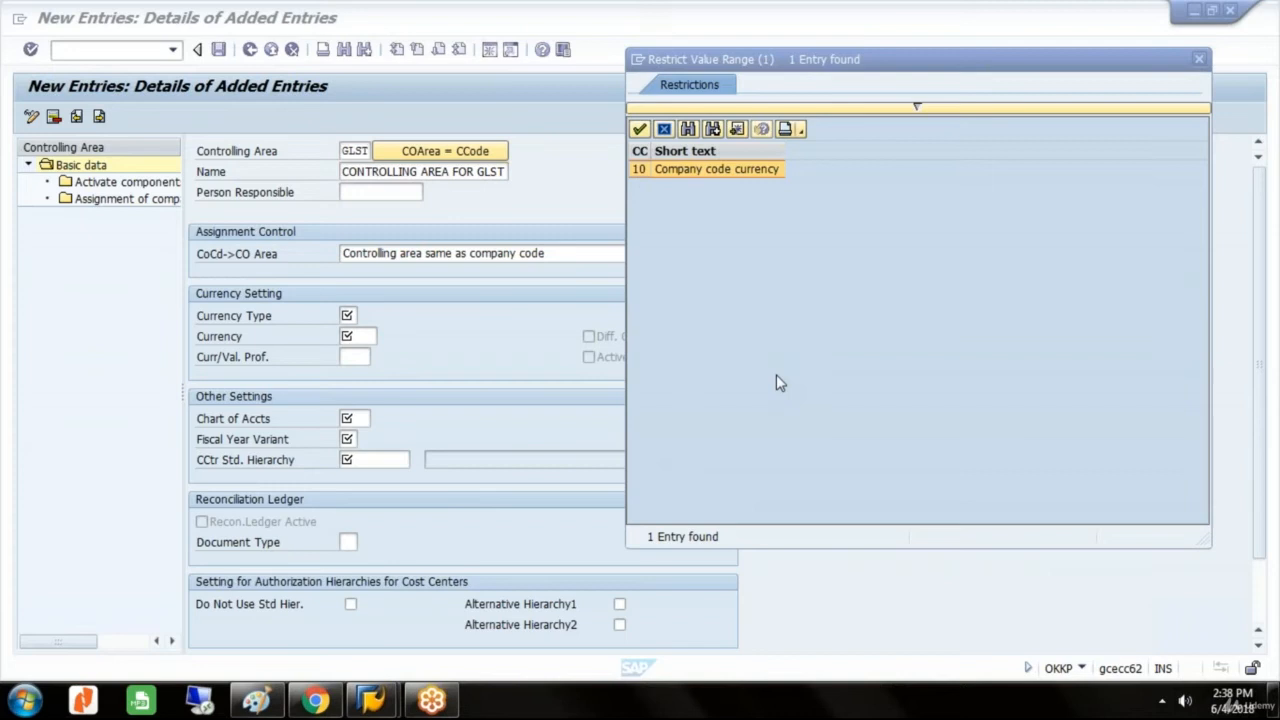
pyautogui.moveTo(956, 500)
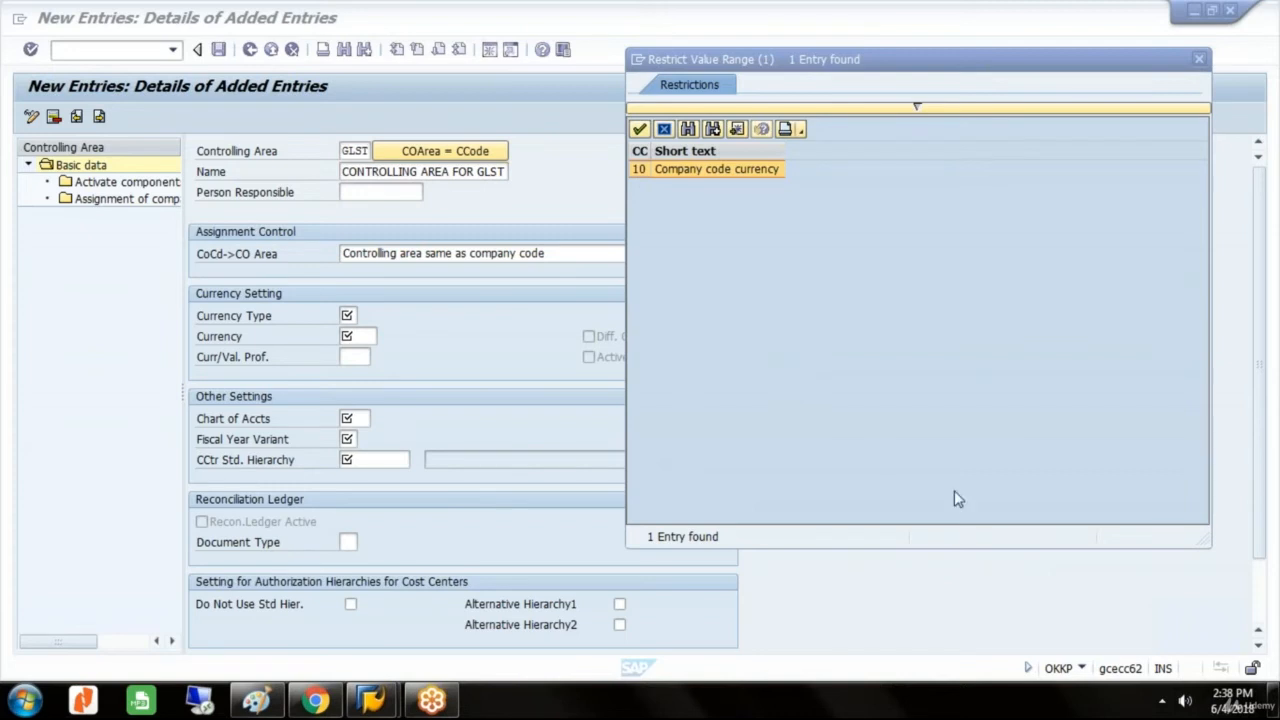
pyautogui.moveTo(1042, 598)
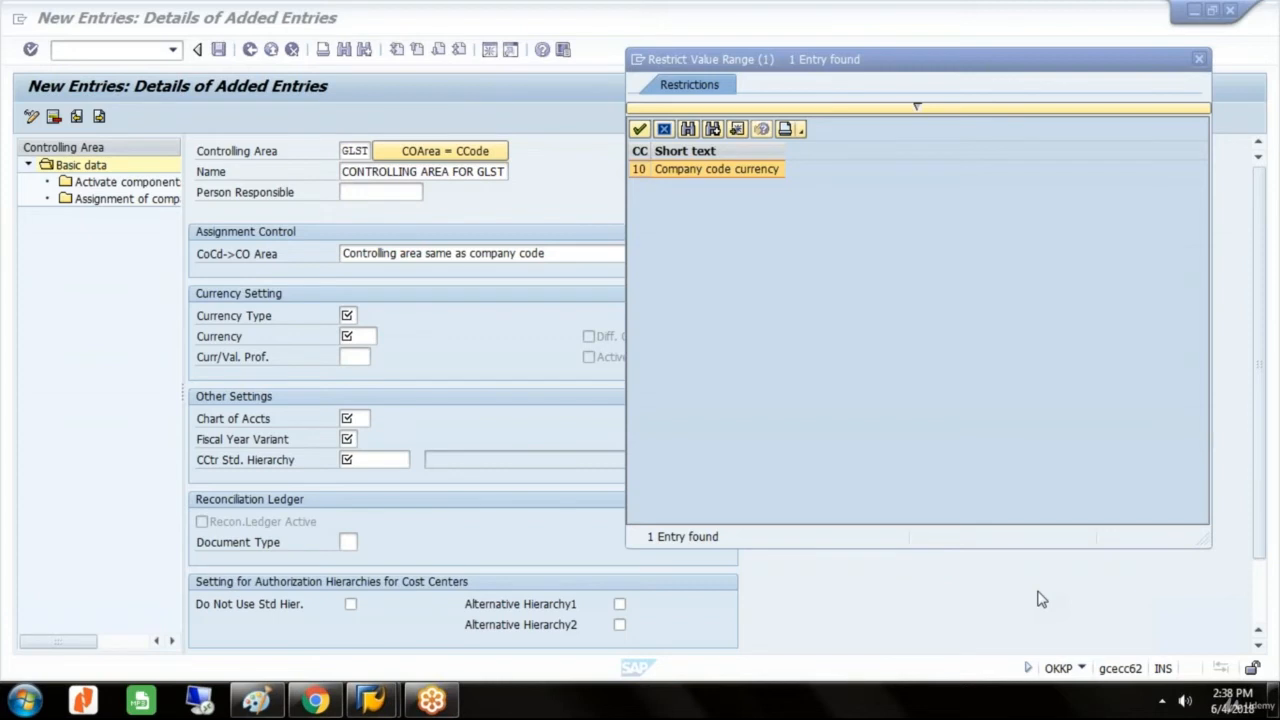
pyautogui.moveTo(1048, 568)
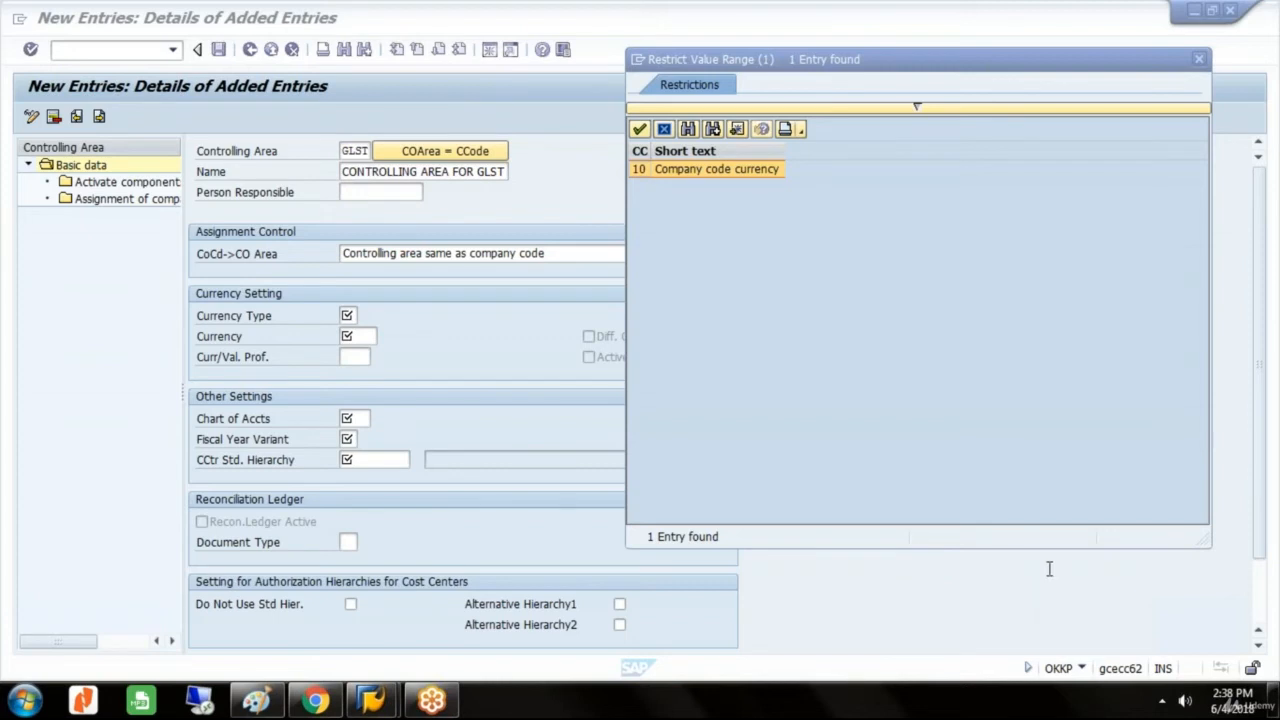
pyautogui.moveTo(1044, 580)
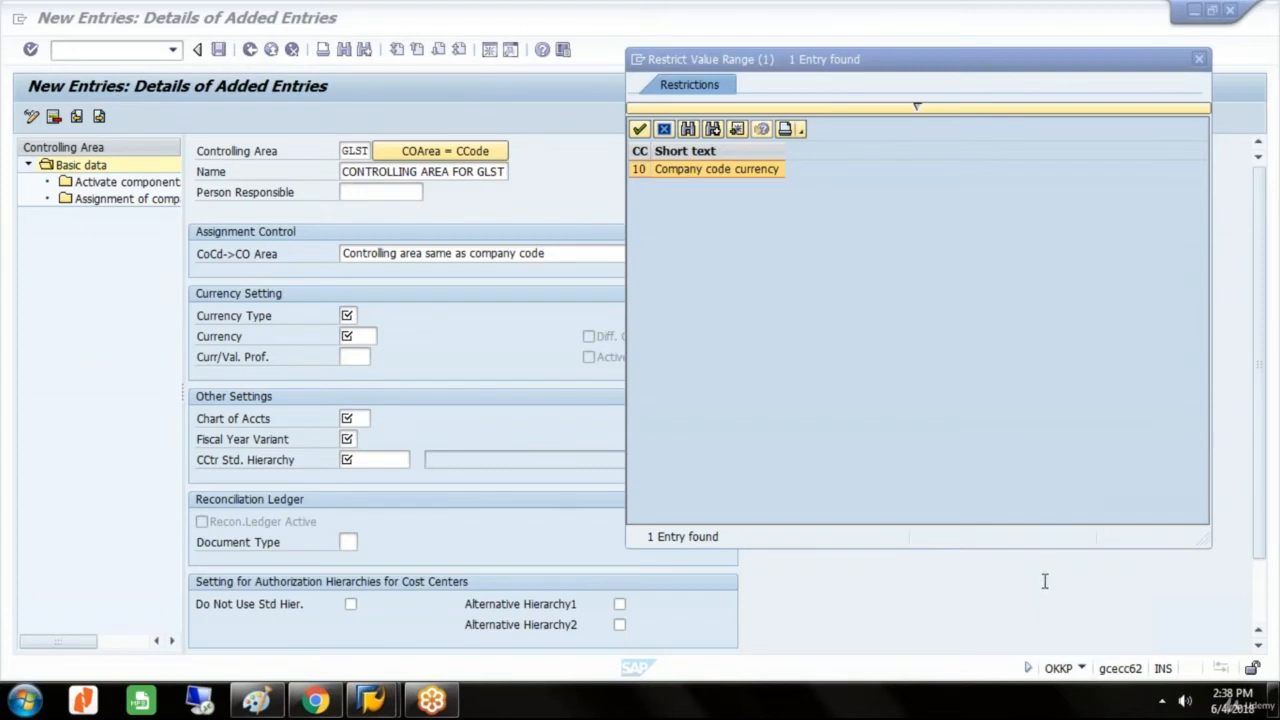
pyautogui.moveTo(1046, 580)
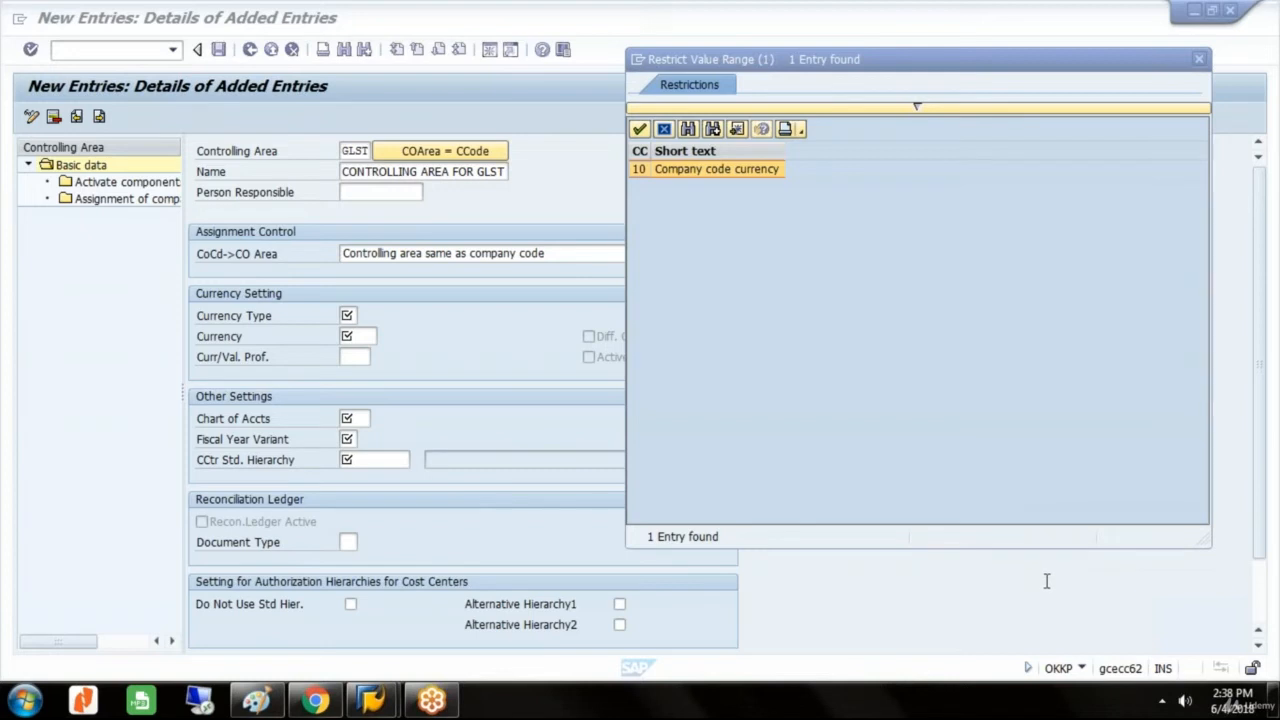
pyautogui.moveTo(1024, 428)
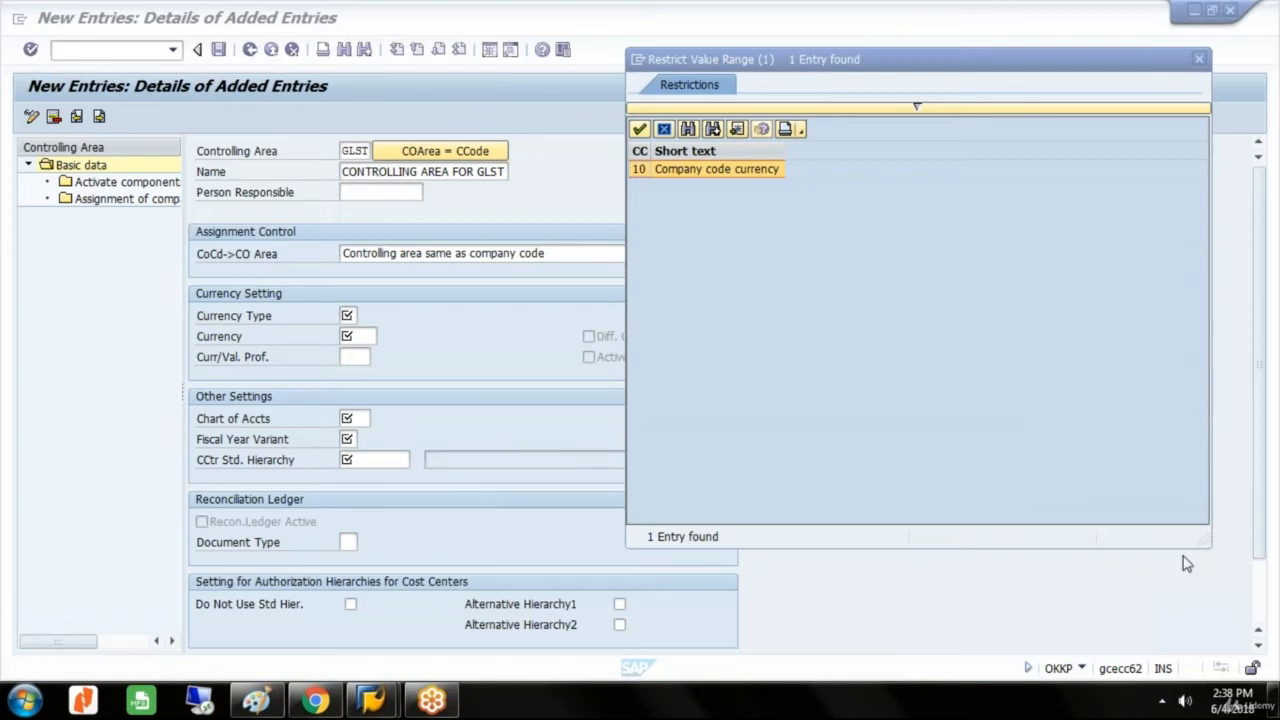
pyautogui.moveTo(1120, 500)
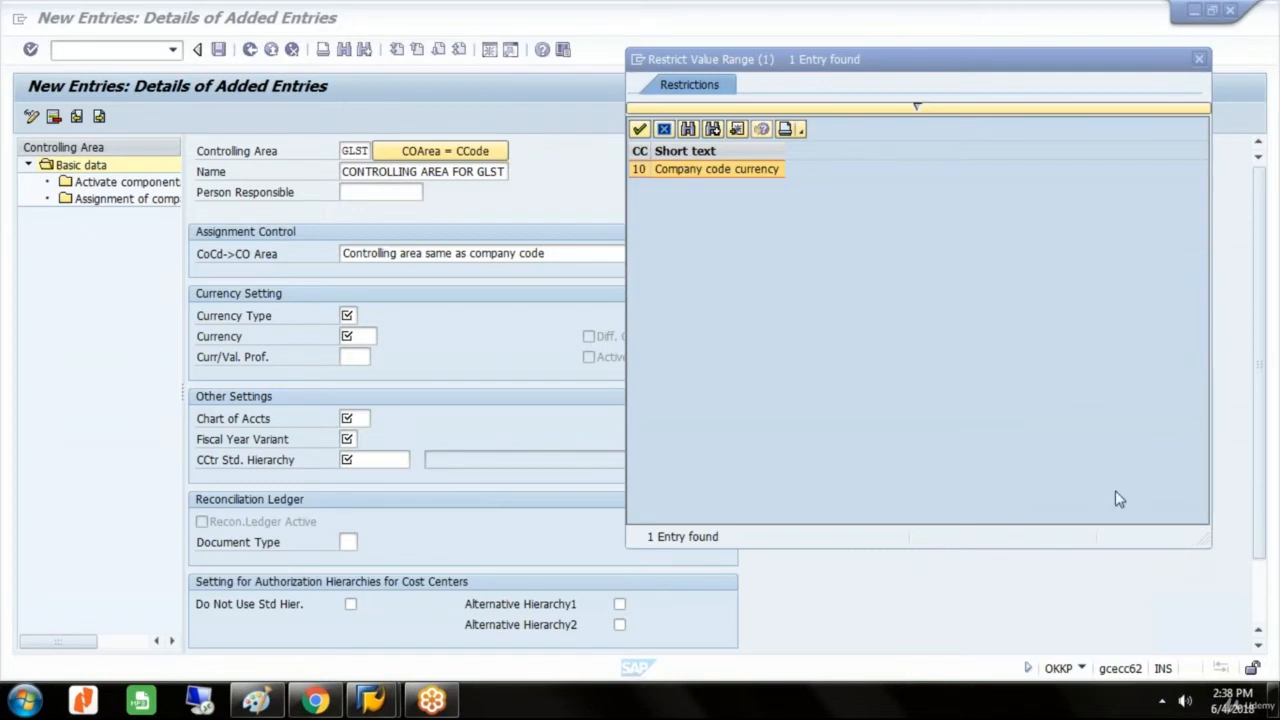
pyautogui.moveTo(1138, 534)
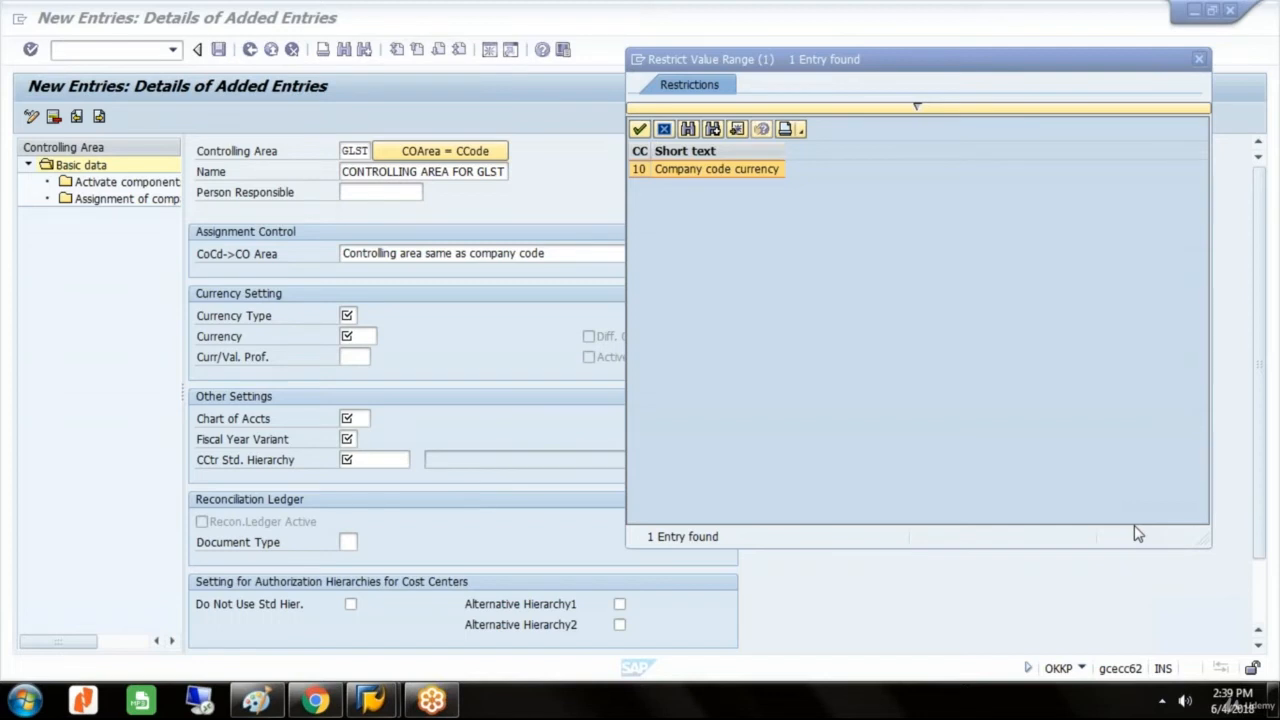
pyautogui.moveTo(1118, 504)
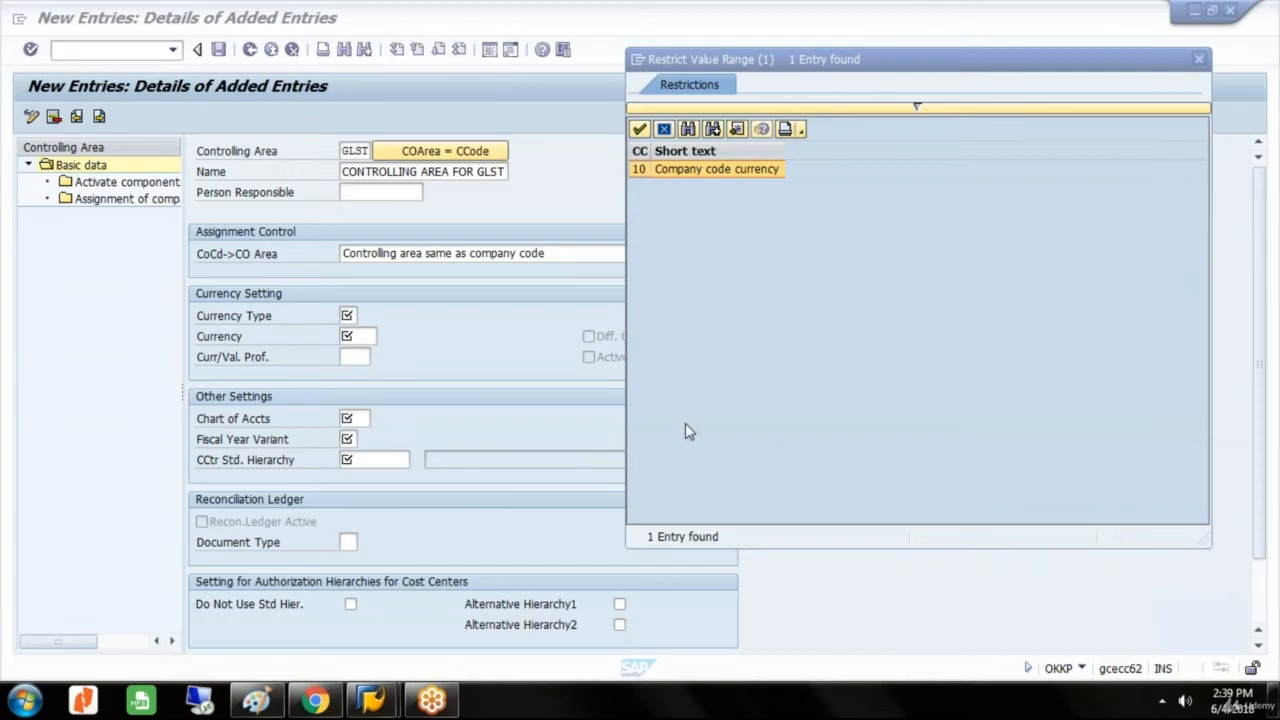
pyautogui.moveTo(1078, 512)
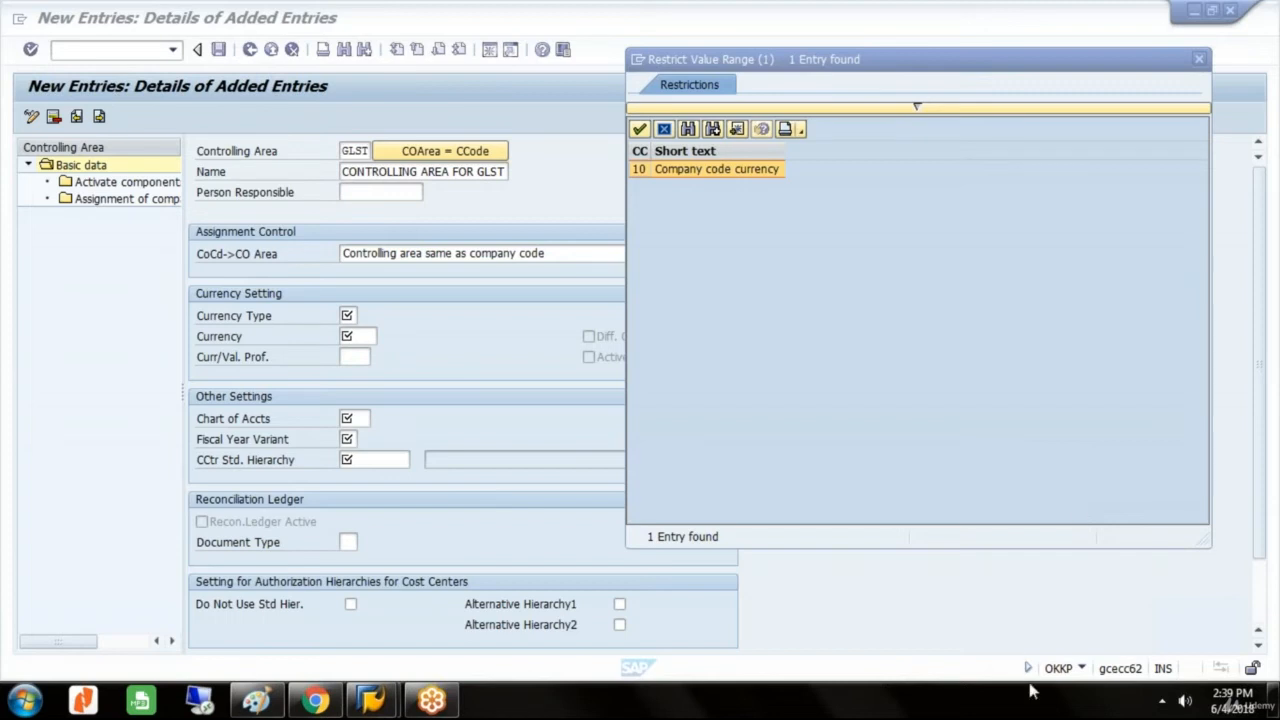
pyautogui.moveTo(1040, 668)
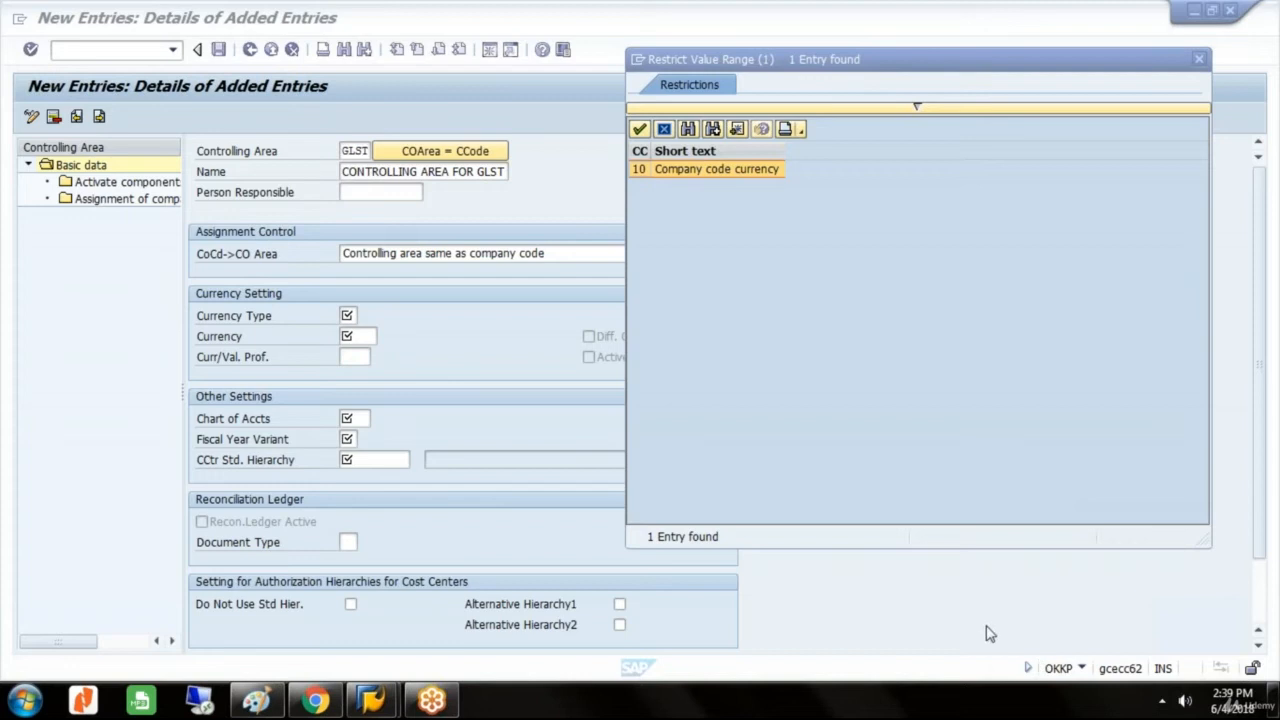
pyautogui.moveTo(1040, 596)
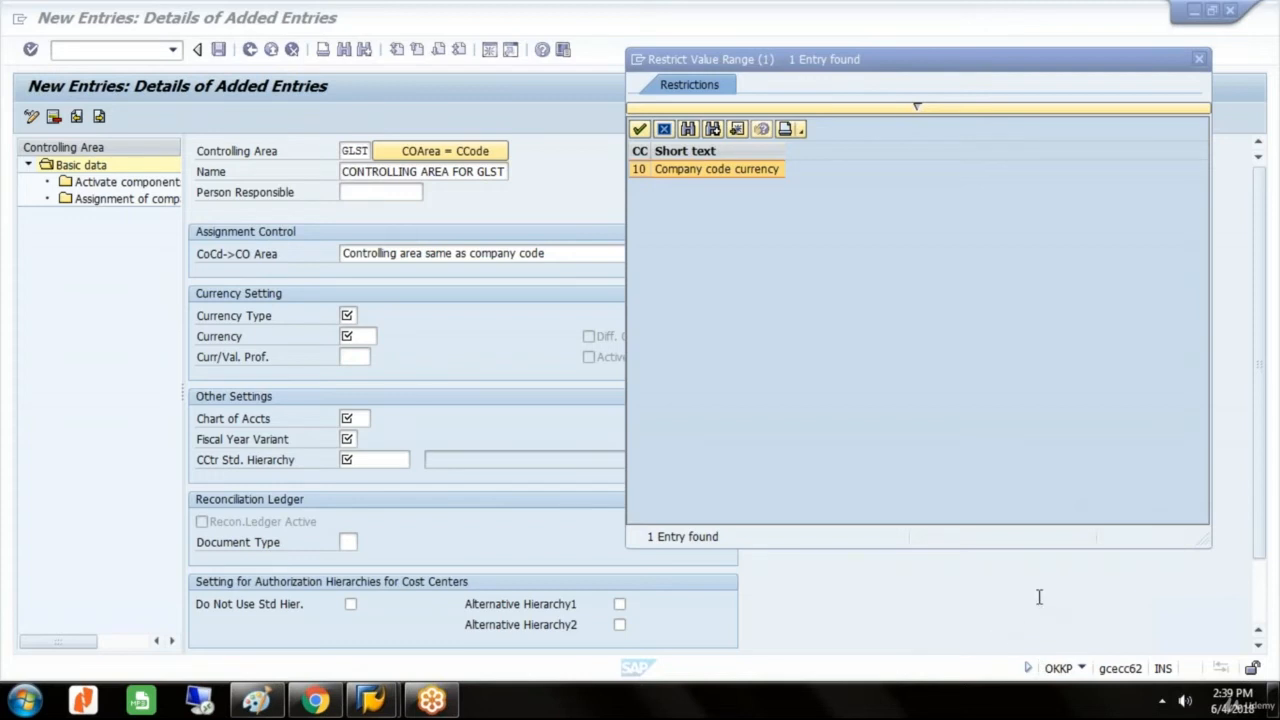
pyautogui.moveTo(1036, 582)
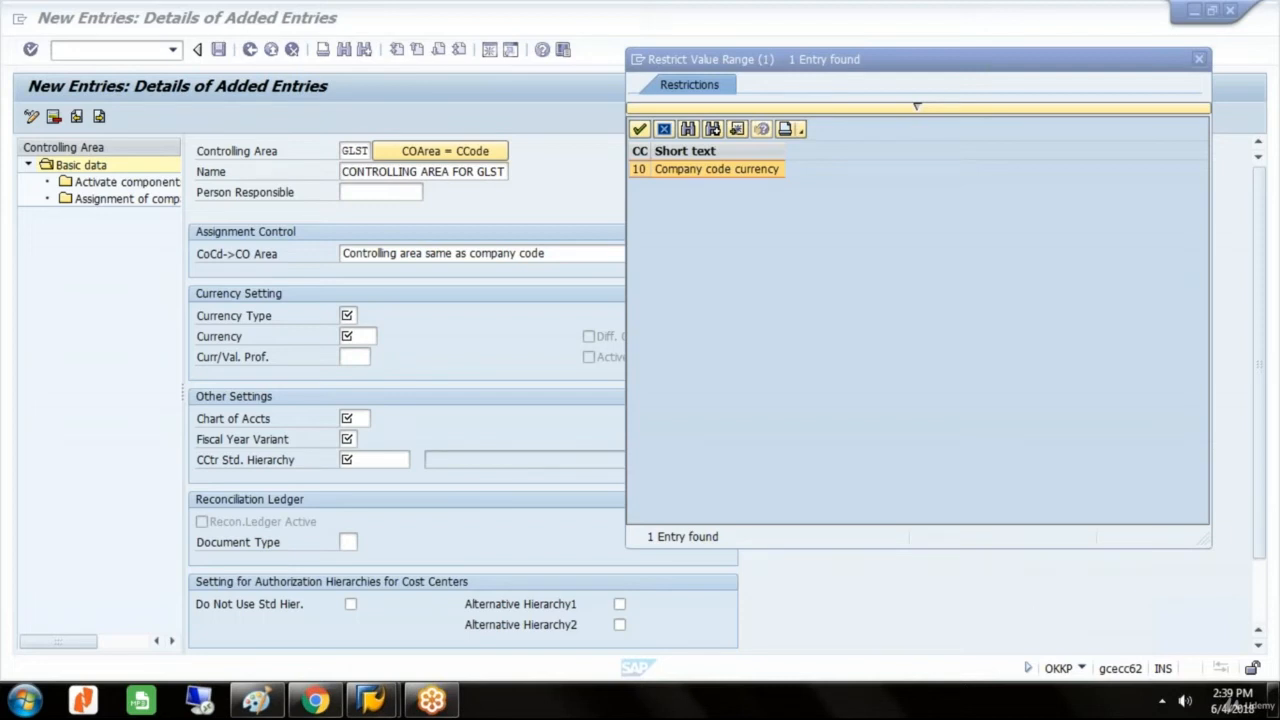
pyautogui.moveTo(1064, 444)
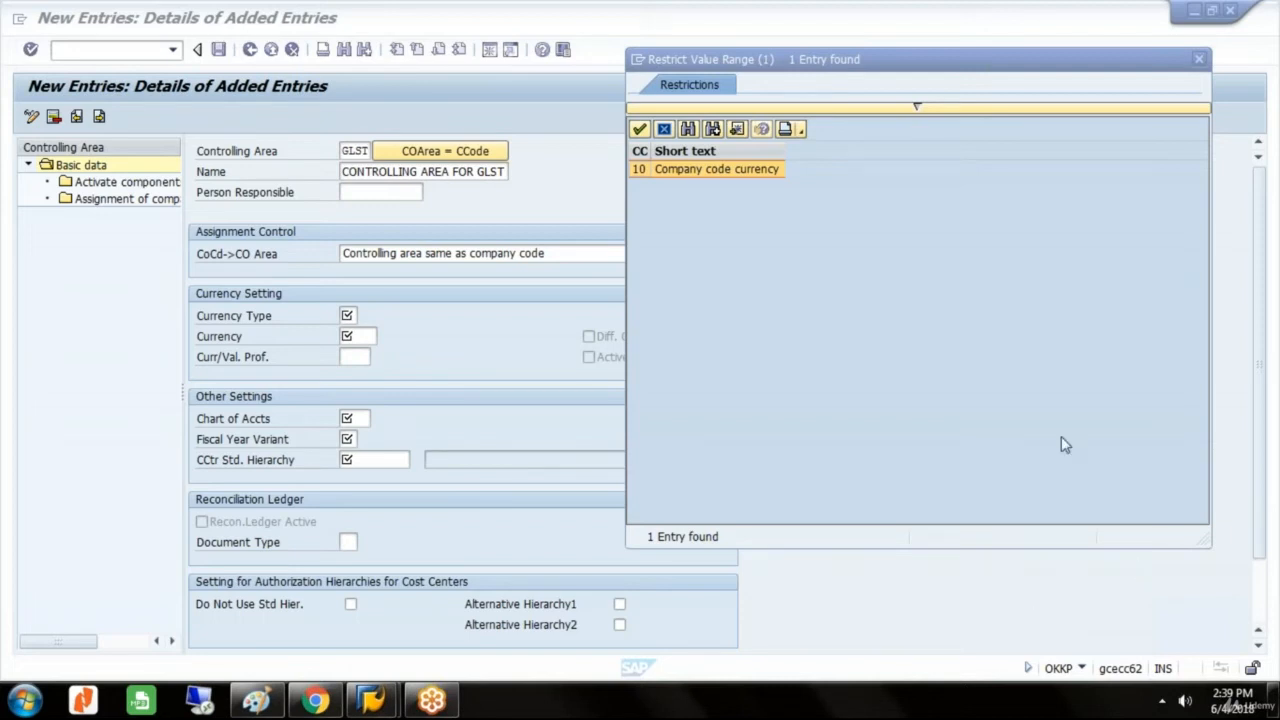
pyautogui.moveTo(1072, 500)
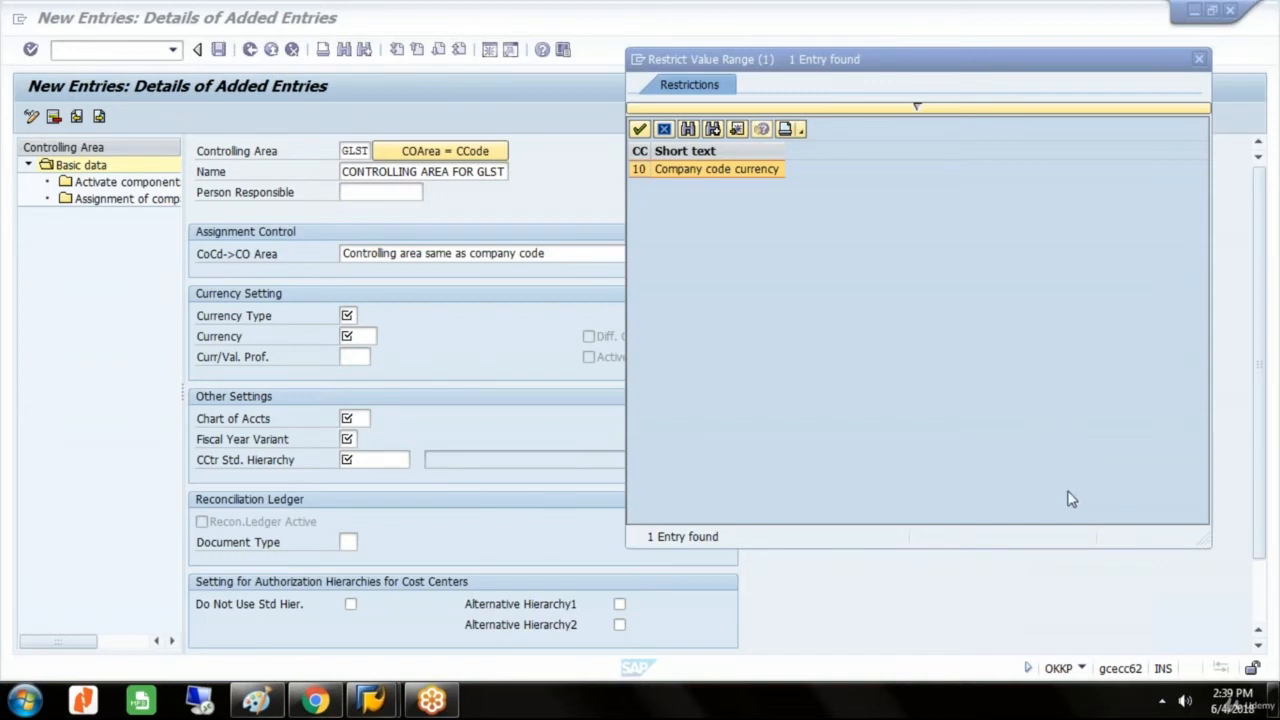
pyautogui.moveTo(700, 436)
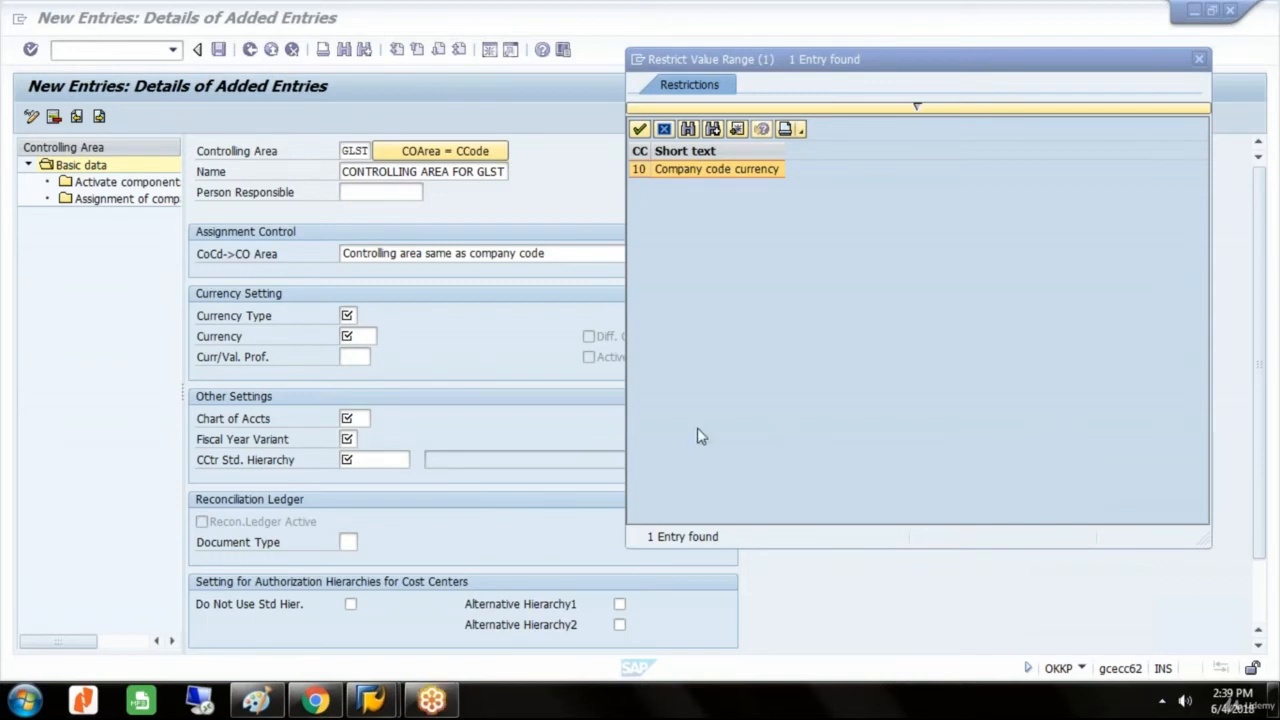
pyautogui.moveTo(1024, 500)
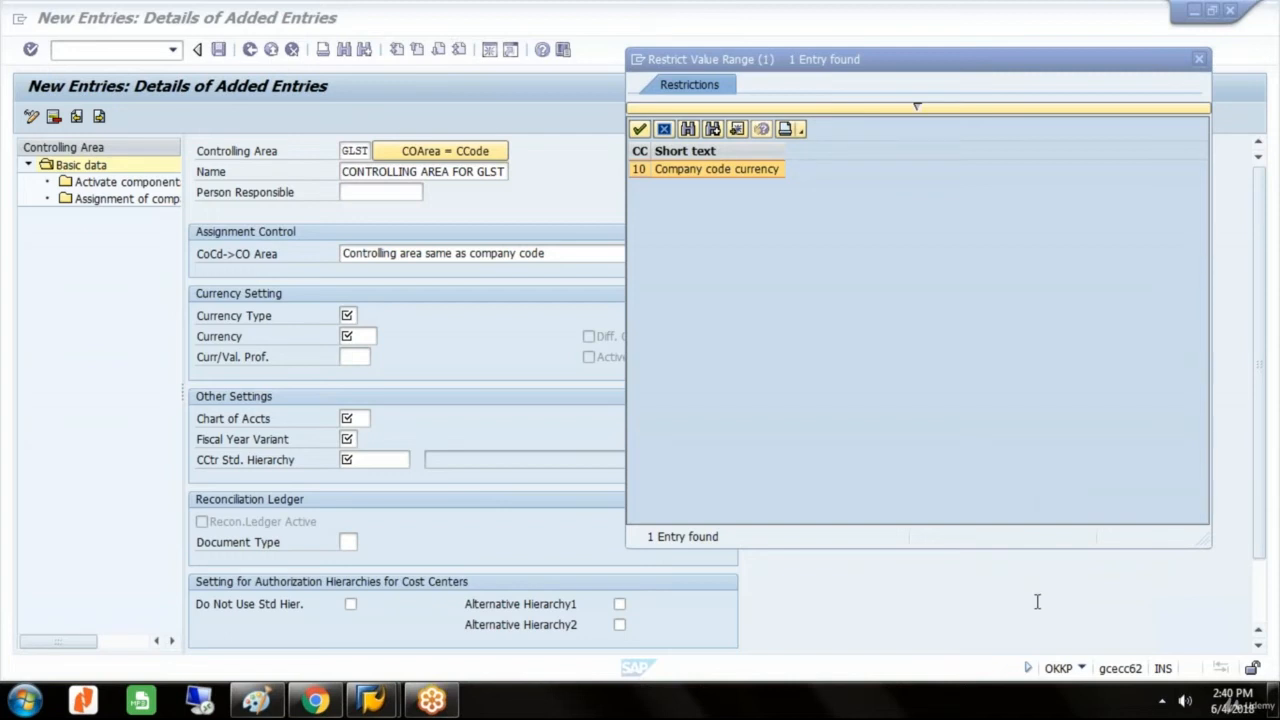
pyautogui.moveTo(1044, 612)
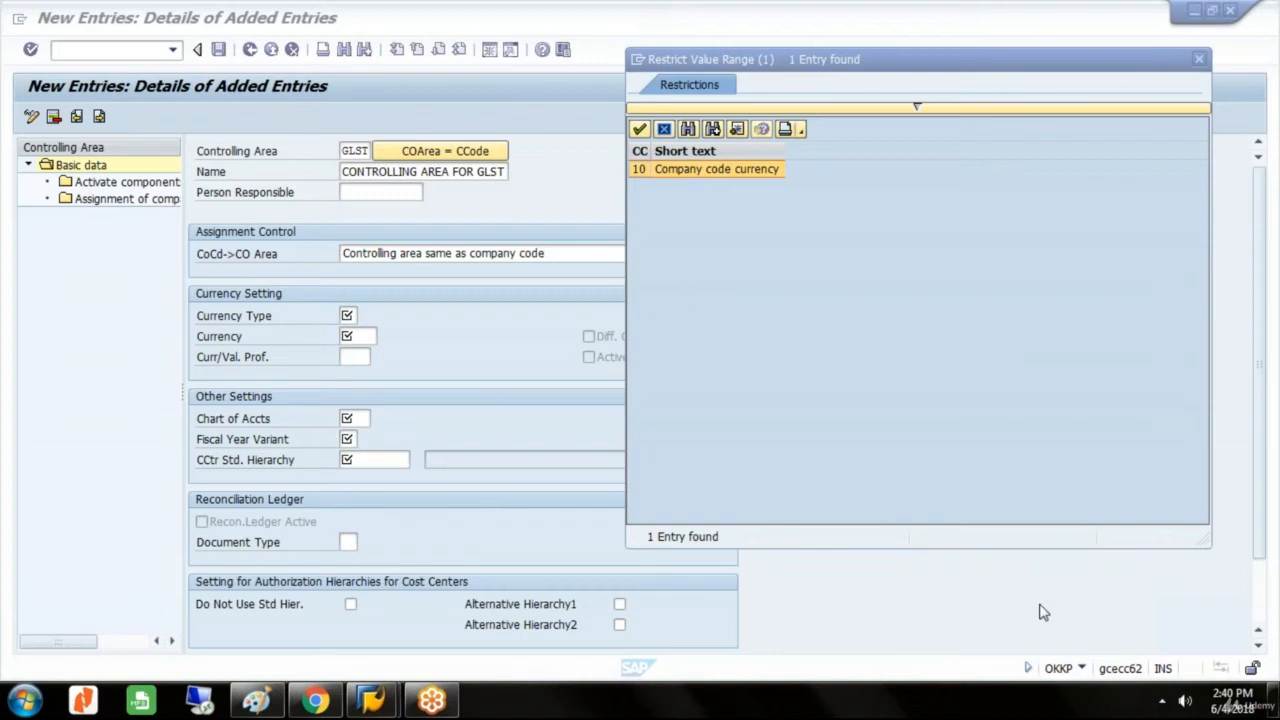
pyautogui.moveTo(1040, 620)
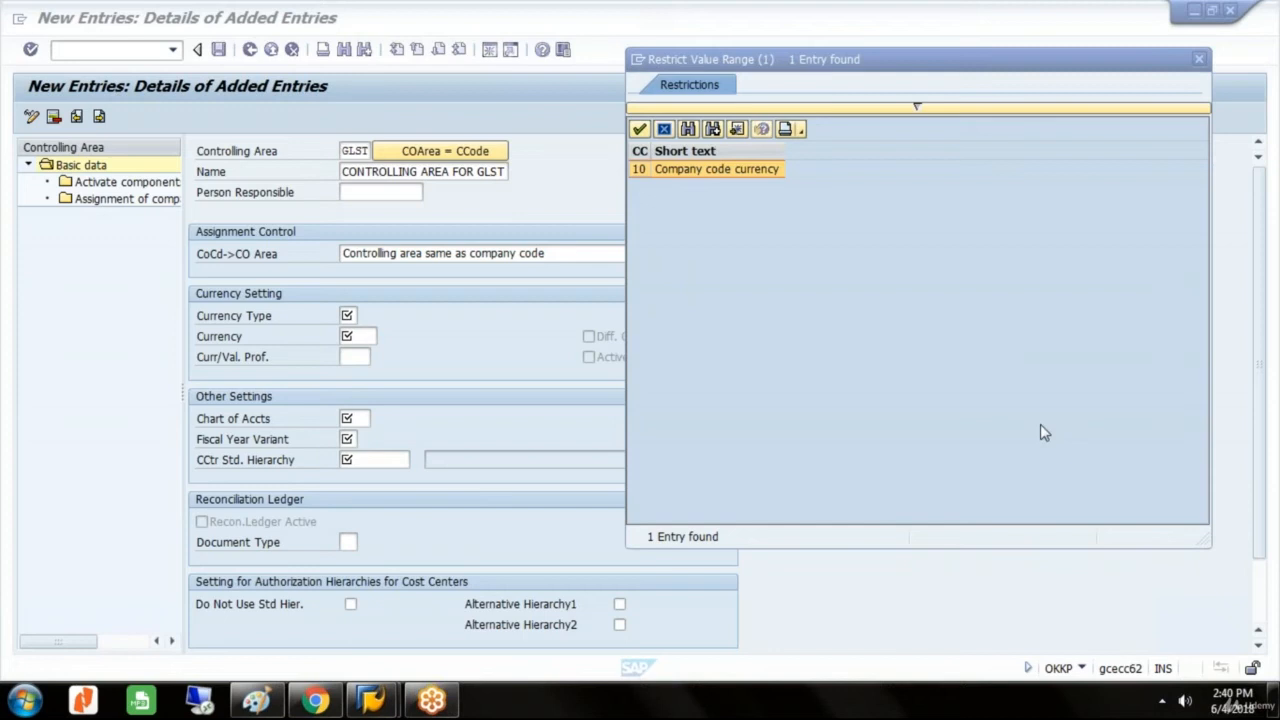
pyautogui.moveTo(1048, 668)
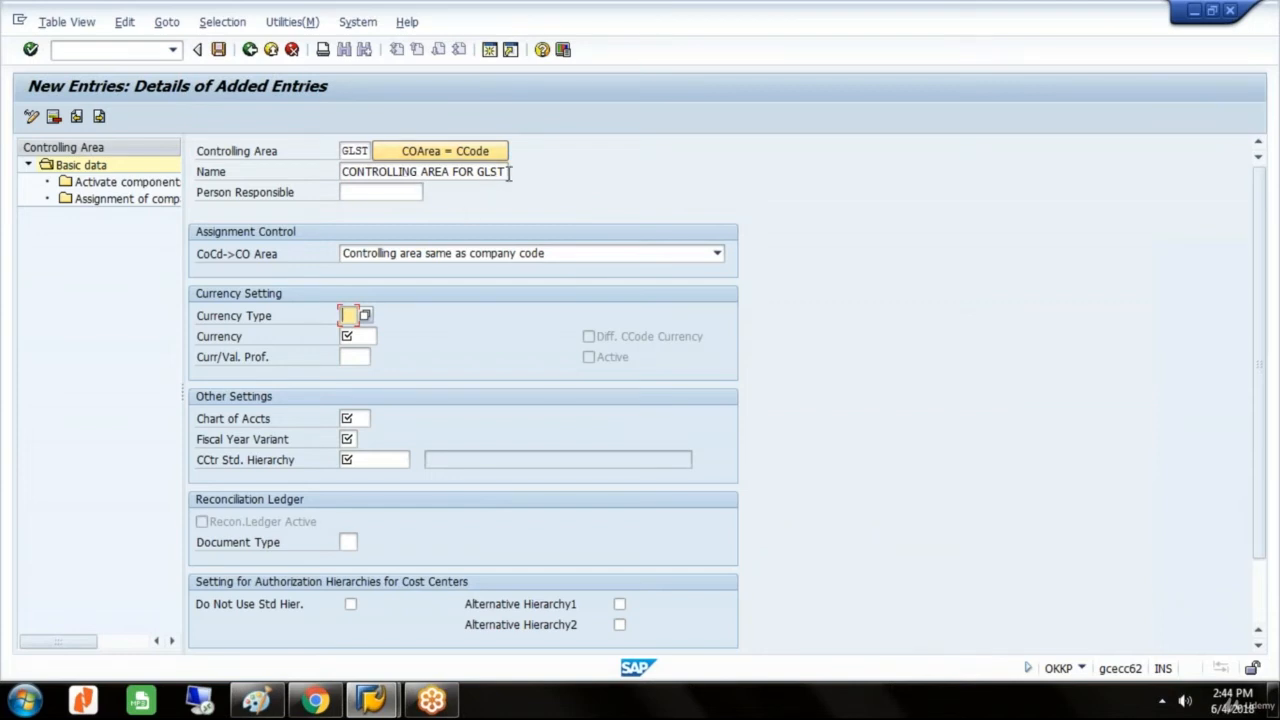
pyautogui.moveTo(584, 296)
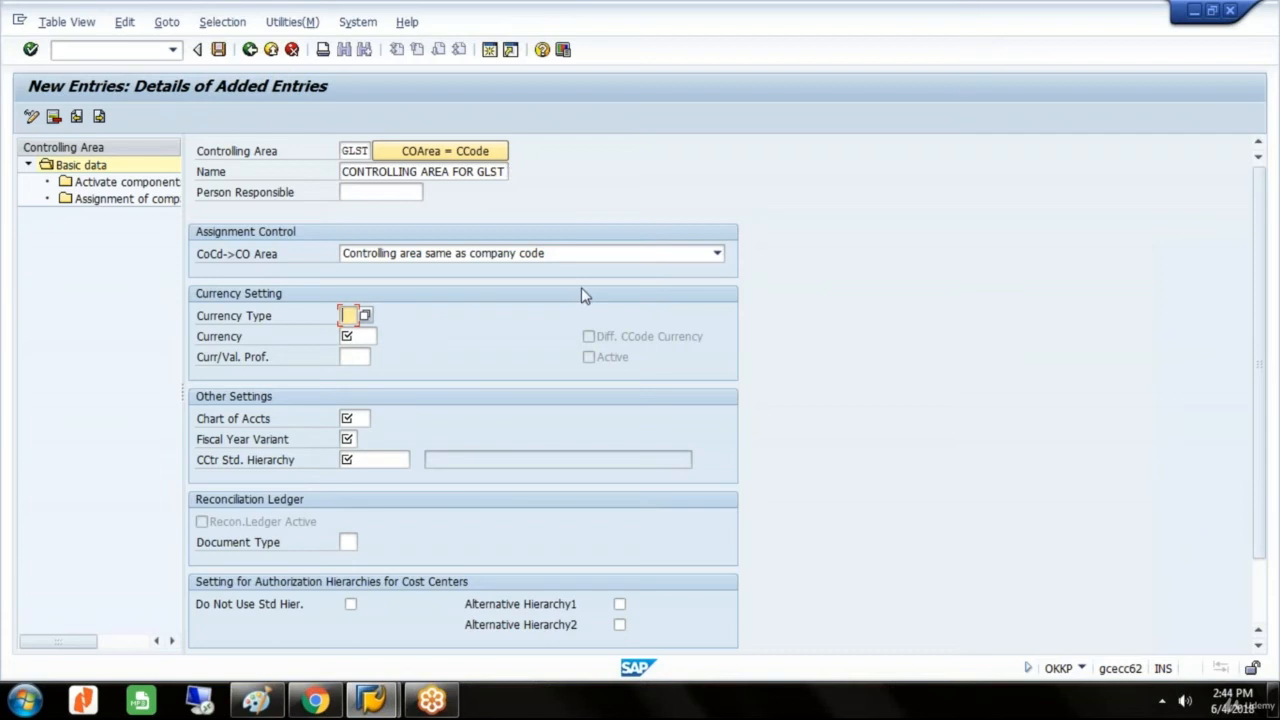
pyautogui.moveTo(608, 276)
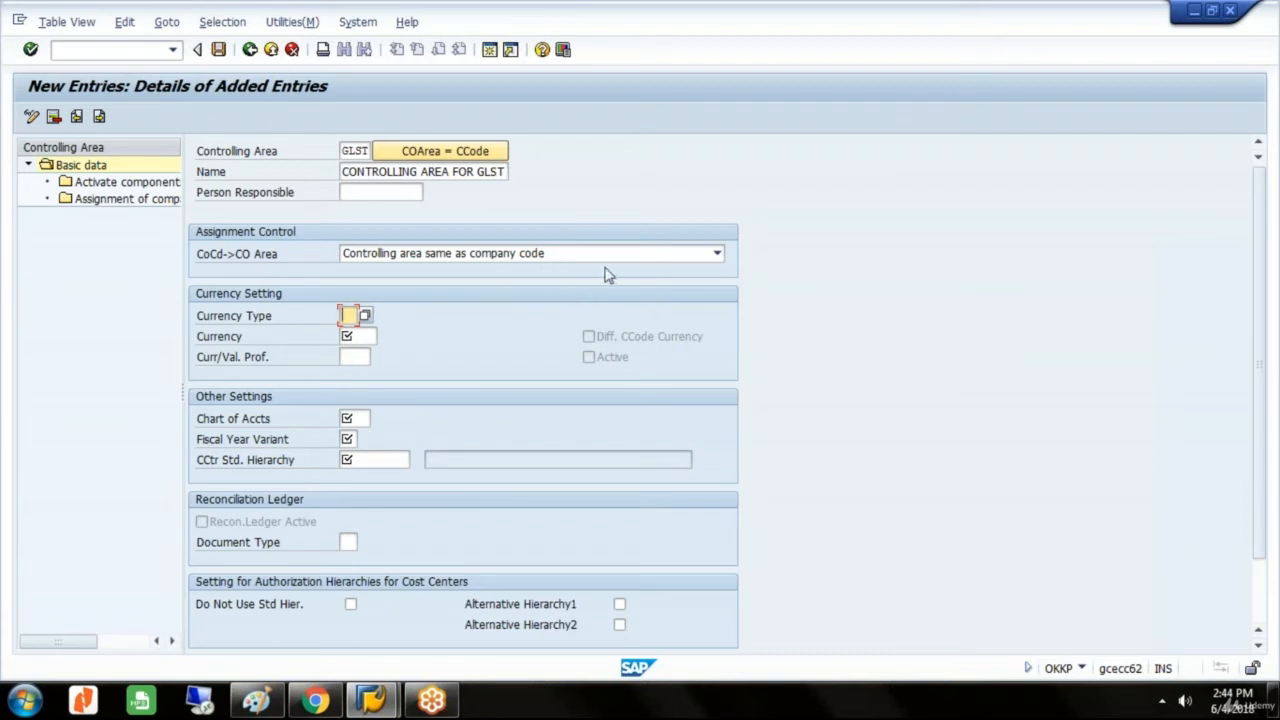
pyautogui.moveTo(344, 324)
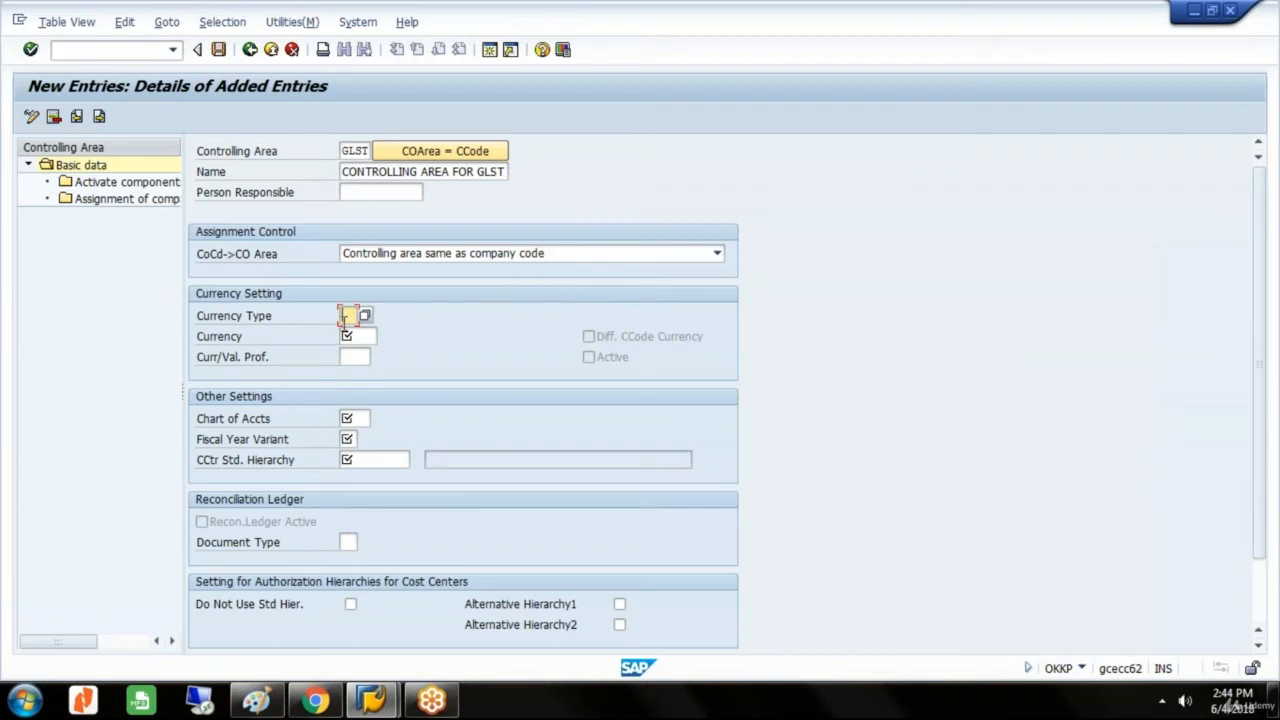
# Step: Enter currency type 10, currency GBP, chart of accounts GLST, fiscal year variant GL and hierarchy GLST_HIER
pyautogui.click(364, 316)
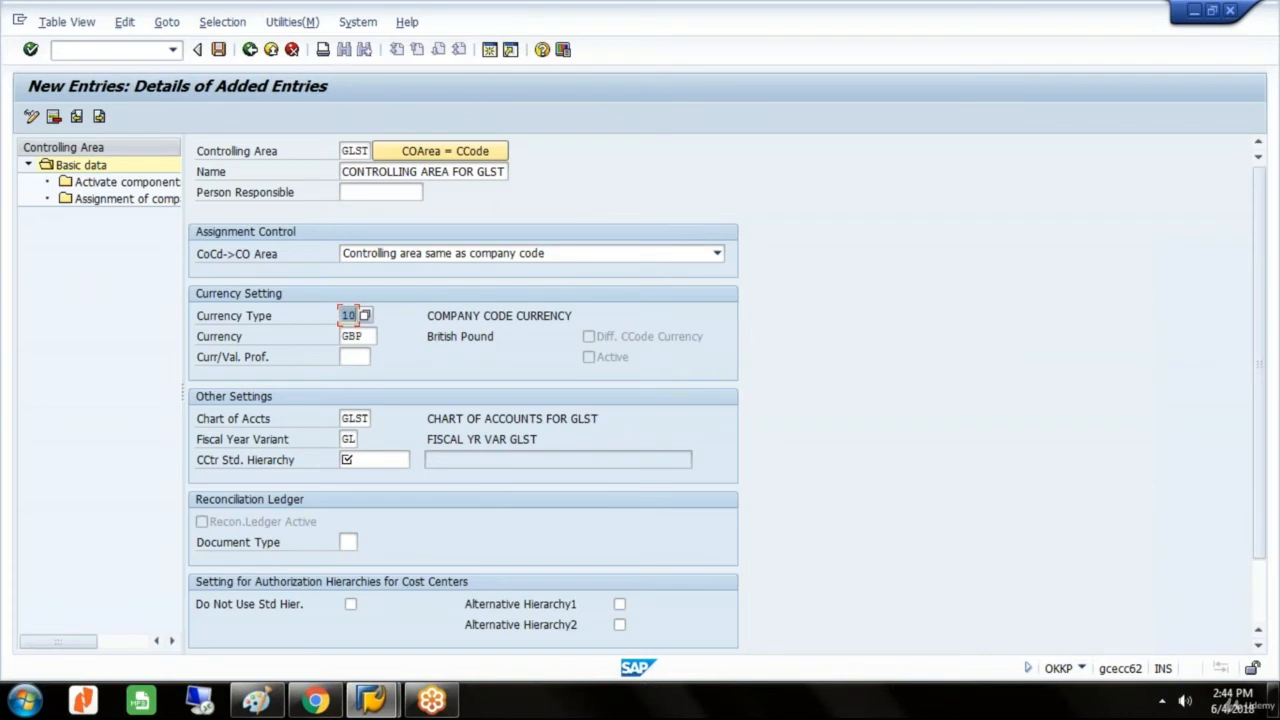
pyautogui.click(376, 458)
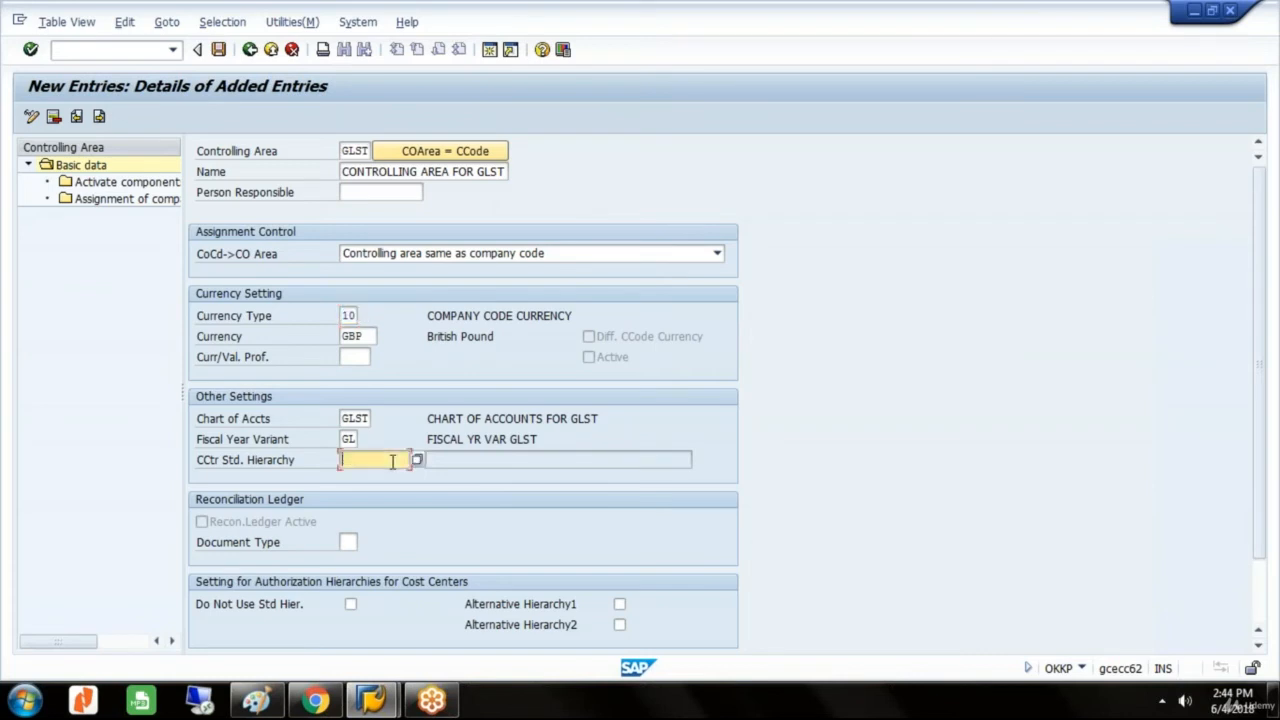
pyautogui.write('GLST_HIER')
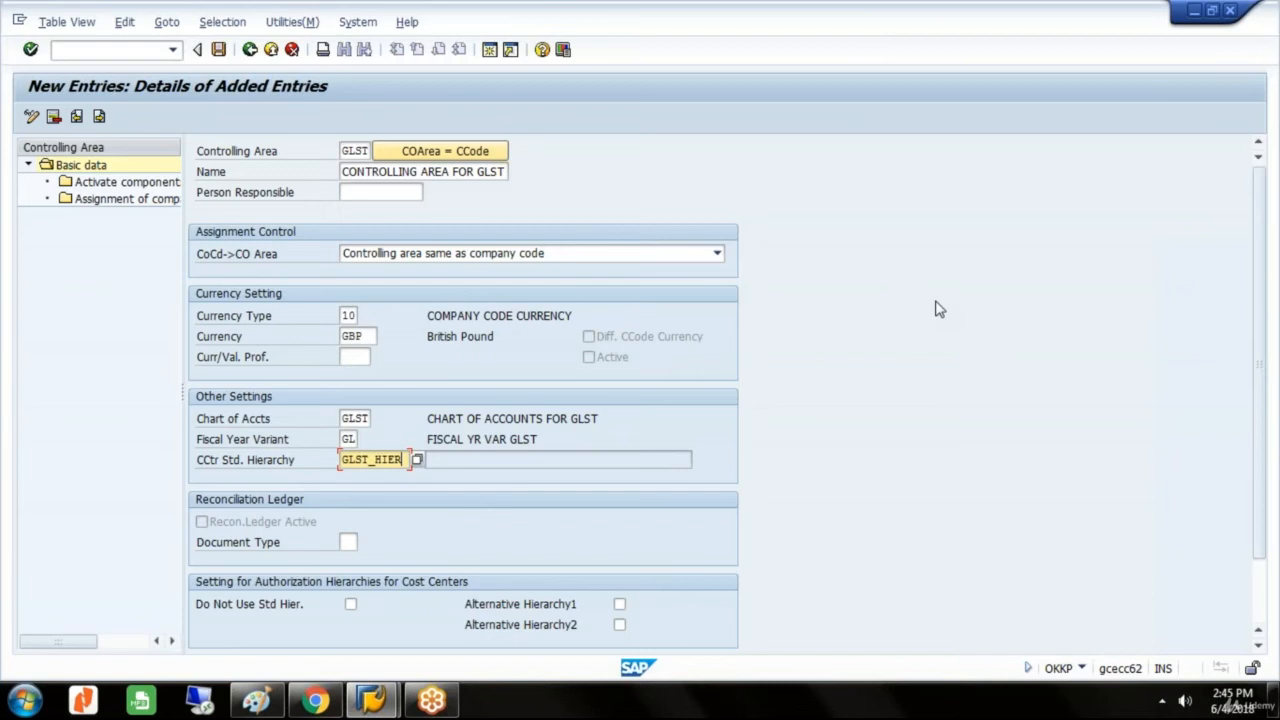
pyautogui.moveTo(612, 348)
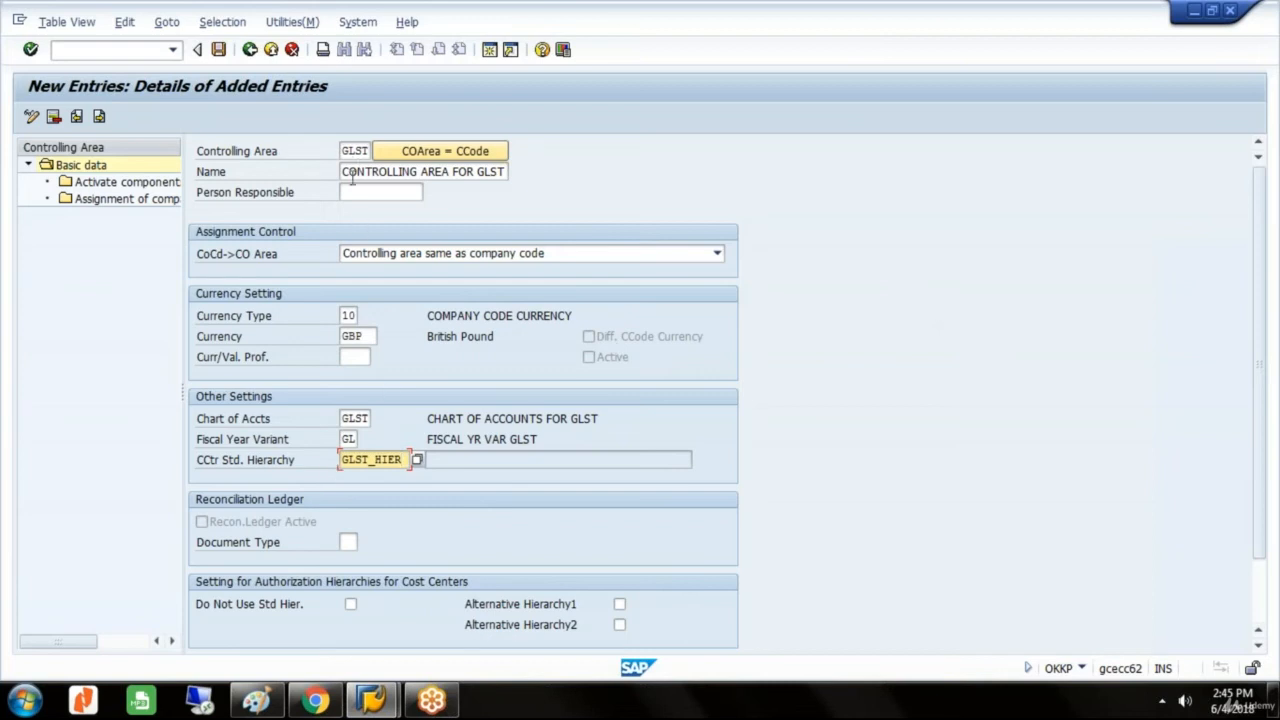
pyautogui.moveTo(840, 456)
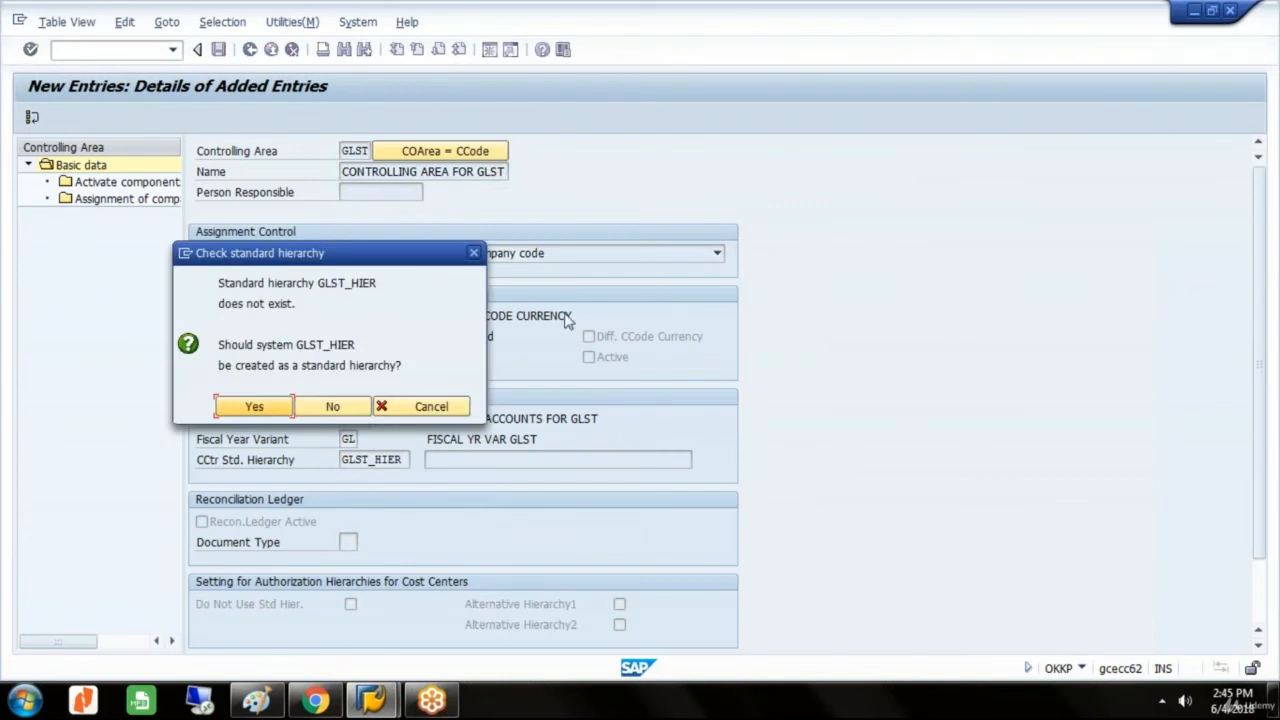
pyautogui.moveTo(212, 438)
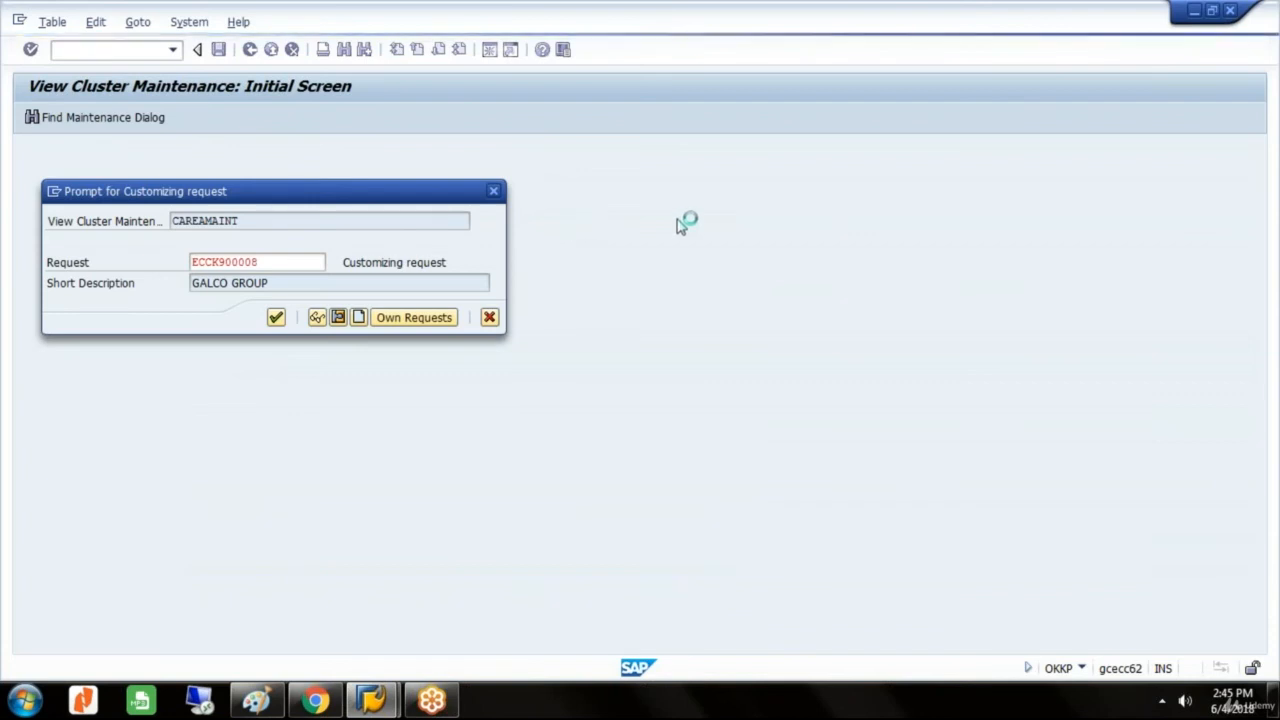
# Step: Record the saved controlling area in one of my own modifiable customizing requests
pyautogui.click(414, 316)
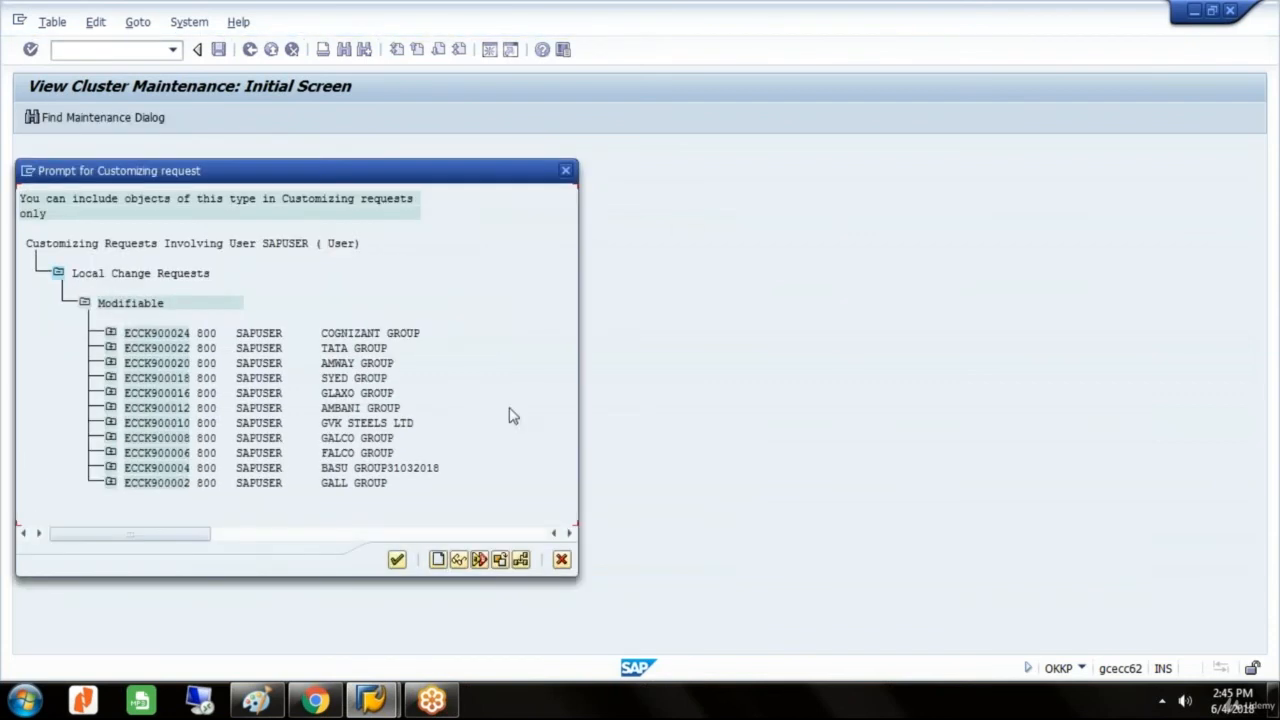
pyautogui.moveTo(380, 410)
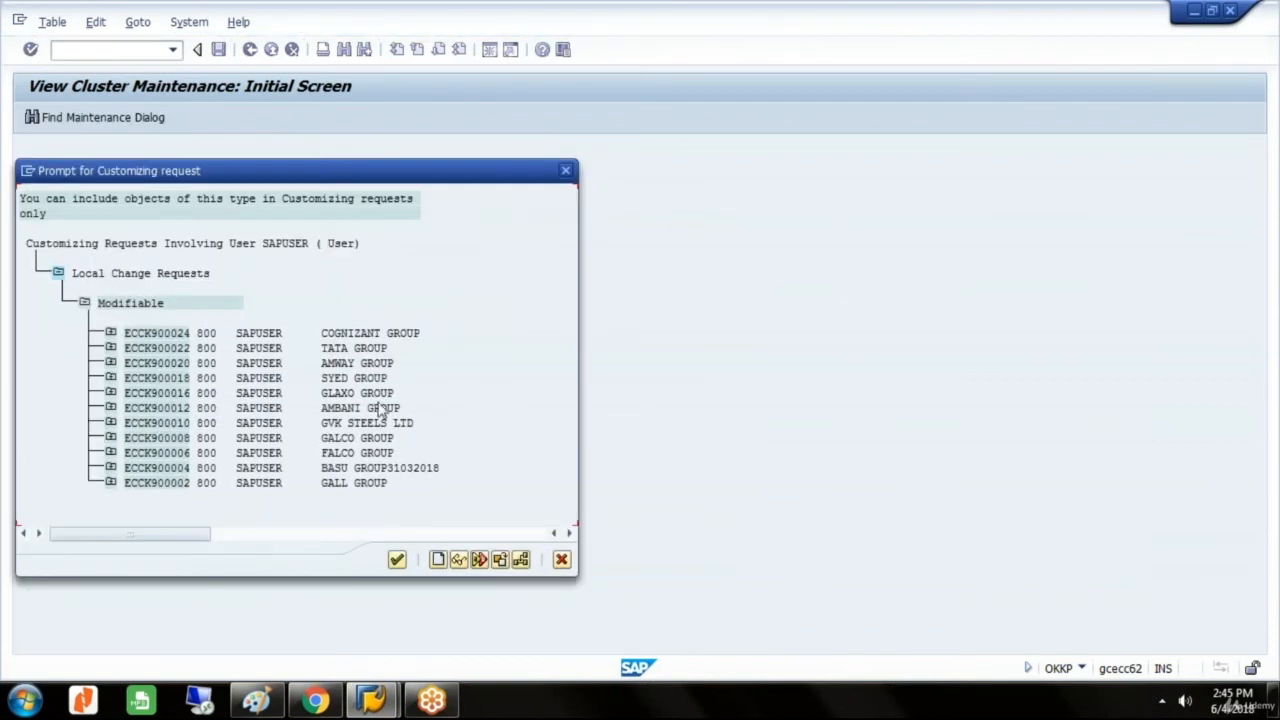
pyautogui.doubleClick(356, 392)
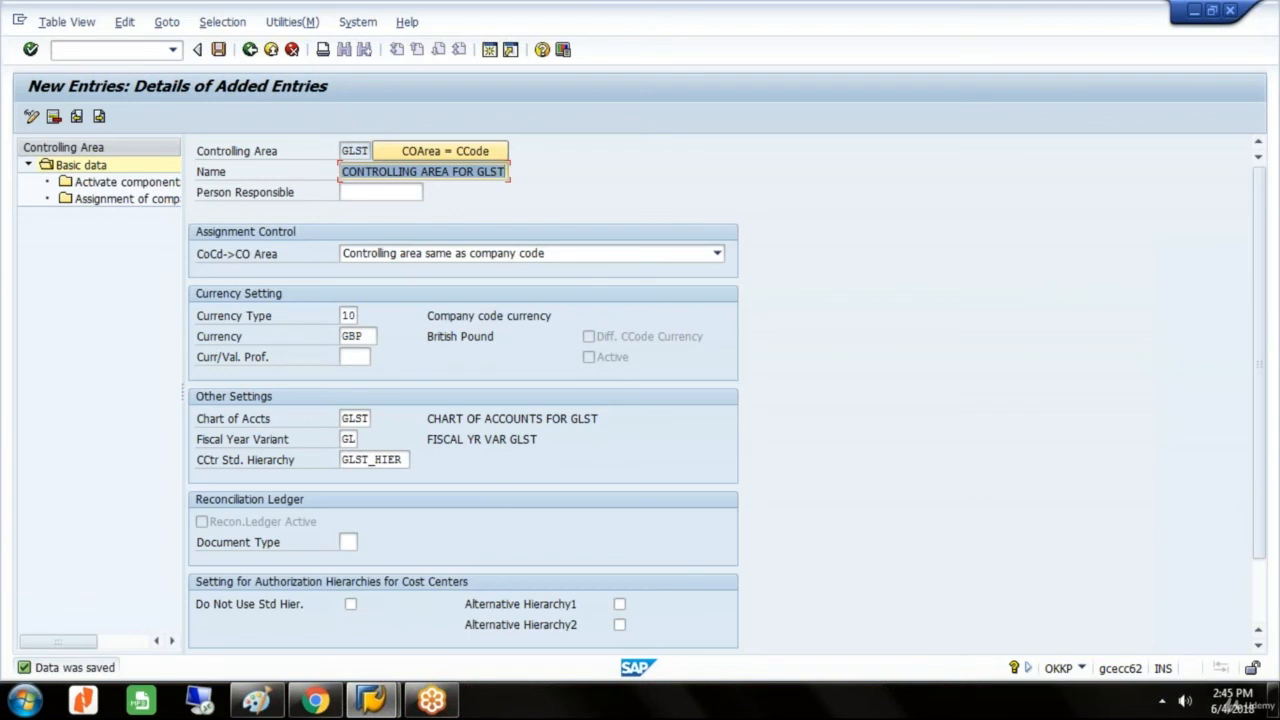
# Step: Add company code GLST (GLAXO STEELS LTD) to controlling area GLST and move to Activate components
pyautogui.click(156, 198)
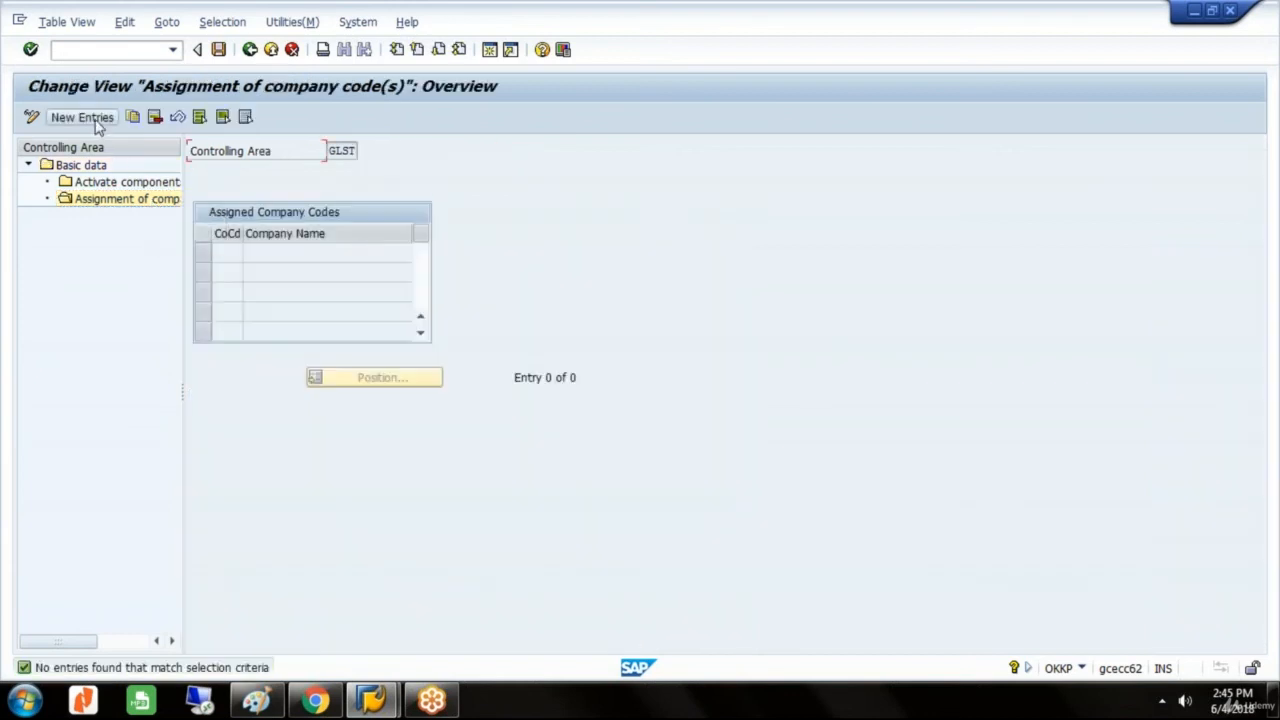
pyautogui.click(82, 116)
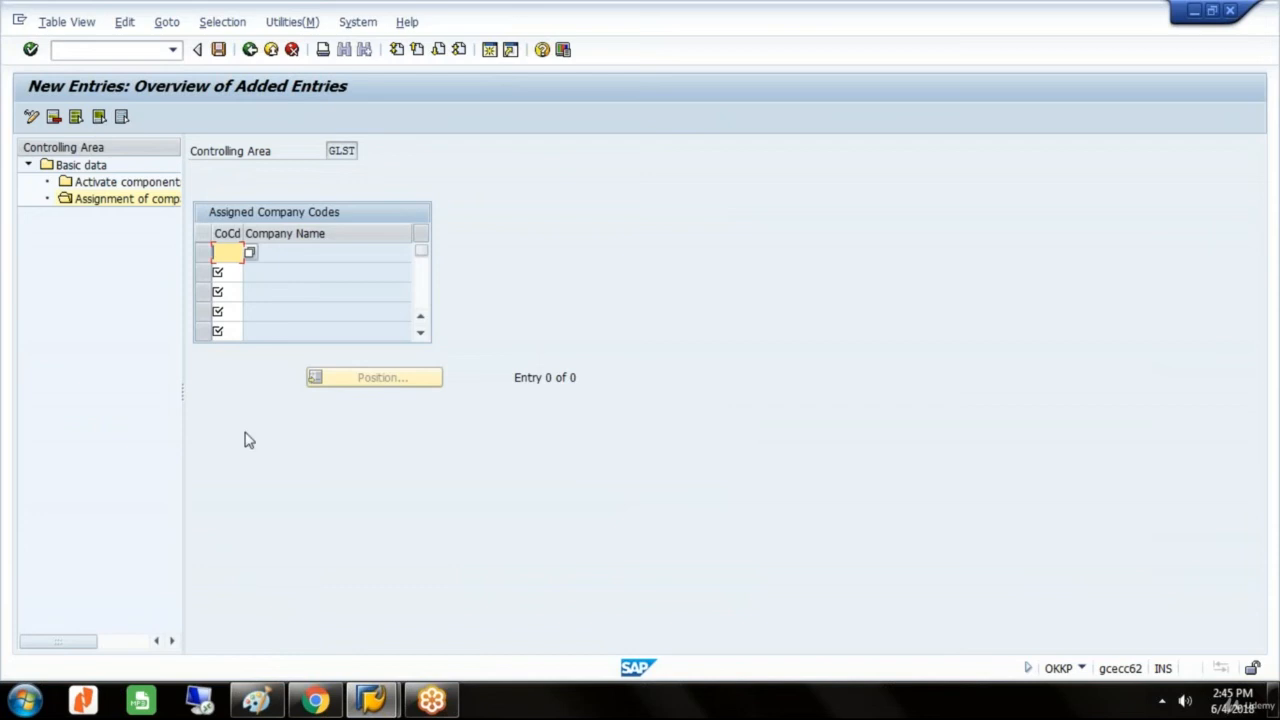
pyautogui.write('GLST')
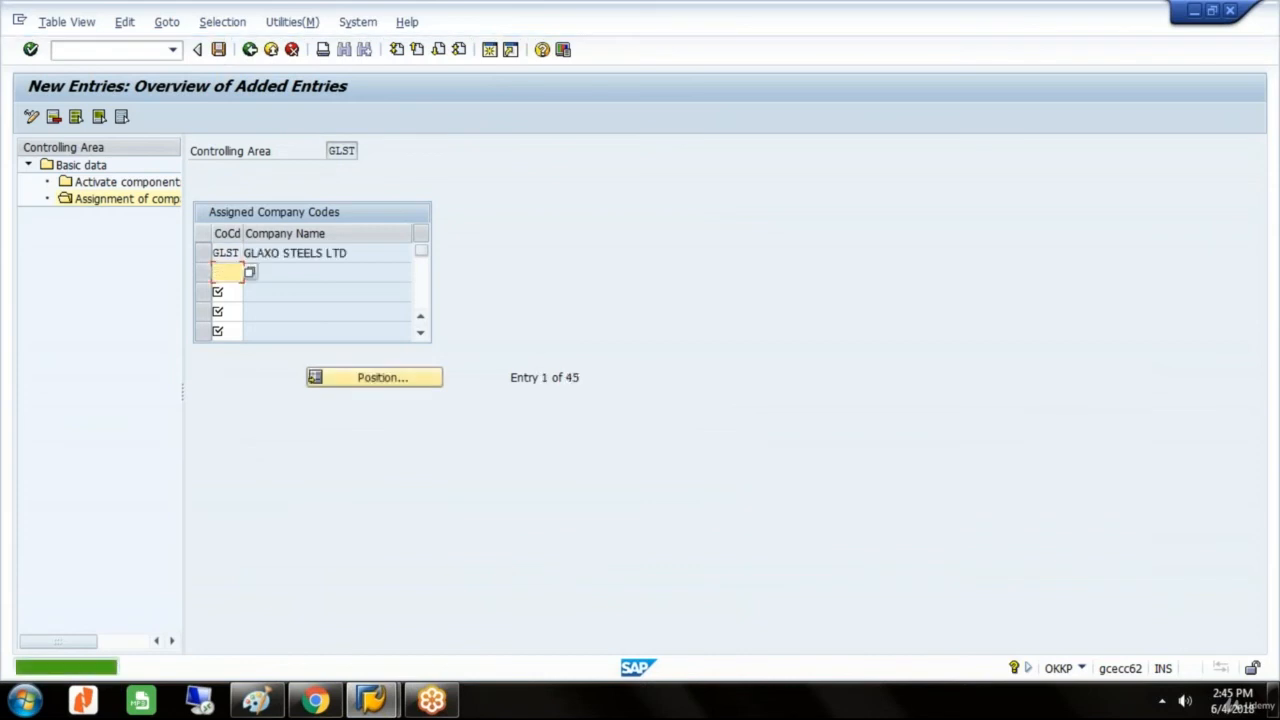
pyautogui.click(128, 180)
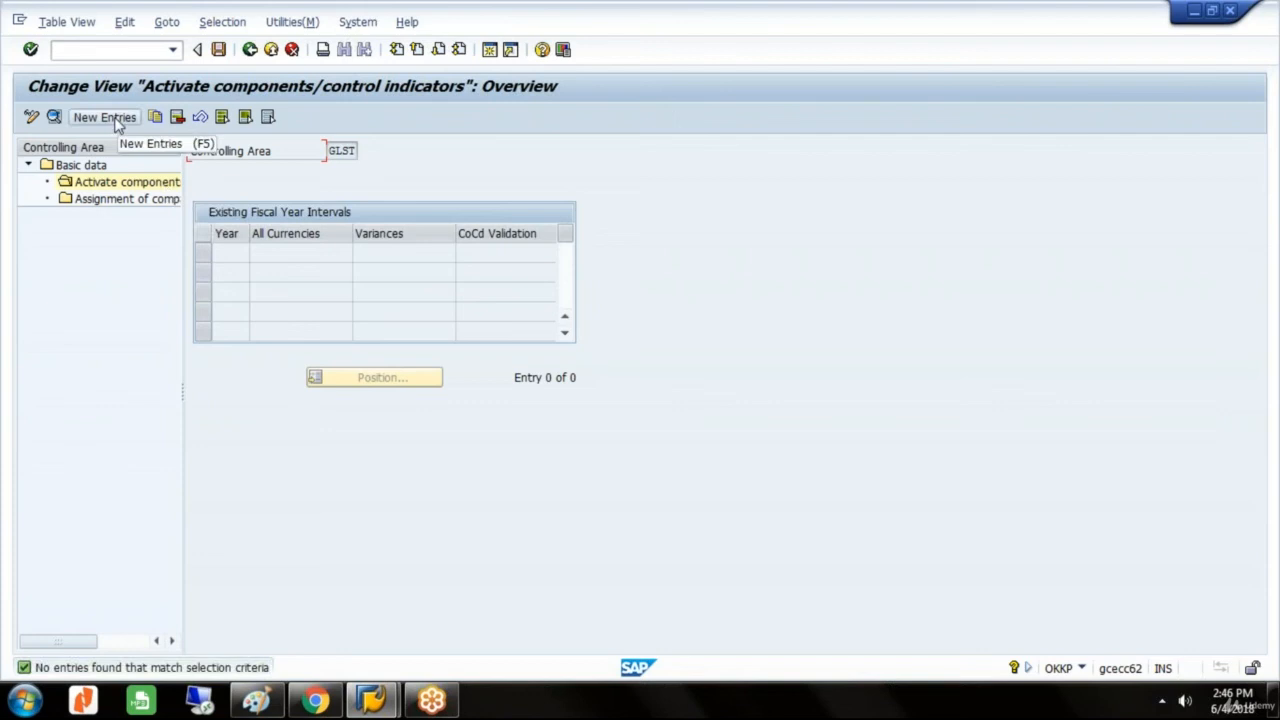
# Step: Create fiscal year 2018 entry with Cost Centers component active and AA: Activity Type ticked
pyautogui.click(104, 116)
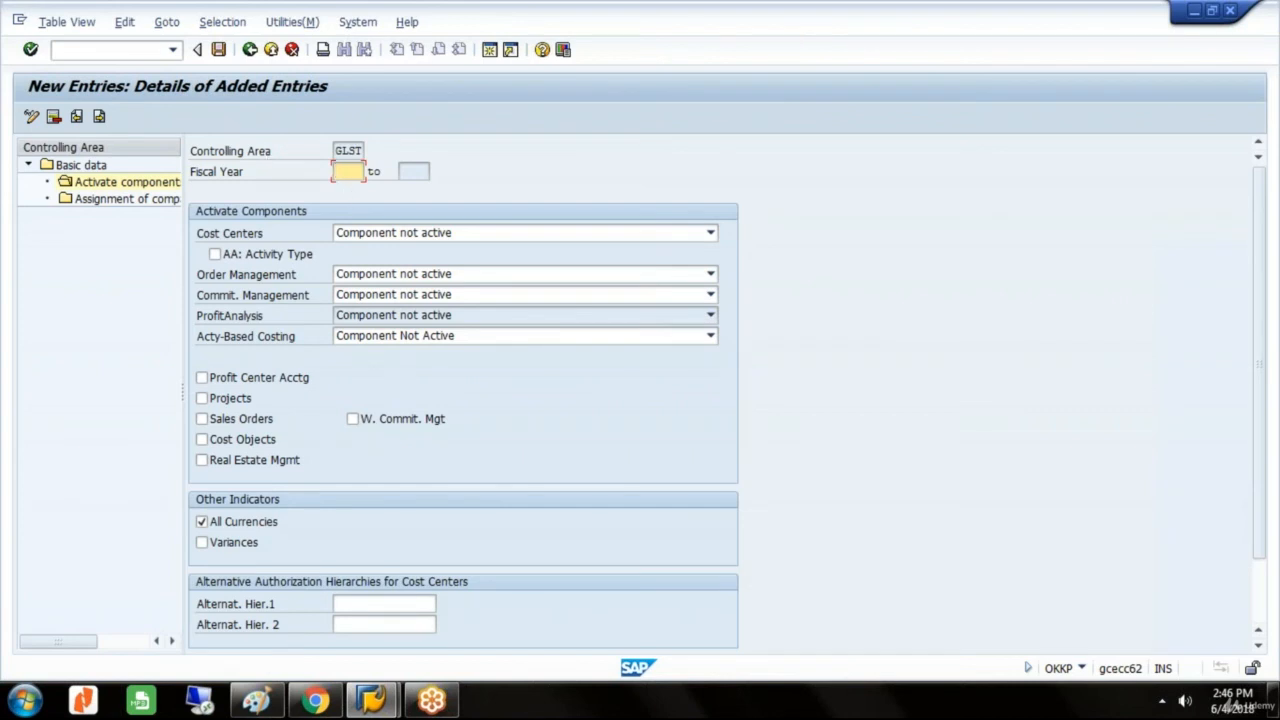
pyautogui.write('2018')
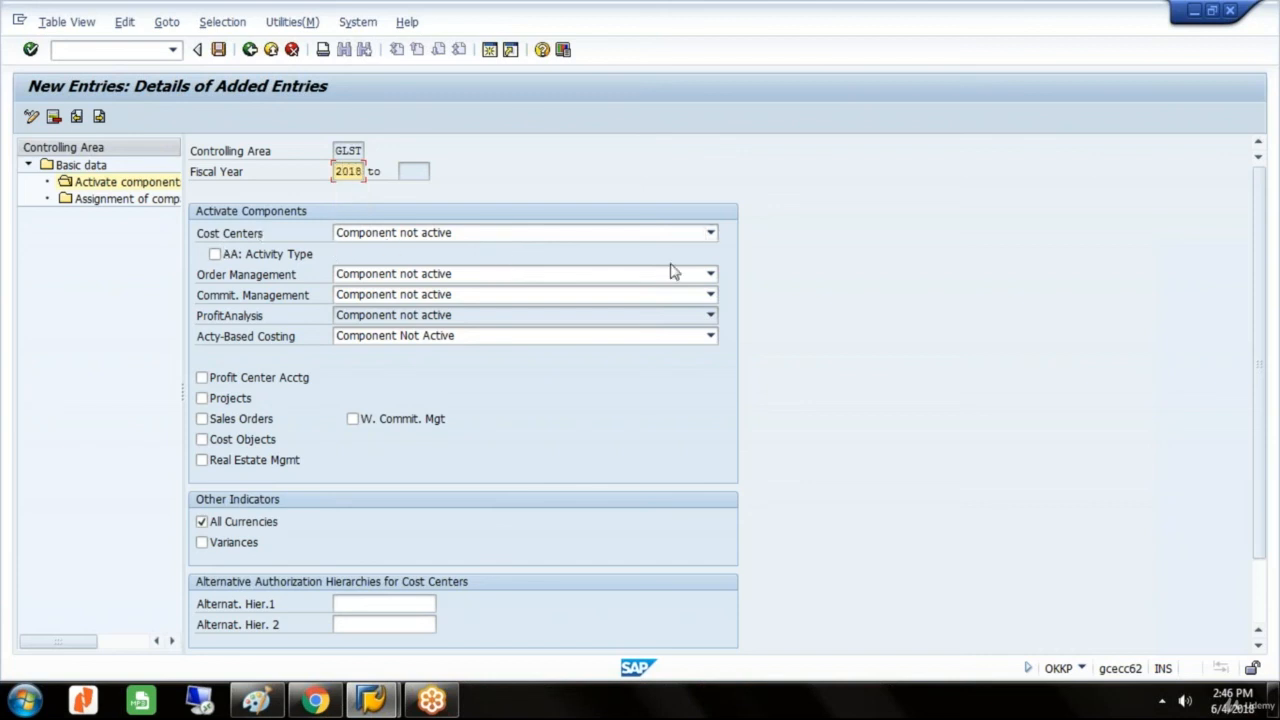
pyautogui.click(710, 232)
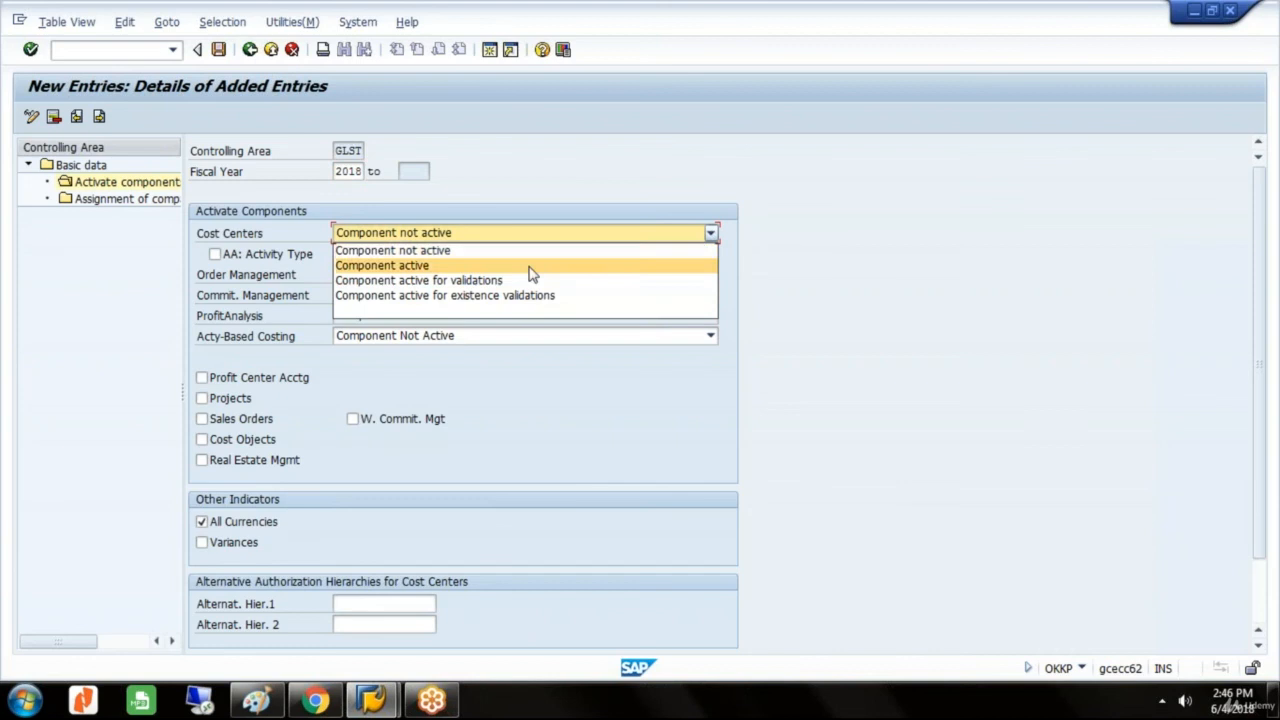
pyautogui.click(382, 264)
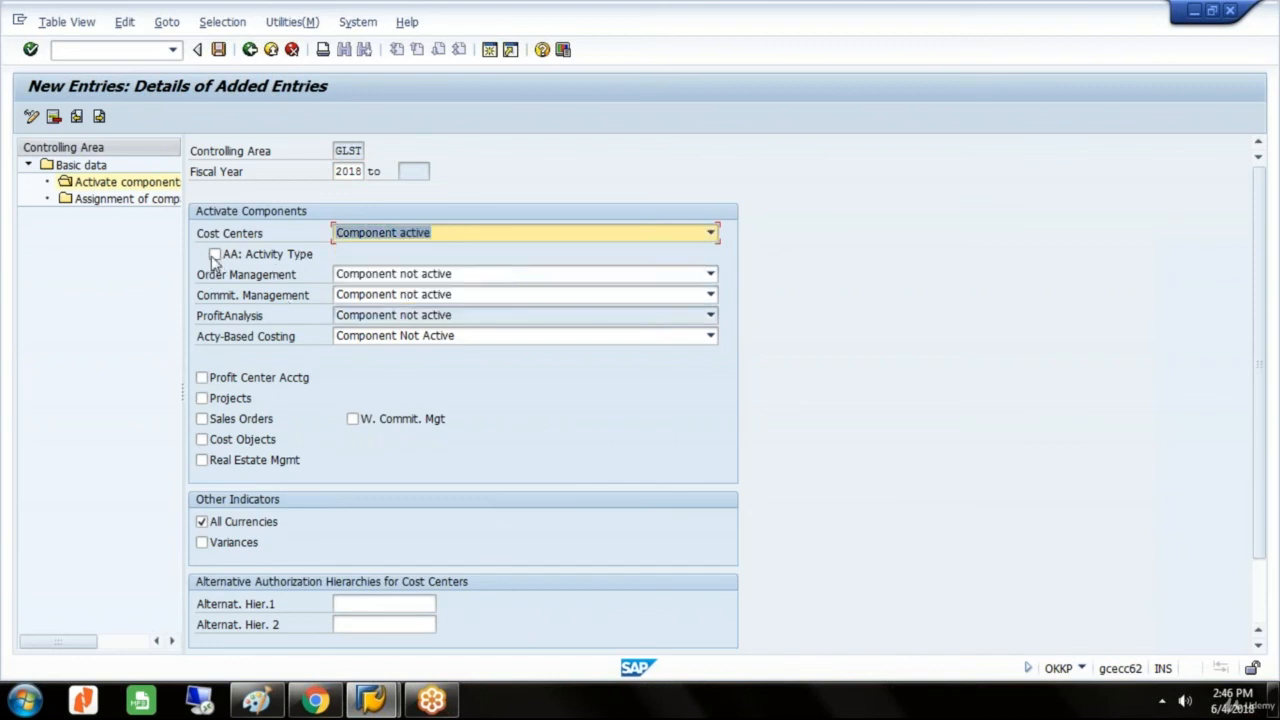
pyautogui.click(202, 256)
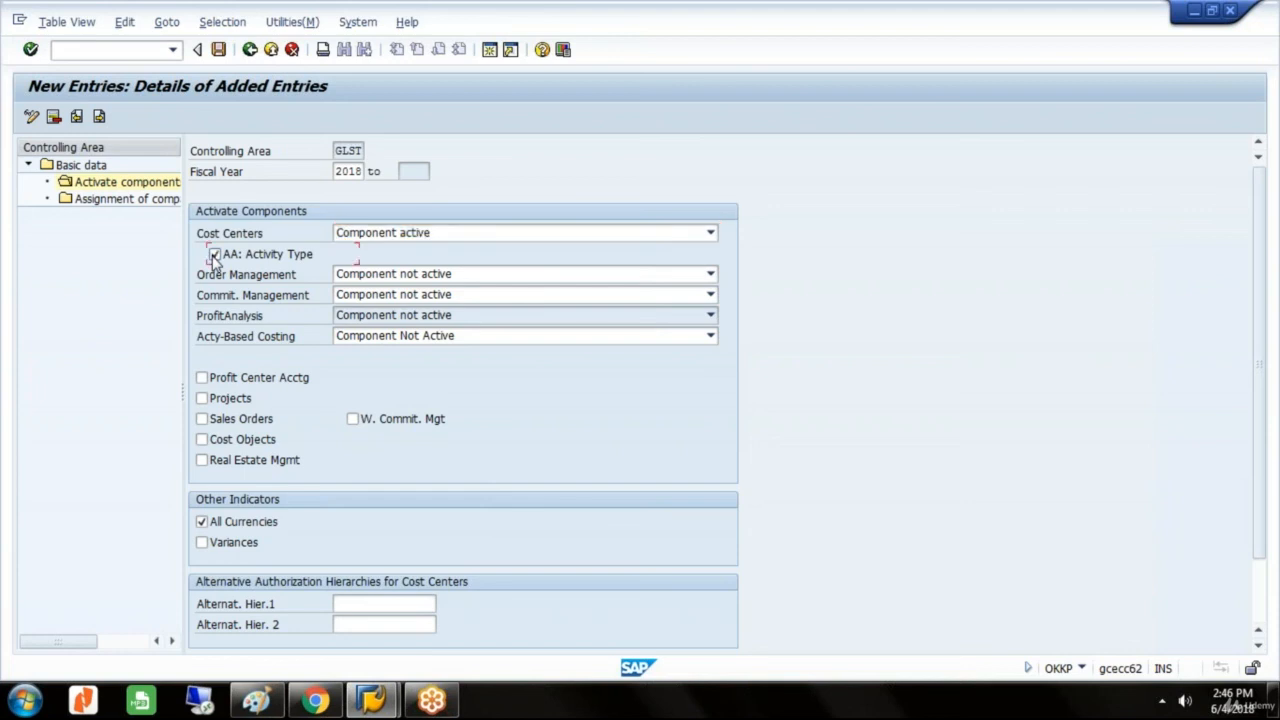
pyautogui.click(202, 252)
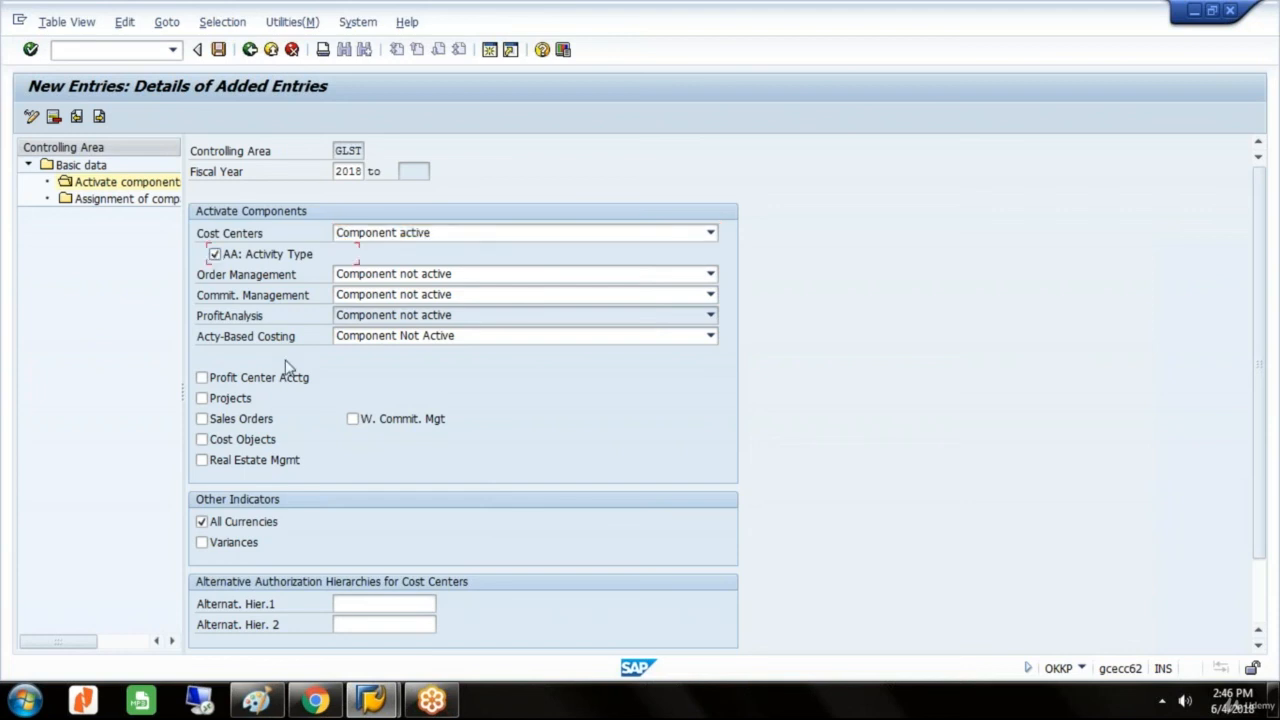
pyautogui.moveTo(1232, 484)
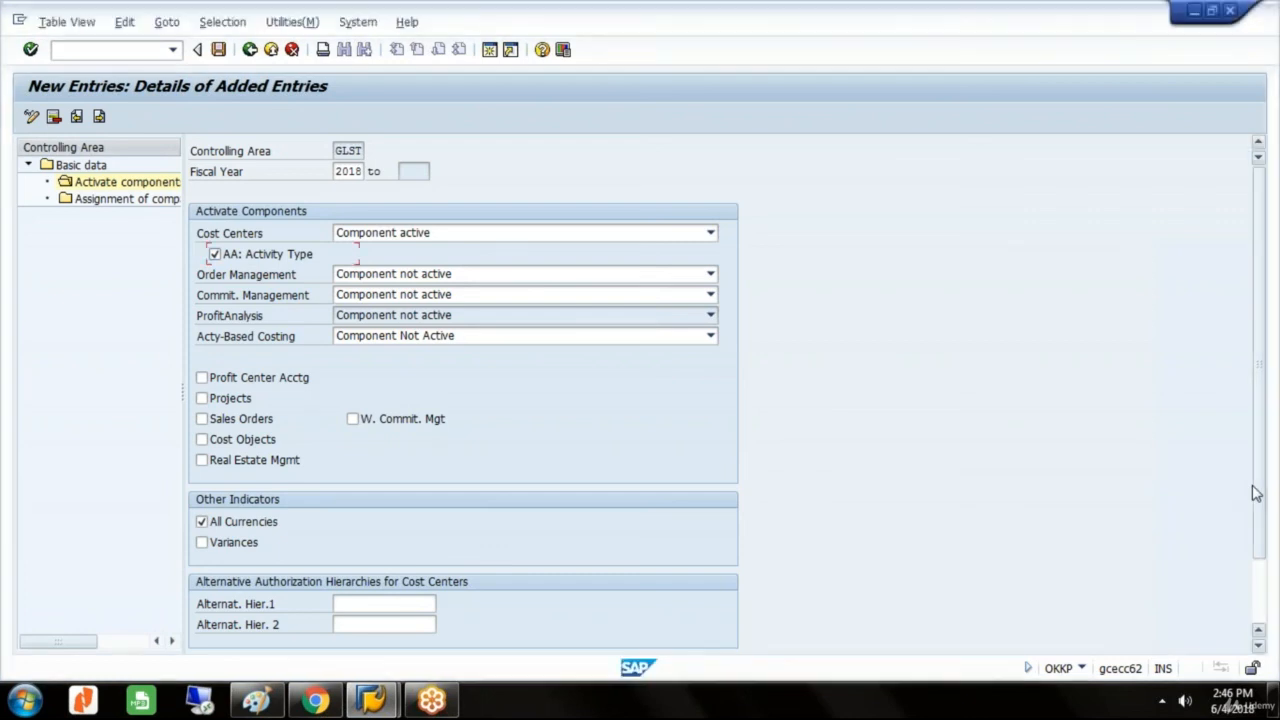
pyautogui.moveTo(1258, 490)
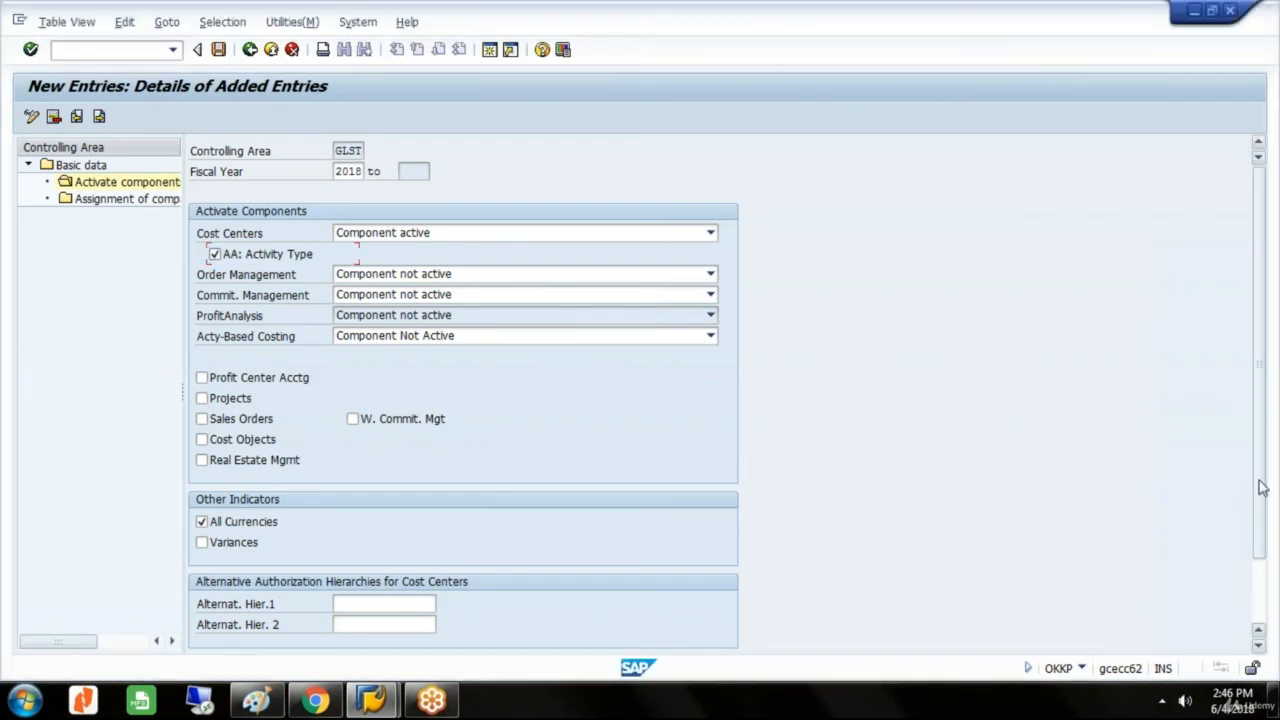
pyautogui.moveTo(1220, 204)
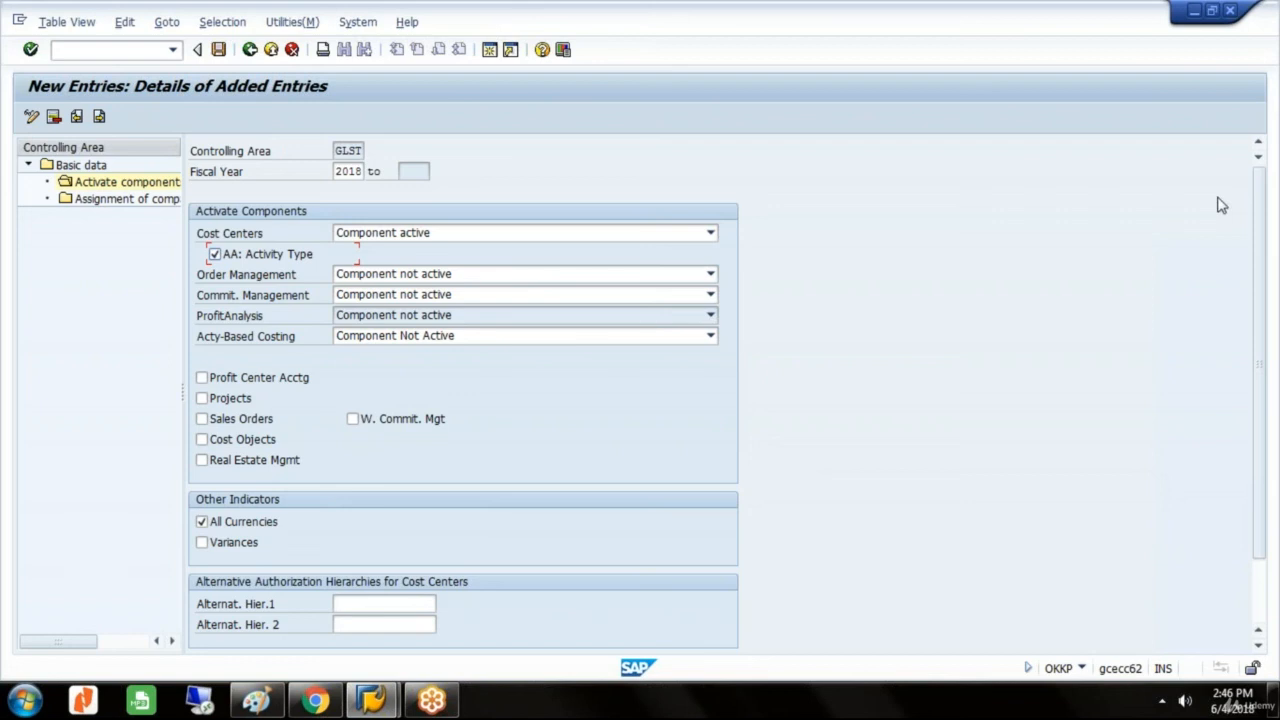
pyautogui.moveTo(1228, 194)
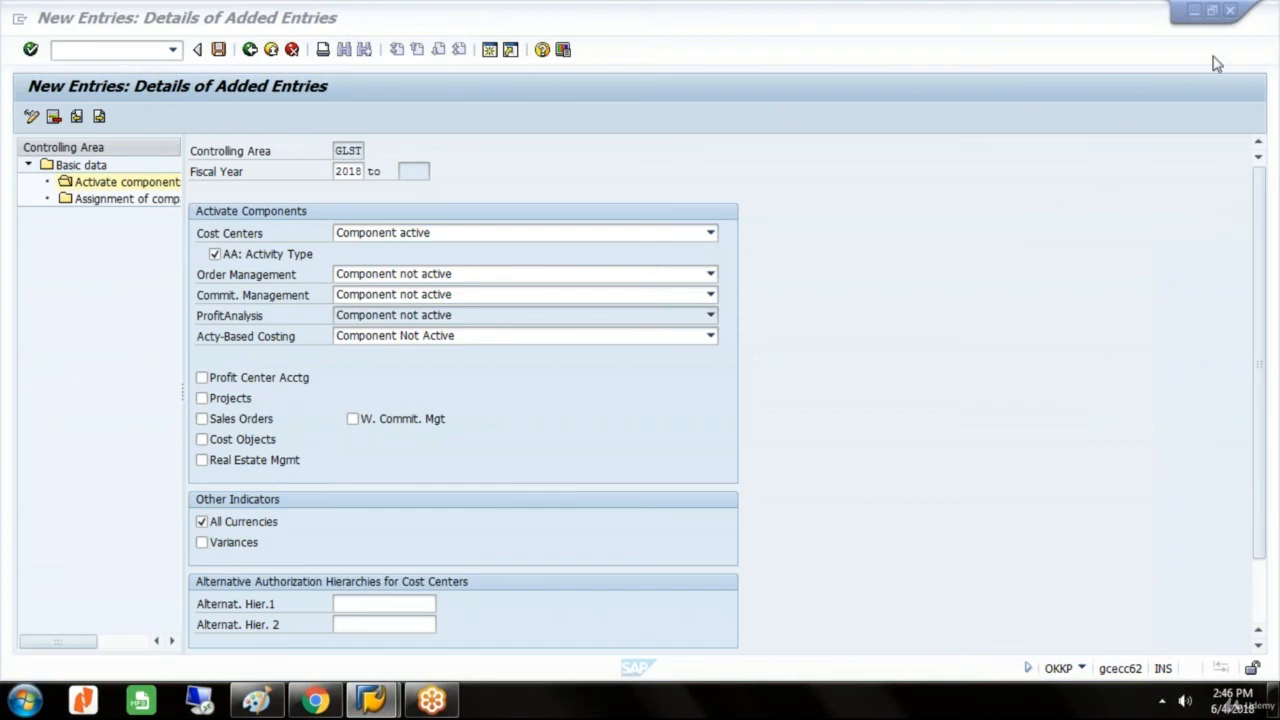
pyautogui.moveTo(1248, 52)
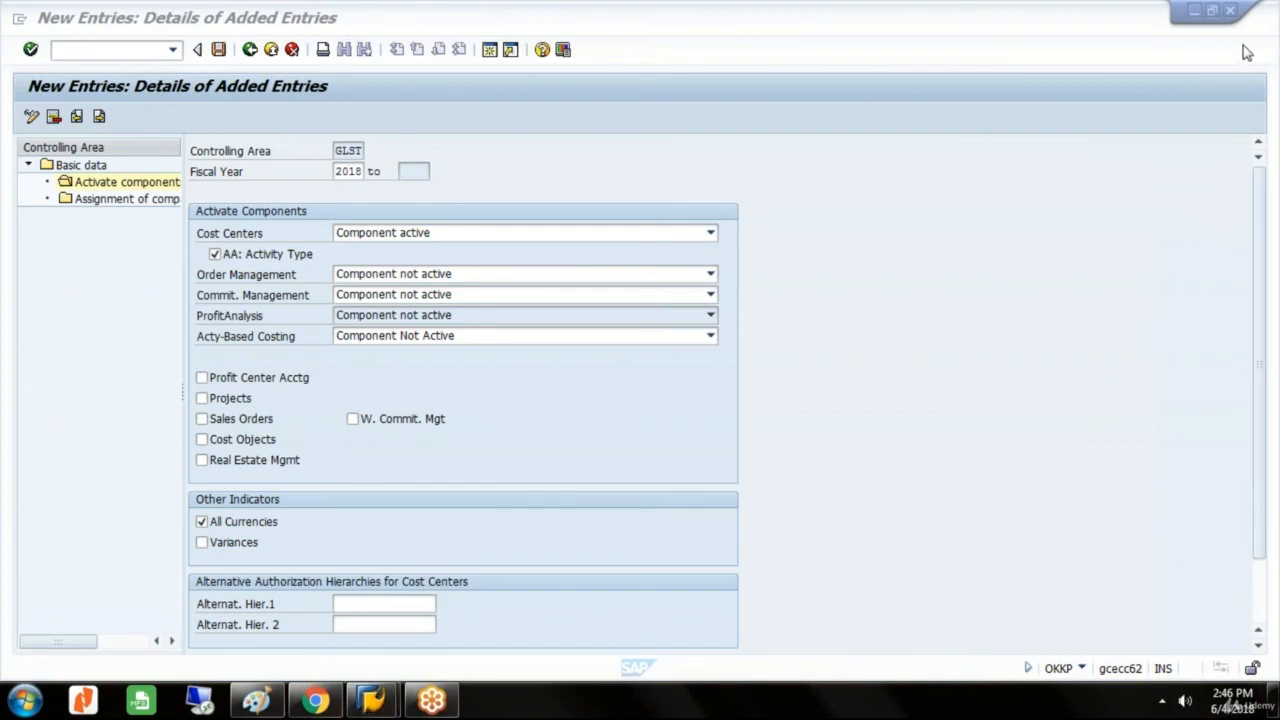
pyautogui.moveTo(924, 240)
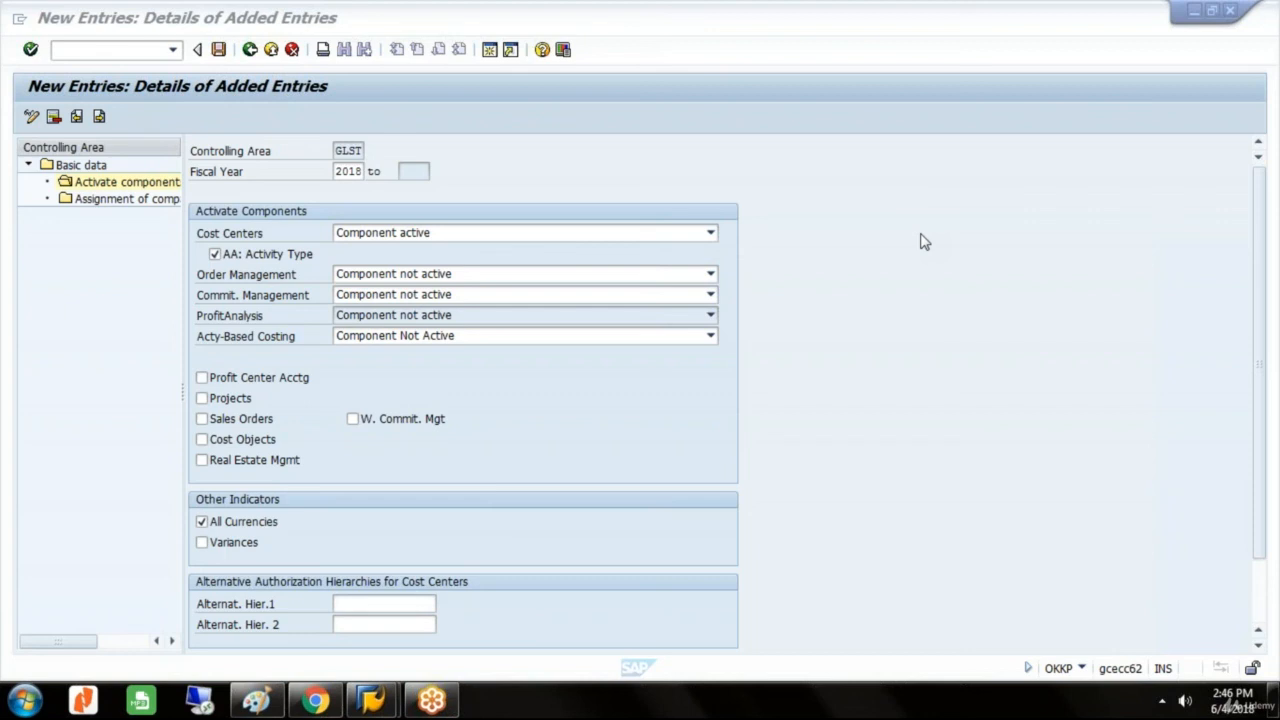
pyautogui.moveTo(1244, 496)
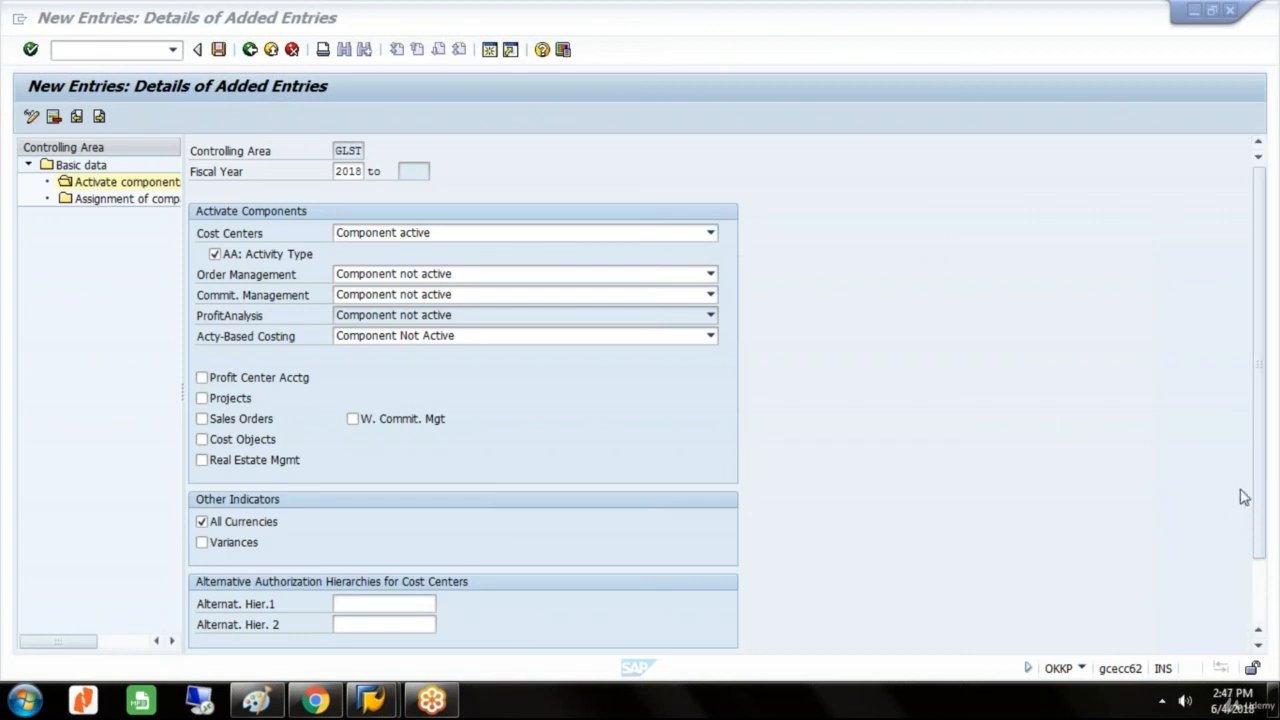
pyautogui.moveTo(904, 410)
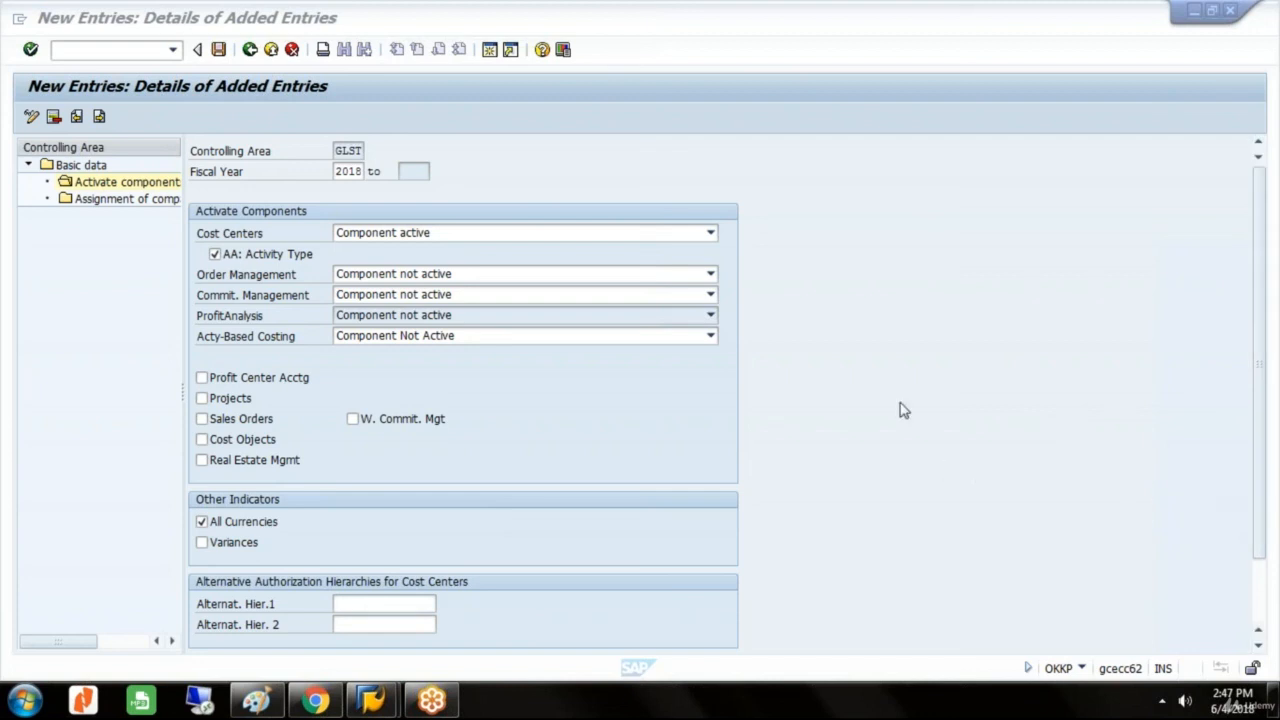
pyautogui.moveTo(1256, 48)
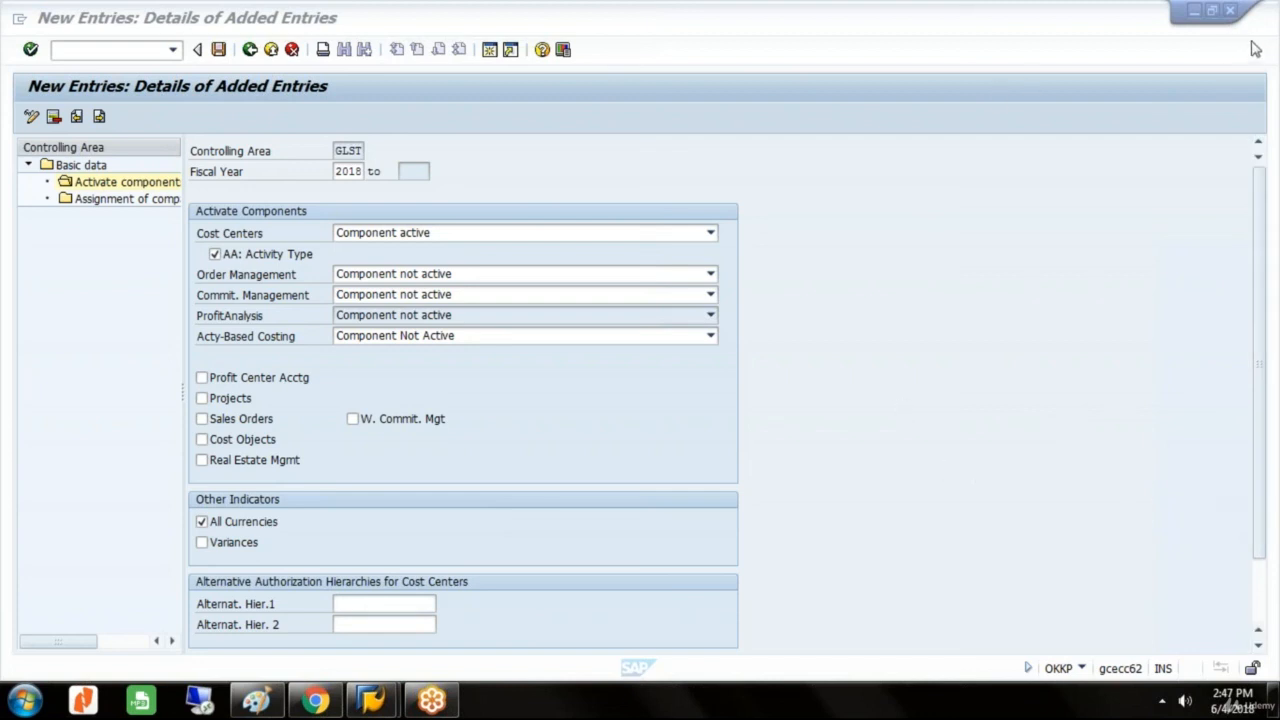
pyautogui.click(1184, 700)
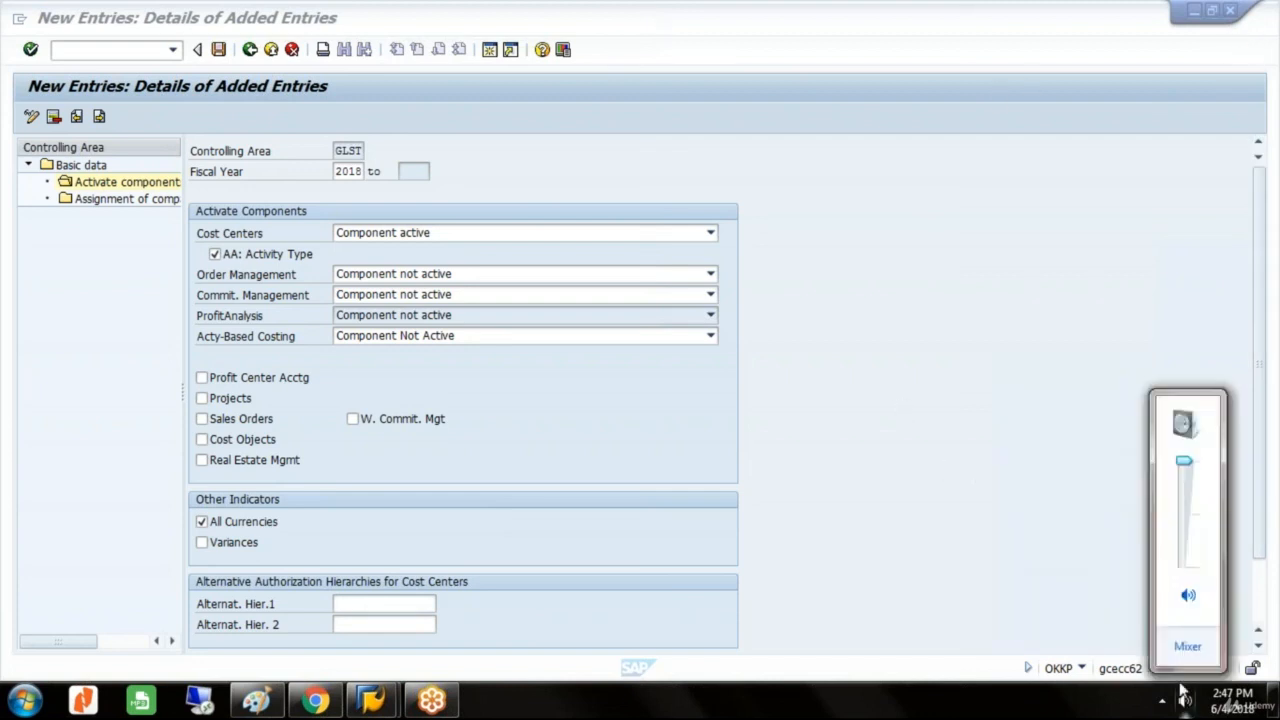